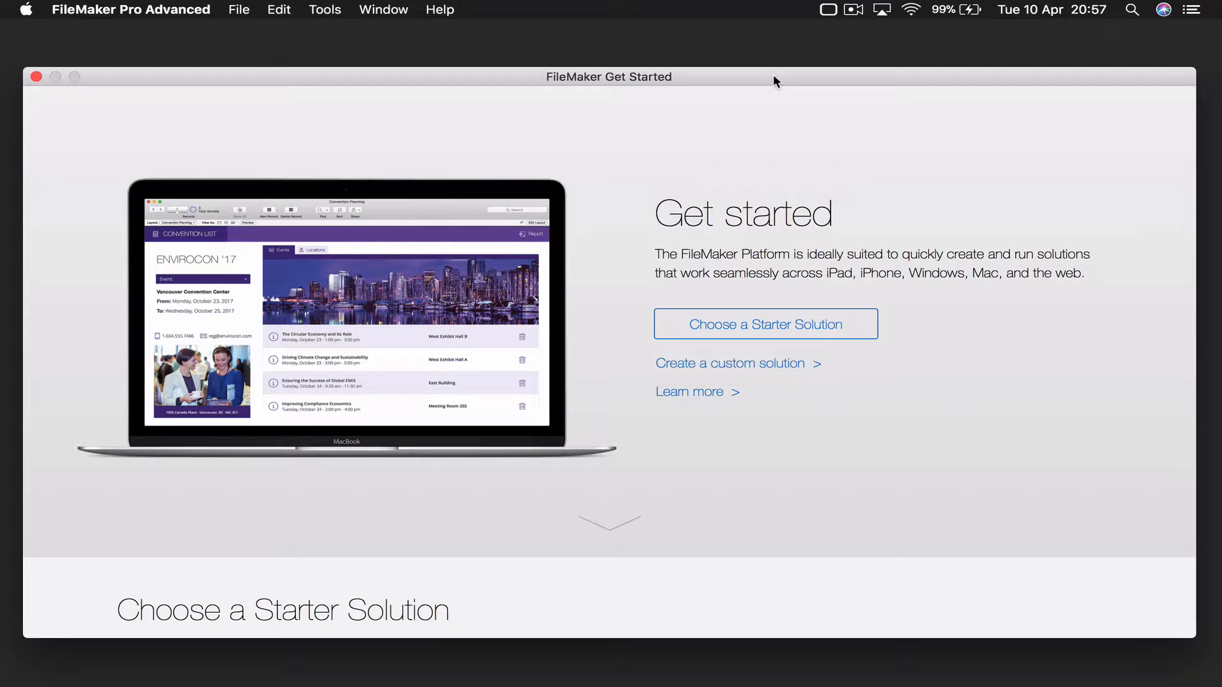
# Scroll the Get Started window to the 'Create a custom solution' section
pyautogui.scroll(-3)
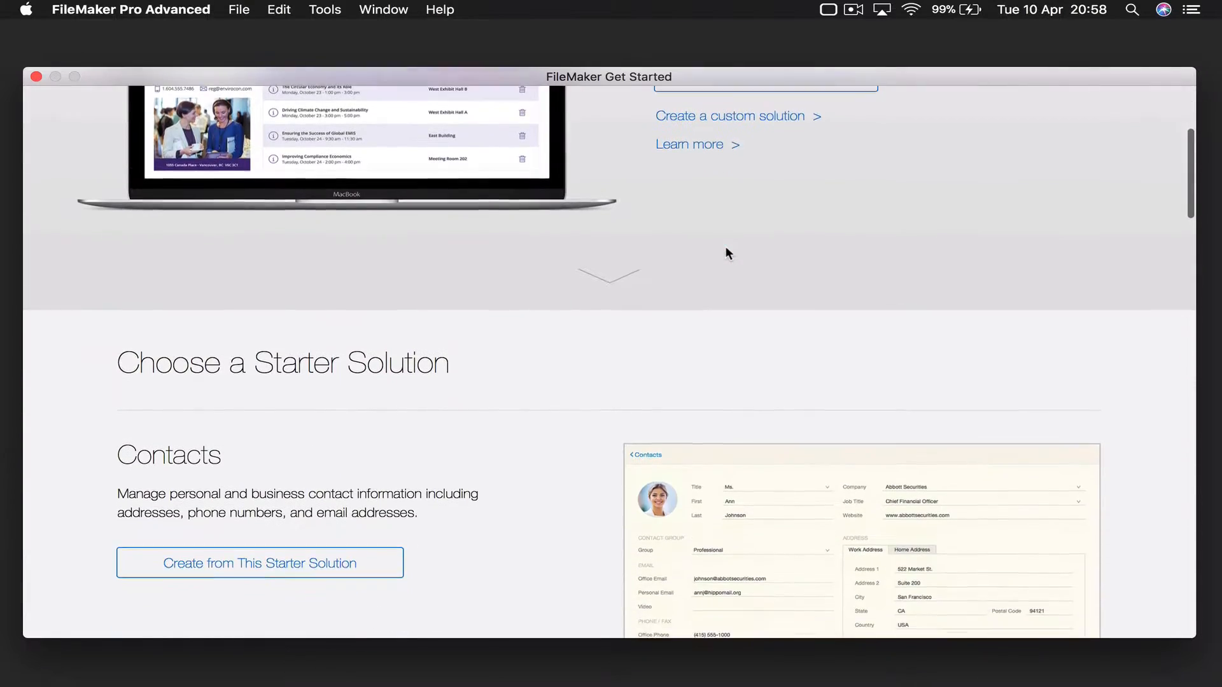
pyautogui.scroll(-3)
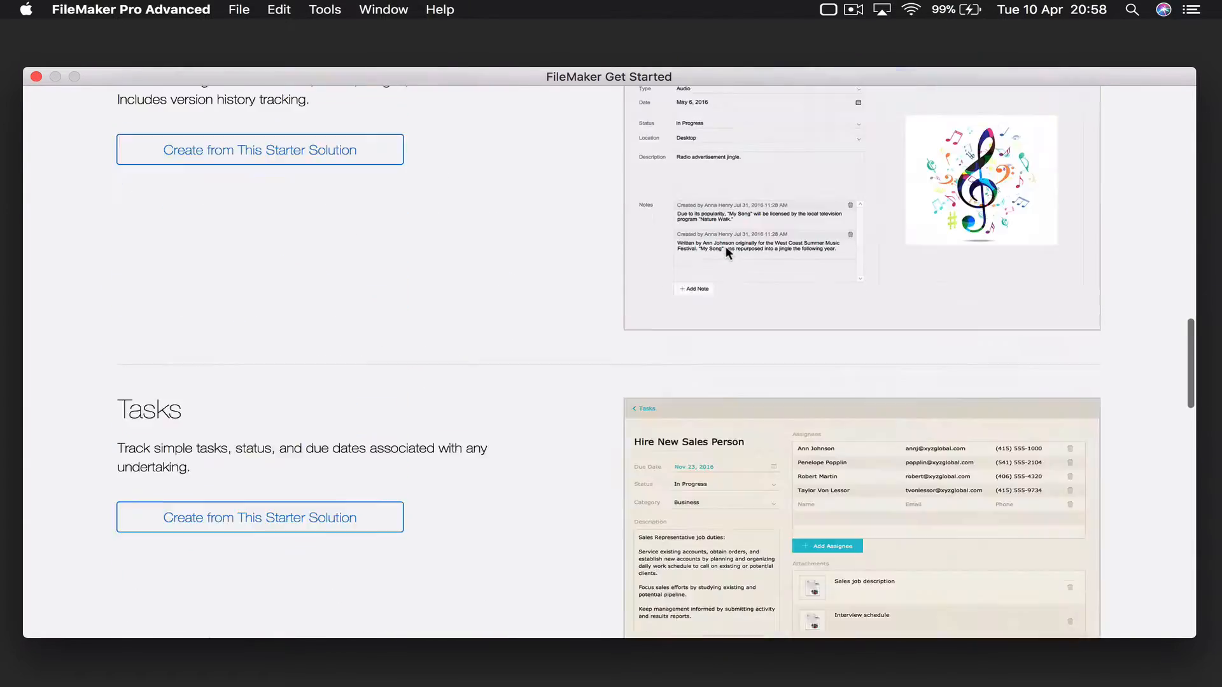
pyautogui.scroll(3)
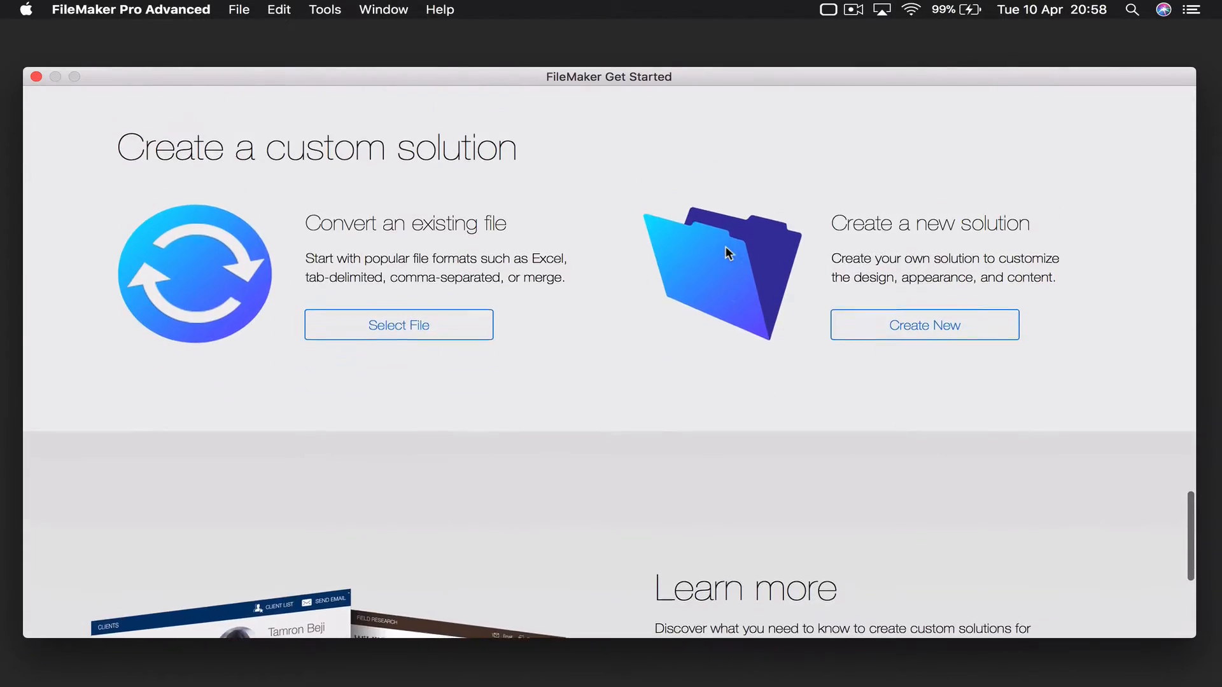
pyautogui.scroll(3)
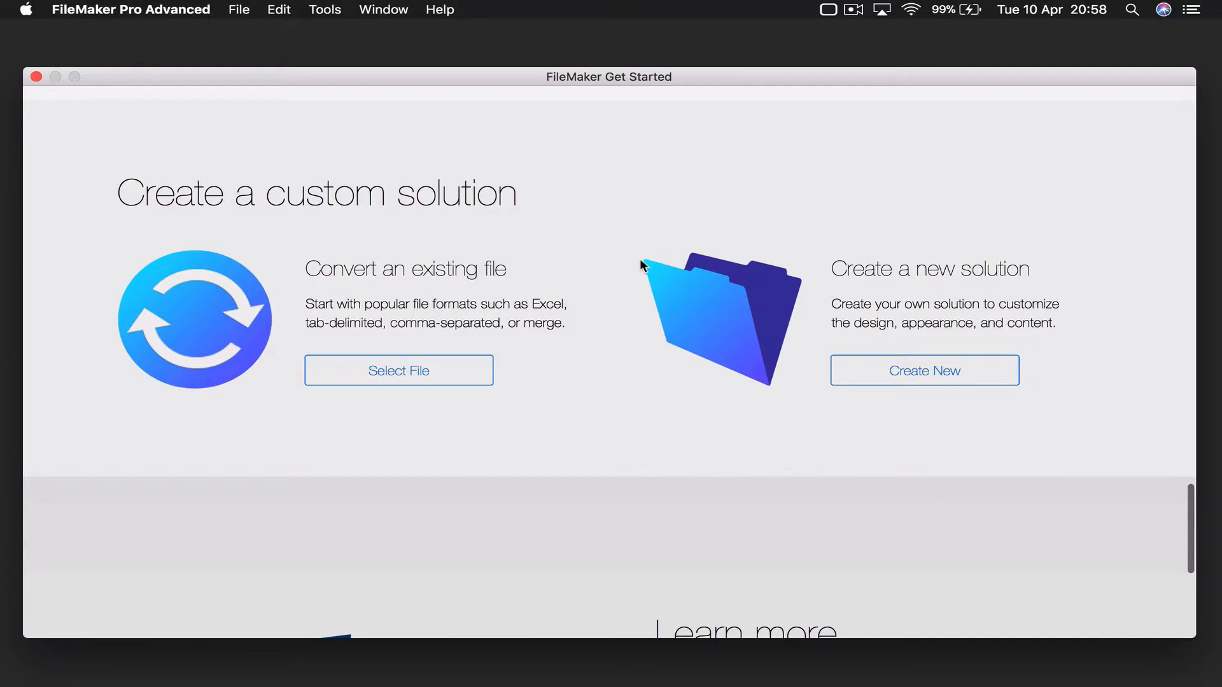
pyautogui.moveTo(924, 370)
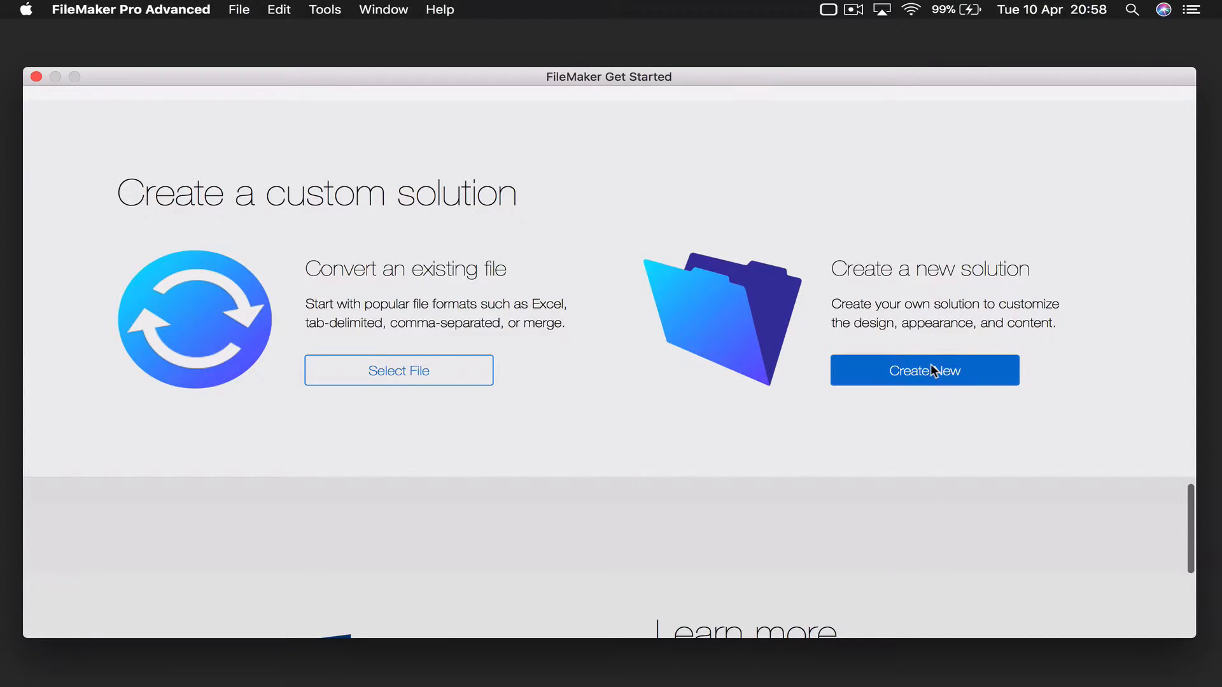
# Create a new solution and save it under the name 'Library'
pyautogui.click(924, 370)
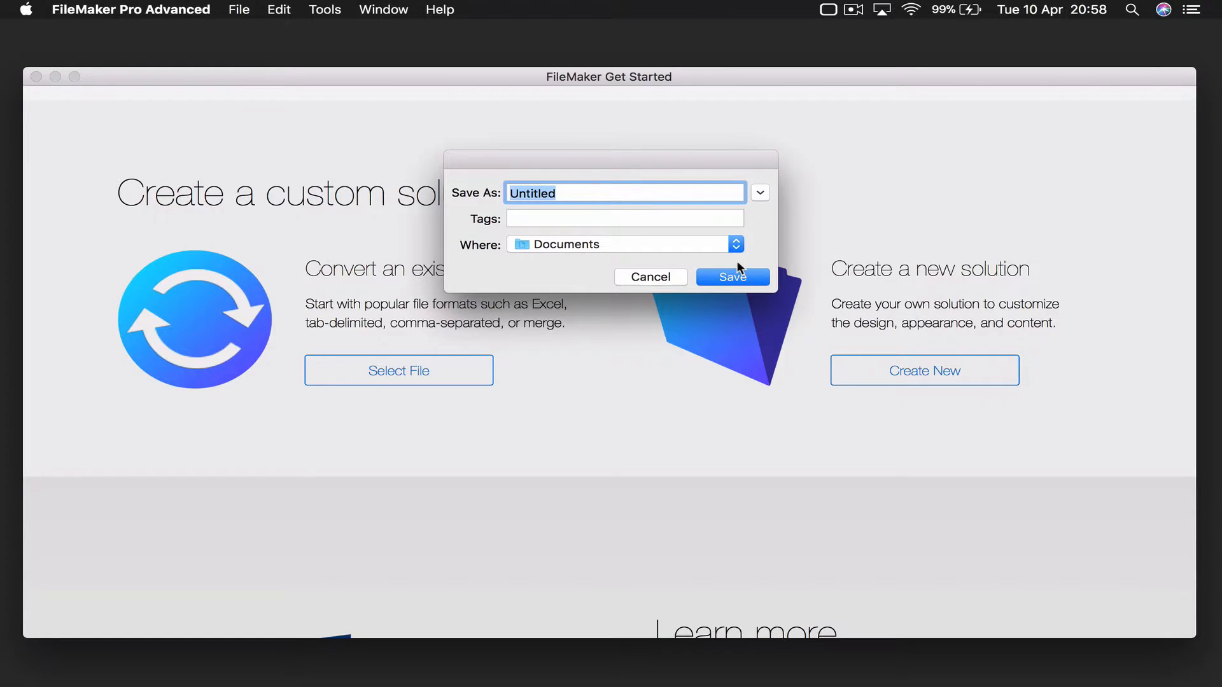
pyautogui.press('Delete')
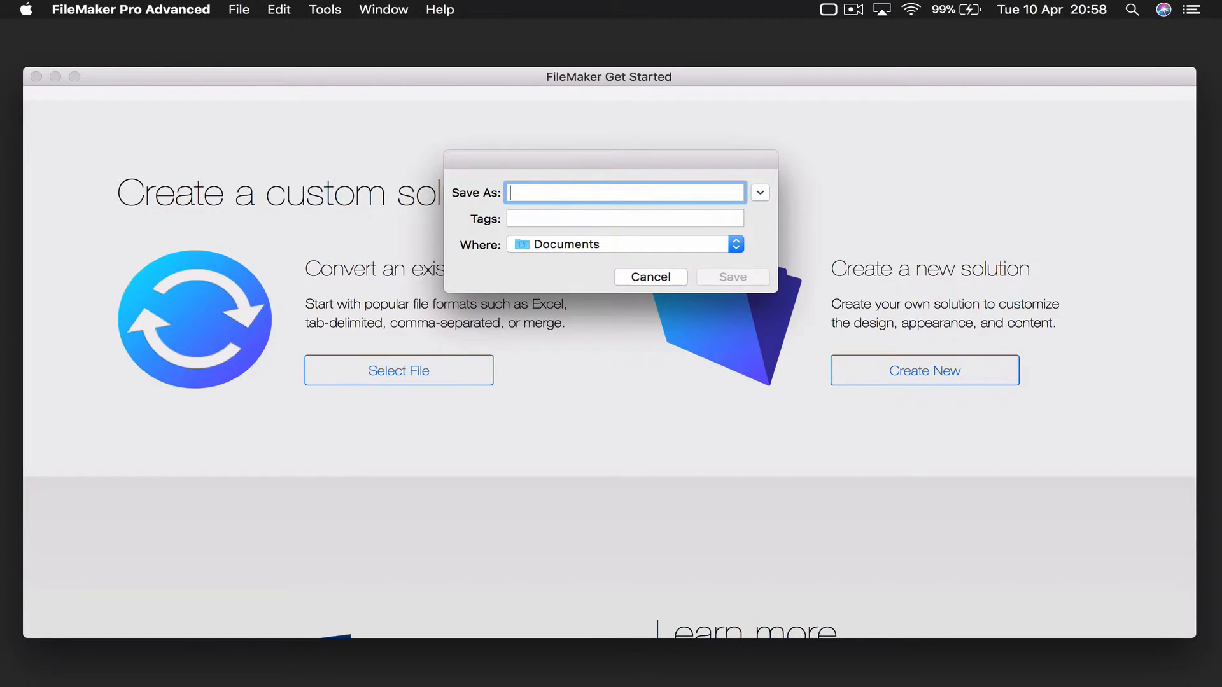
pyautogui.write('Library')
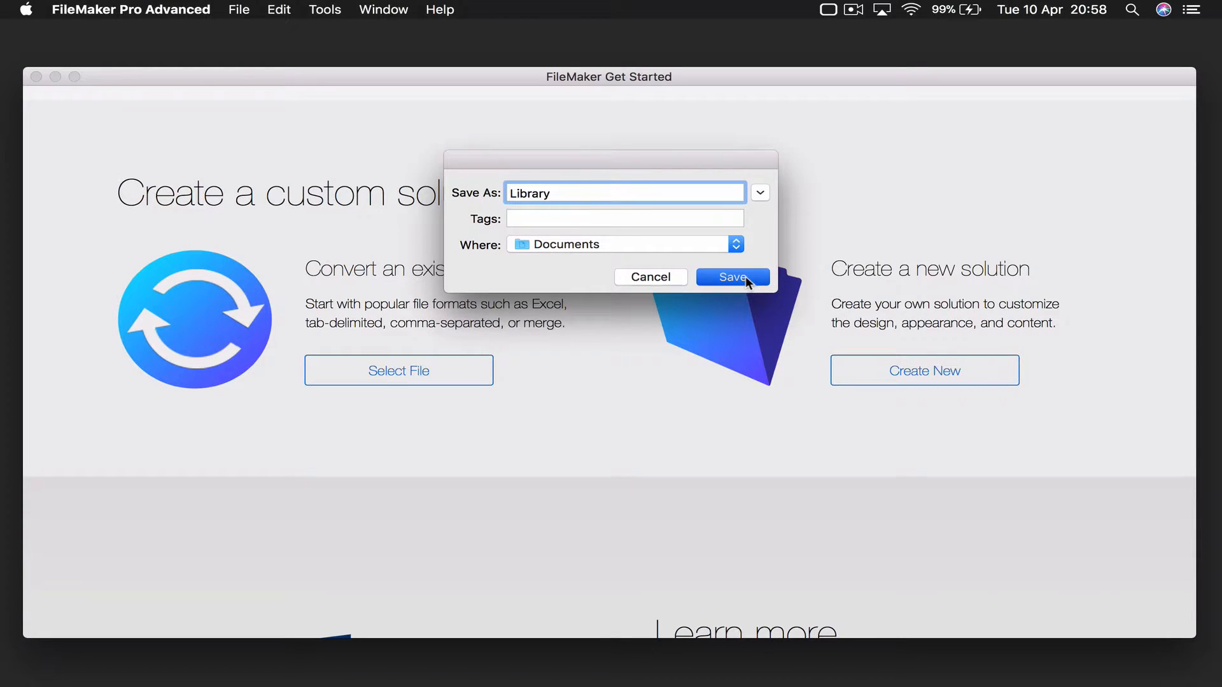
pyautogui.click(731, 276)
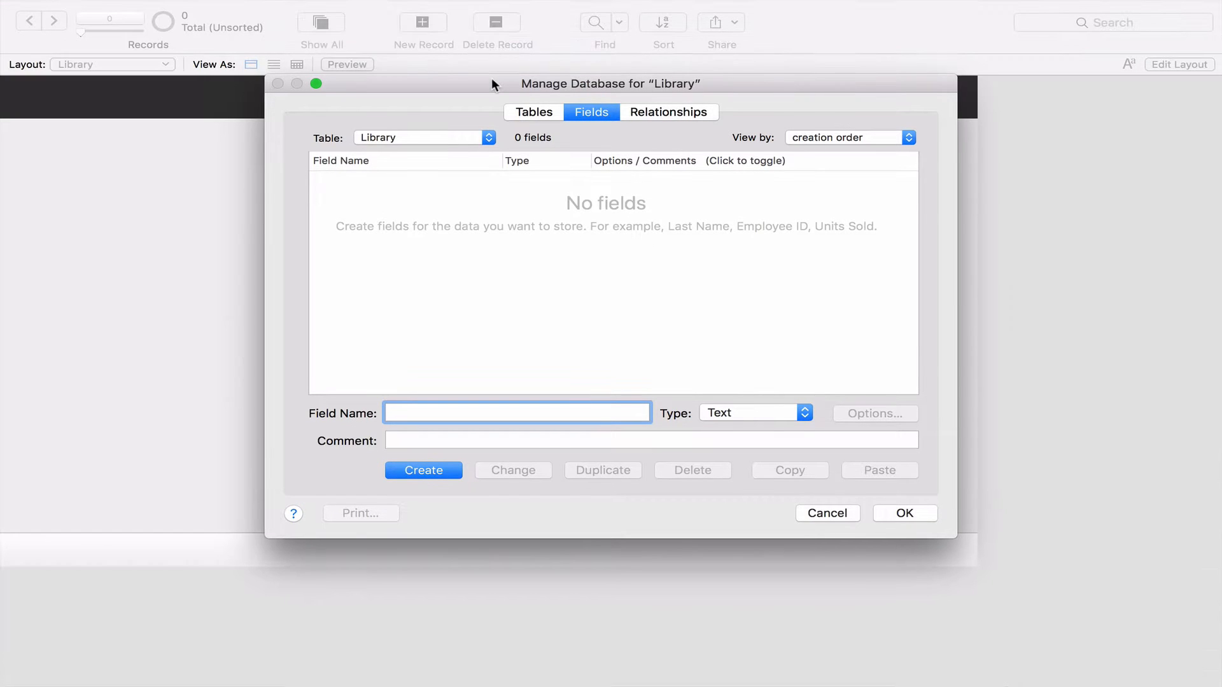
# Review the Tables and Relationships lists in Manage Database
pyautogui.click(517, 412)
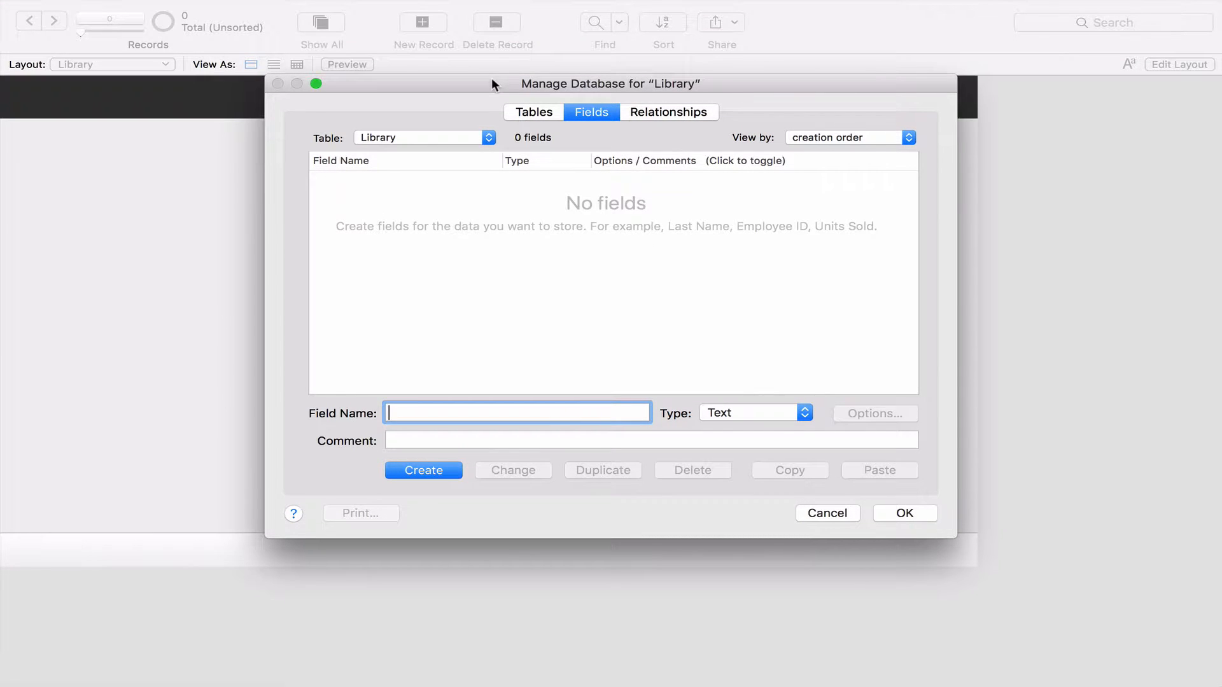
pyautogui.moveTo(665, 88)
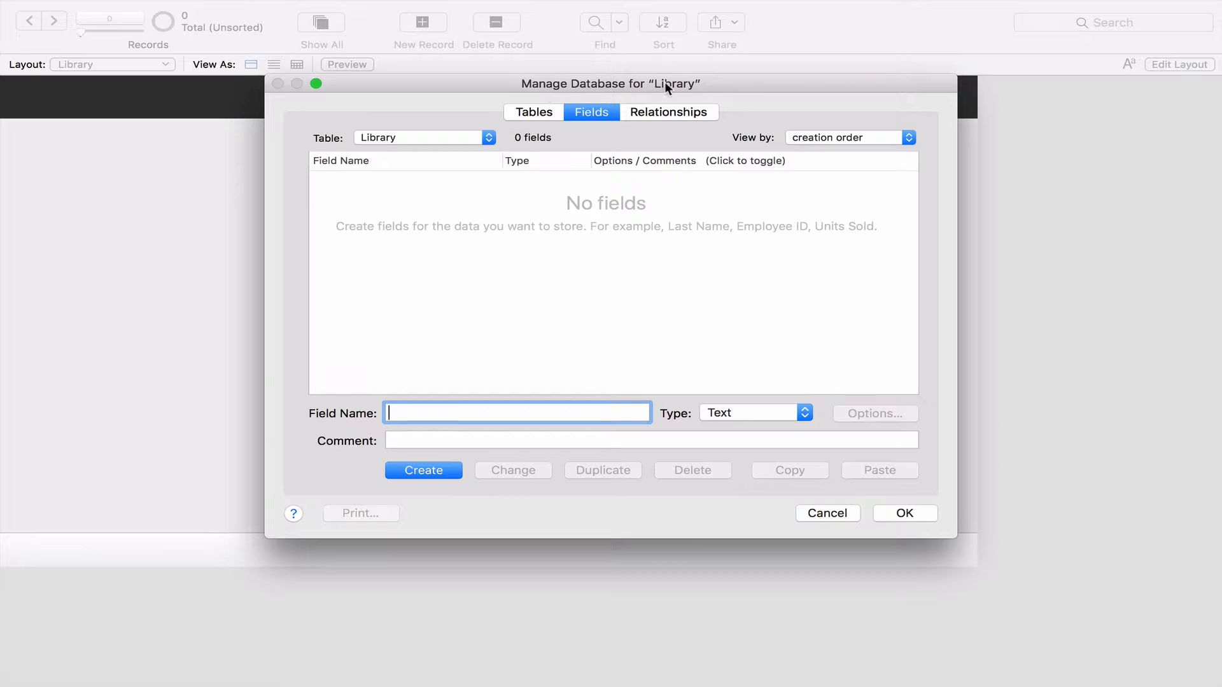
pyautogui.moveTo(692, 89)
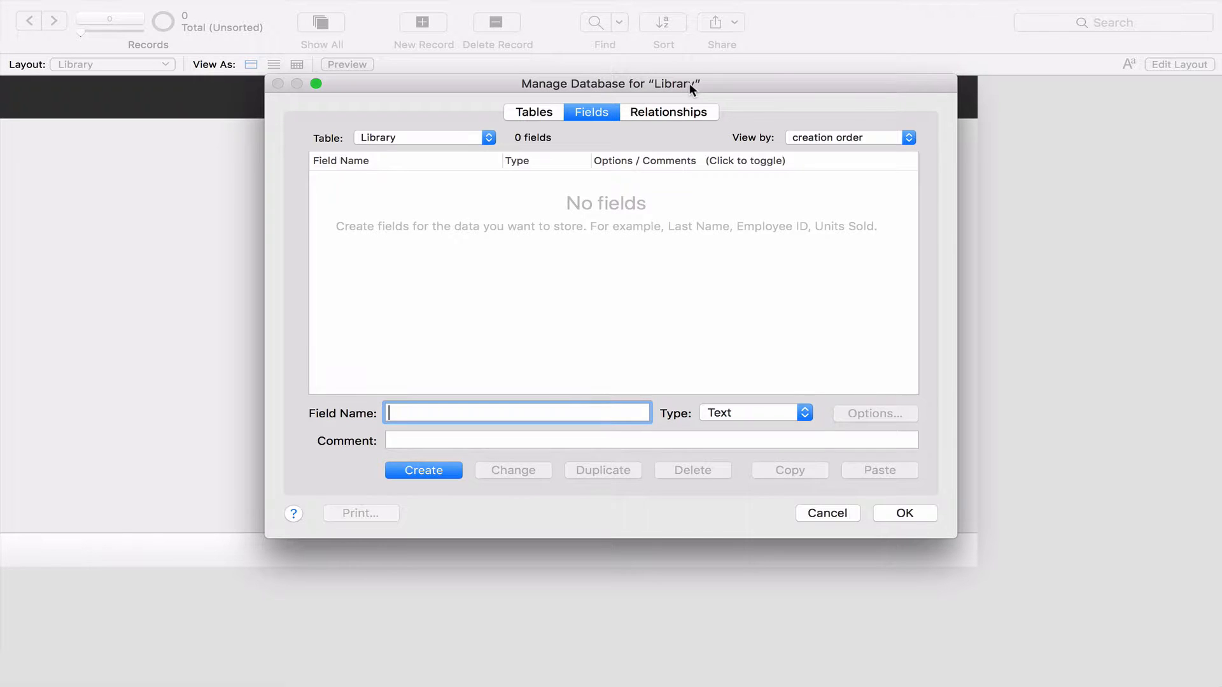
pyautogui.moveTo(578, 121)
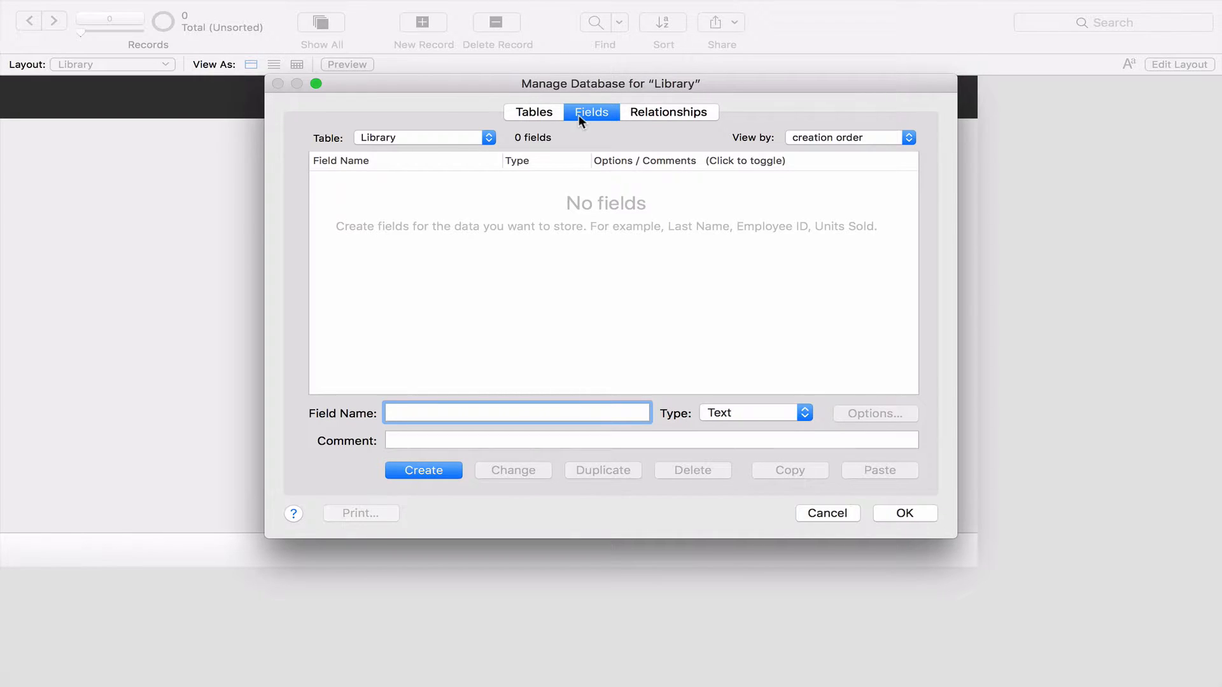
pyautogui.click(533, 112)
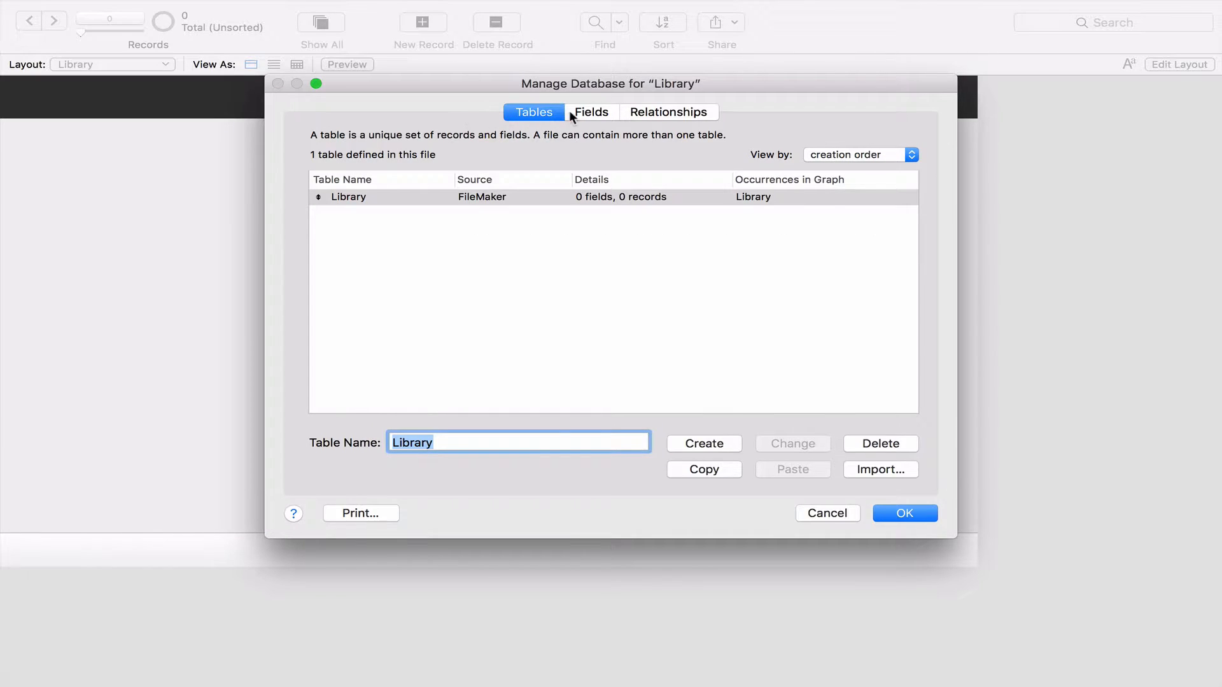
pyautogui.click(668, 112)
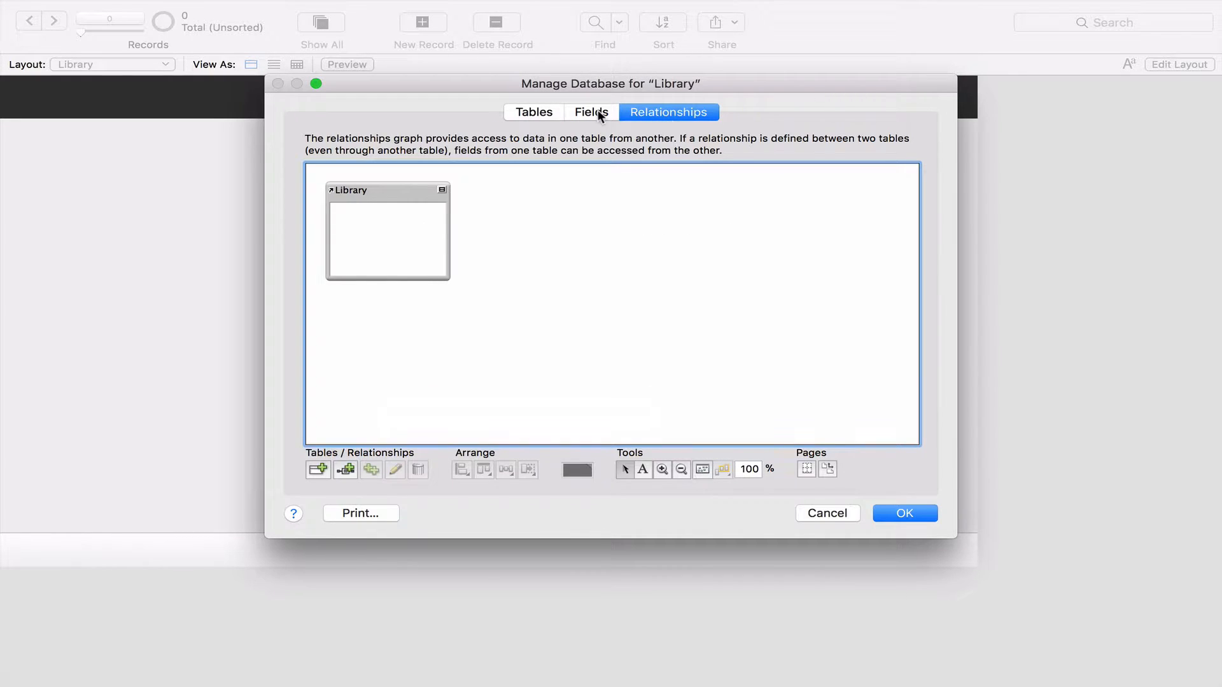
pyautogui.click(533, 112)
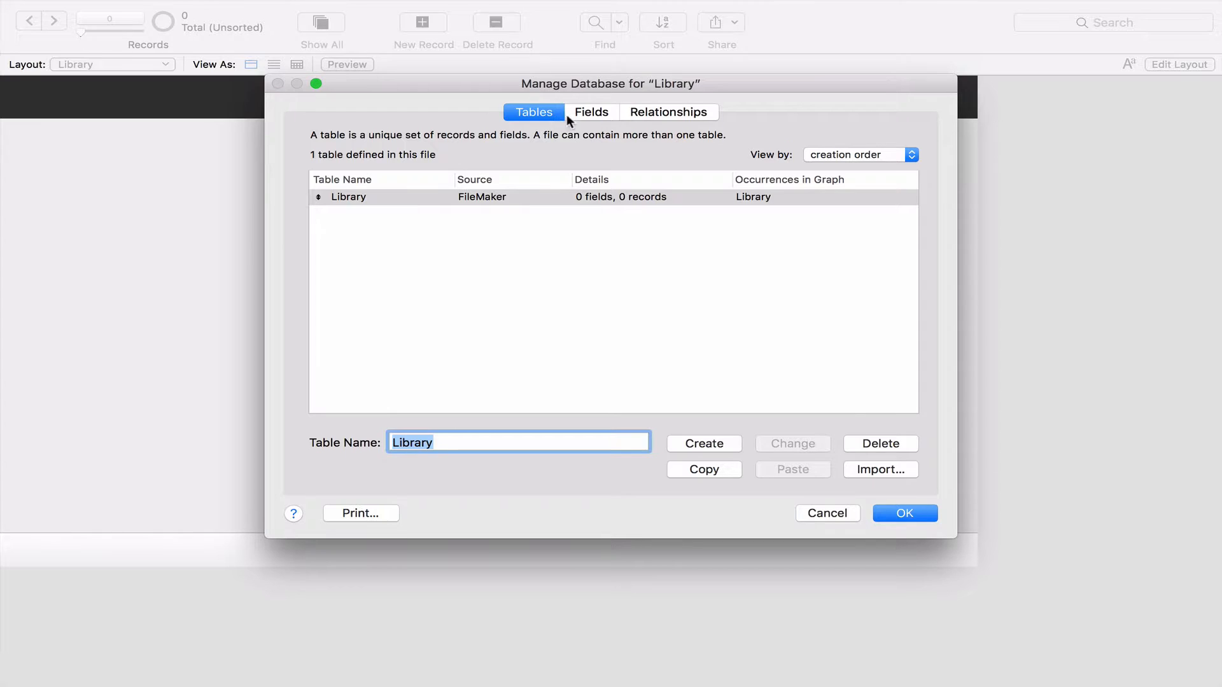
pyautogui.moveTo(551, 123)
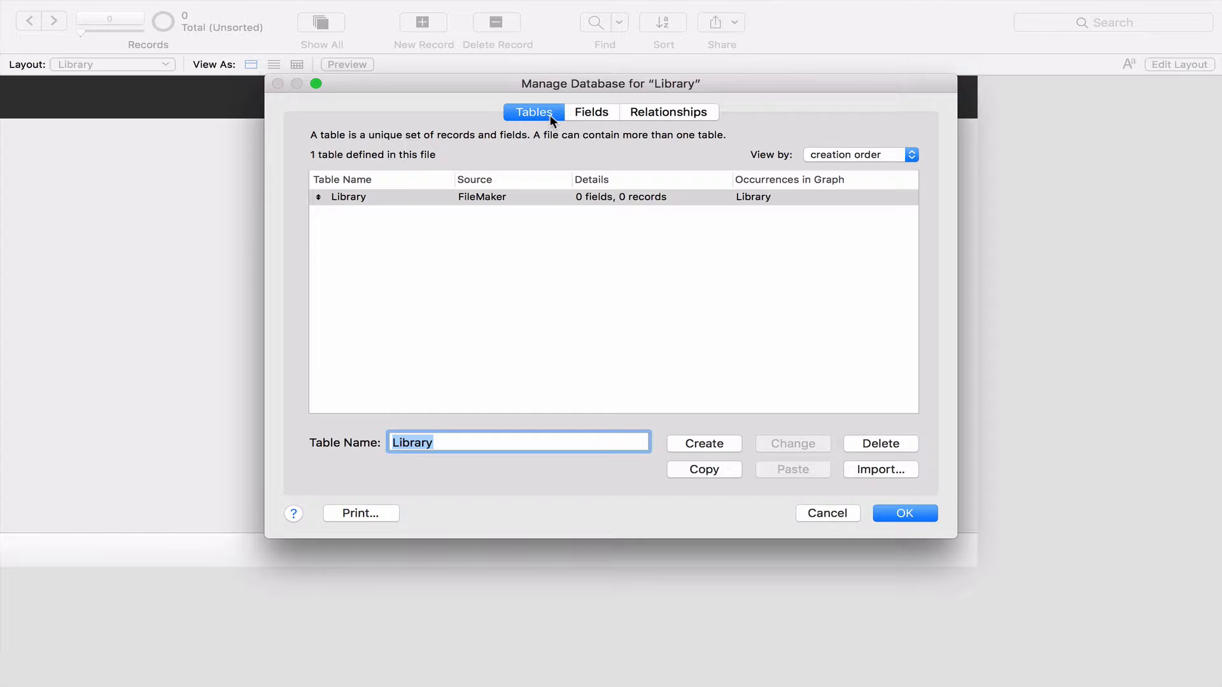
# Rename the Library table to 'names'
pyautogui.click(349, 197)
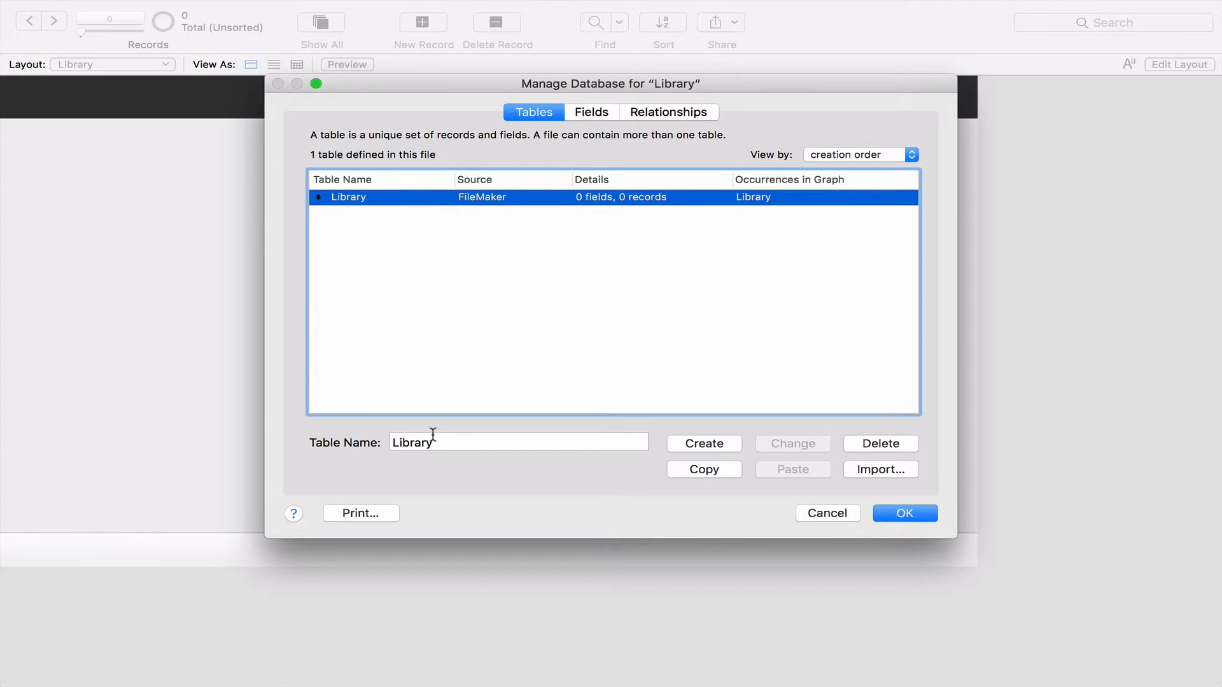
pyautogui.write('names')
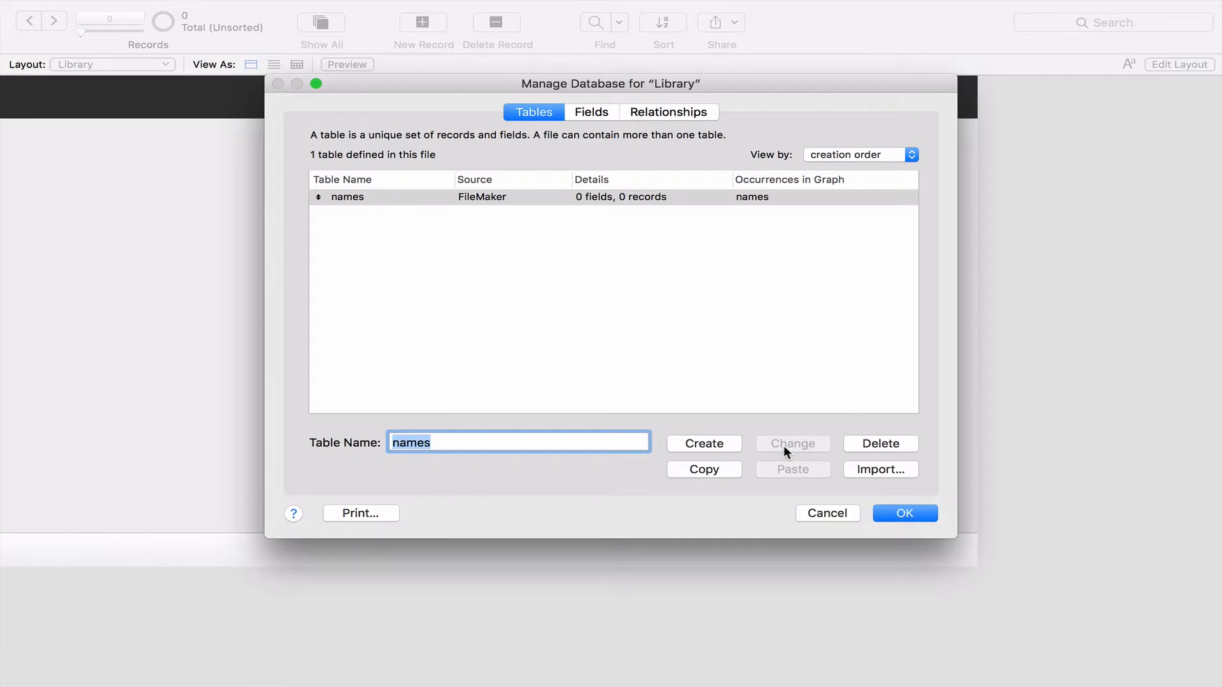
# Define a 'library number' field of type Number in the names table
pyautogui.click(591, 112)
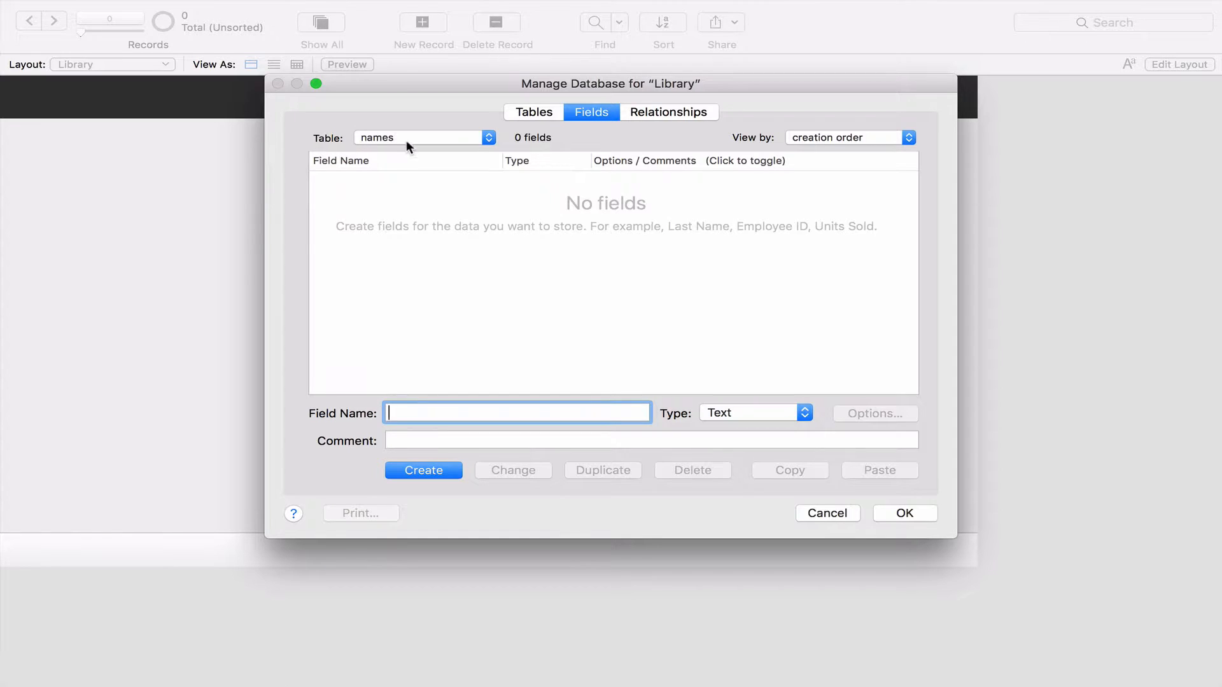
pyautogui.moveTo(382, 211)
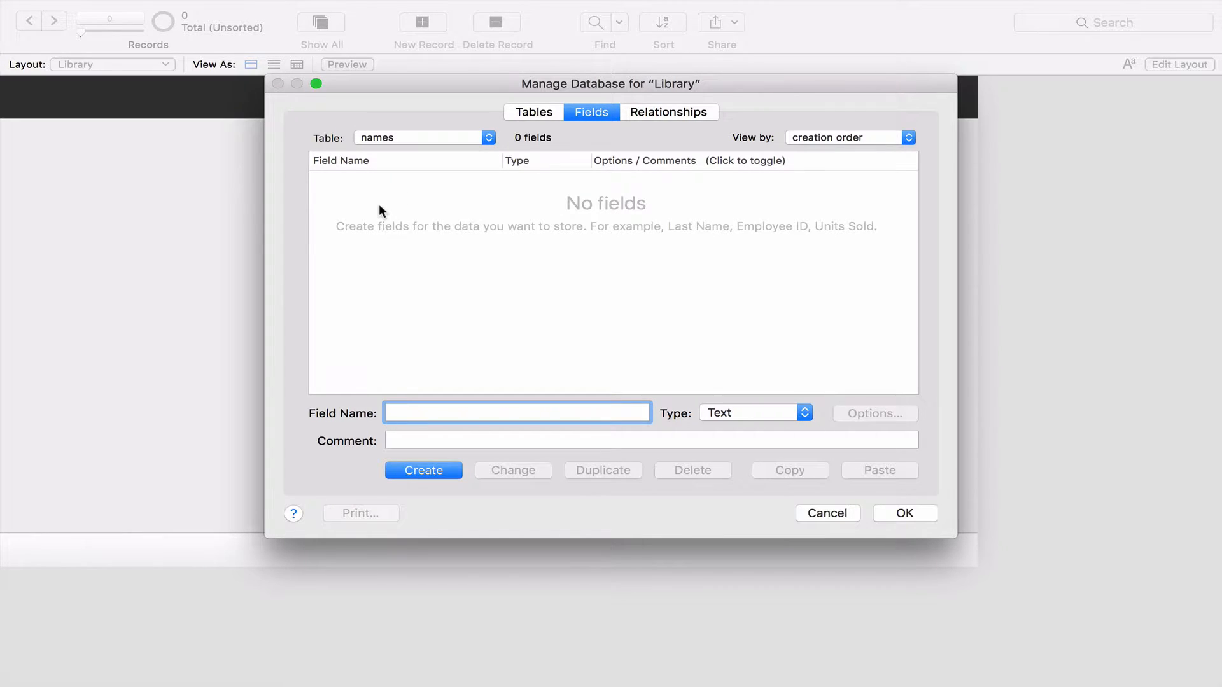
pyautogui.click(515, 412)
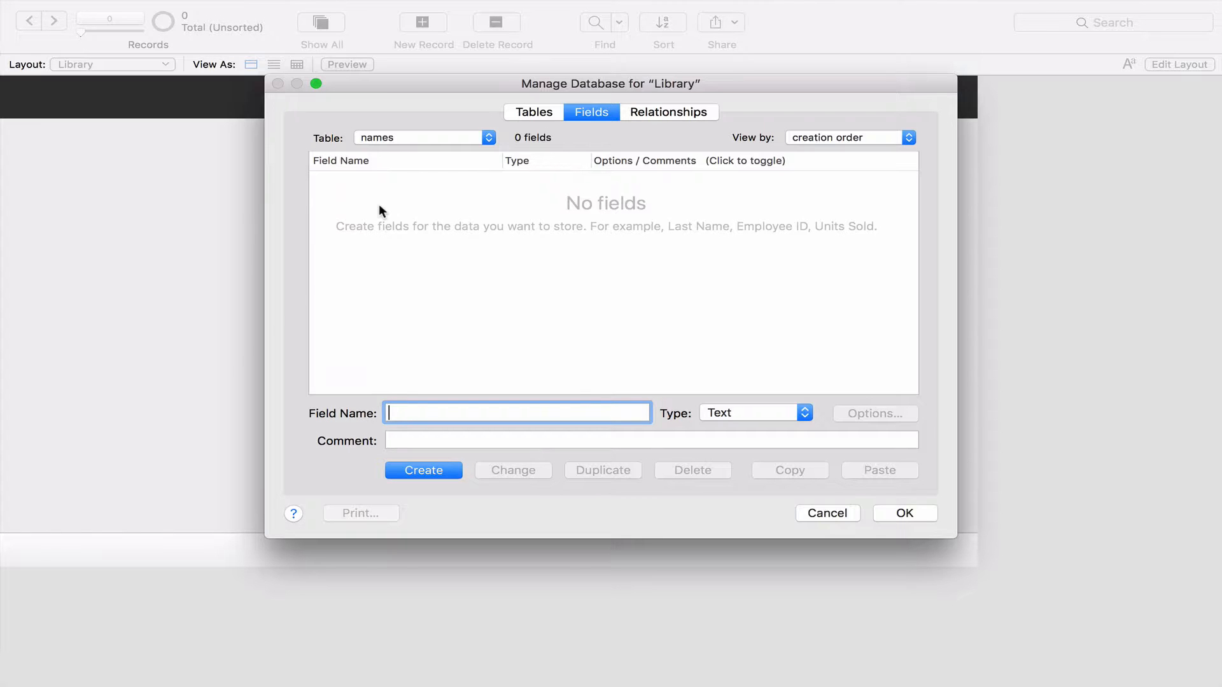
pyautogui.write('library number')
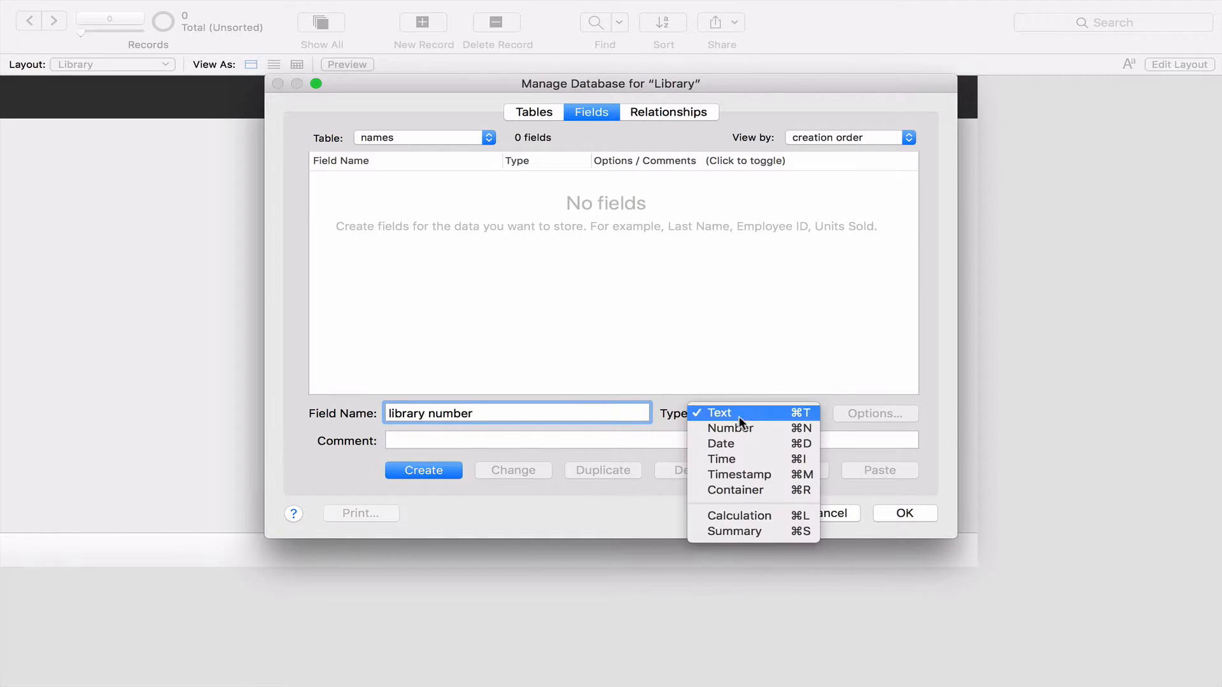
pyautogui.click(731, 427)
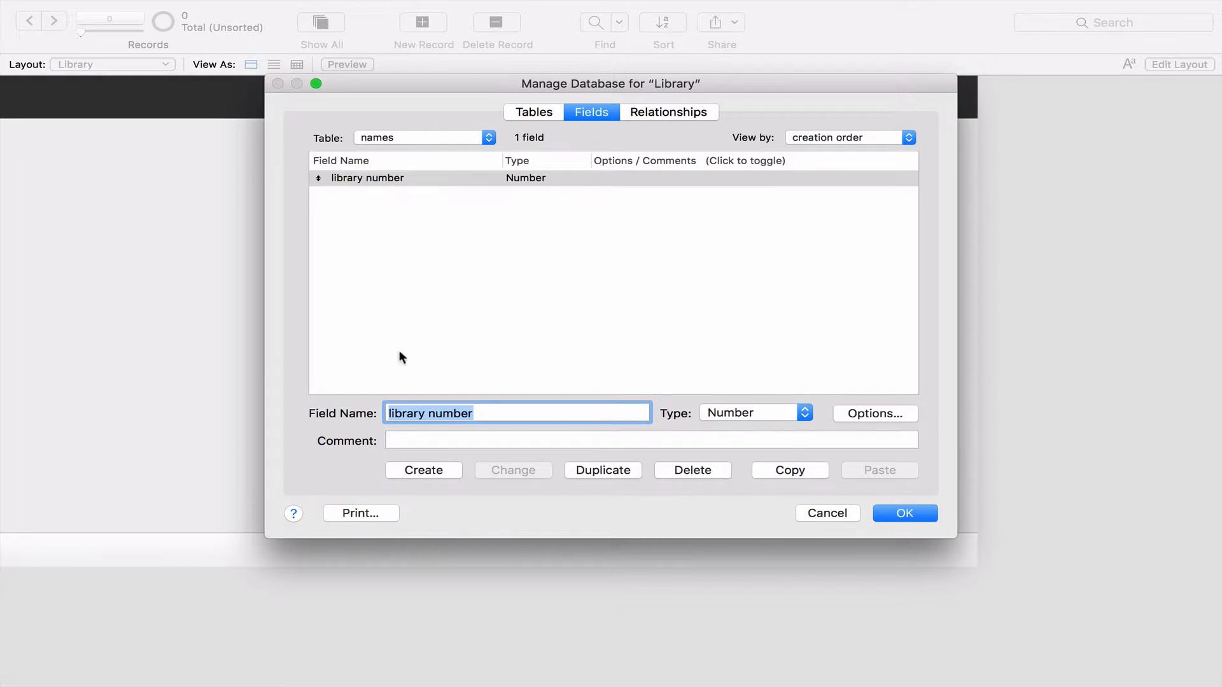
pyautogui.moveTo(550, 209)
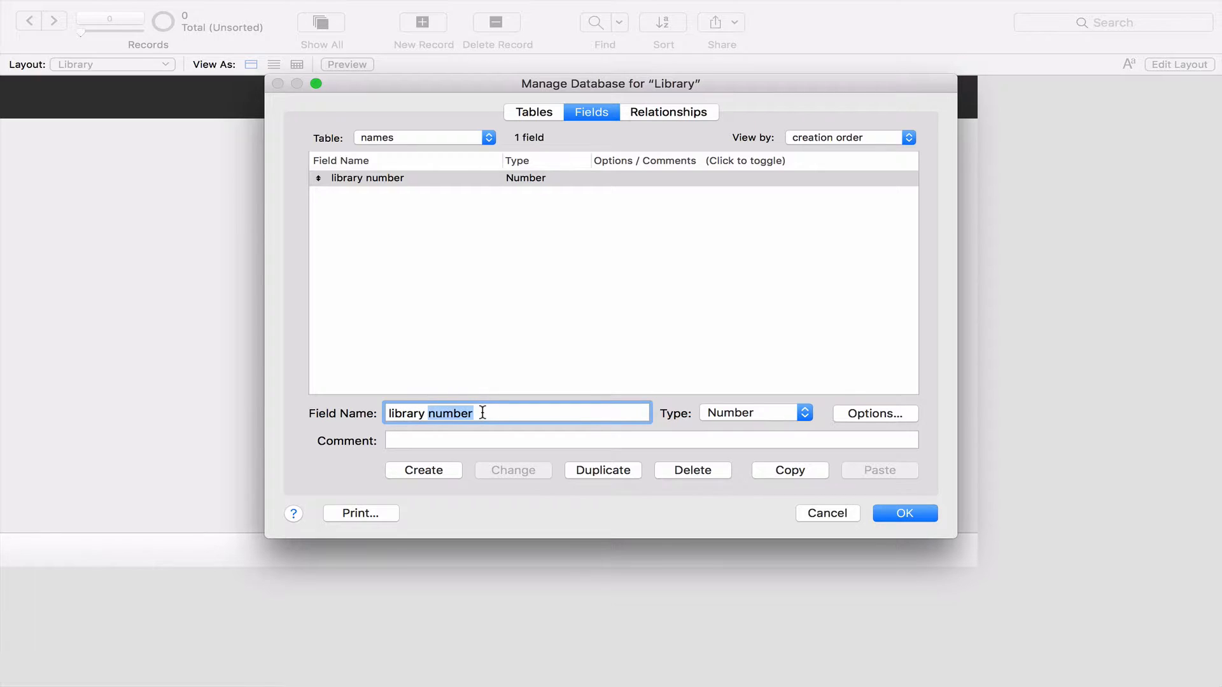
# Add 'first name' and 'surname' text fields to the names table
pyautogui.write('first name')
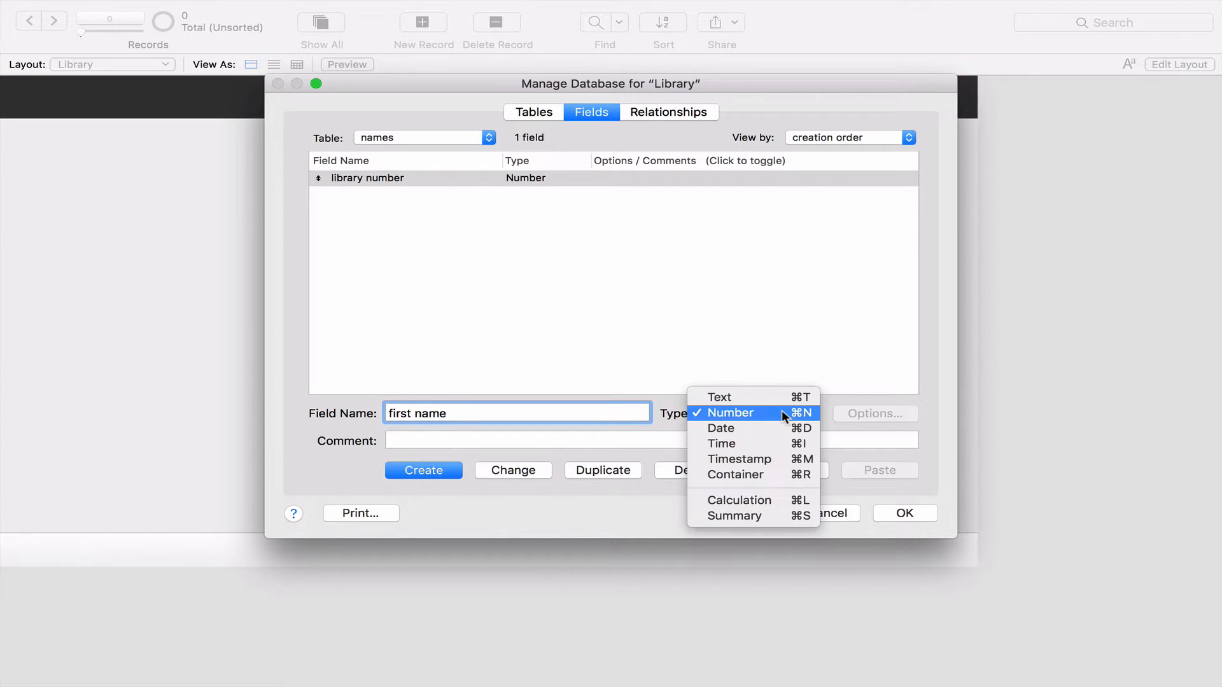
pyautogui.click(721, 397)
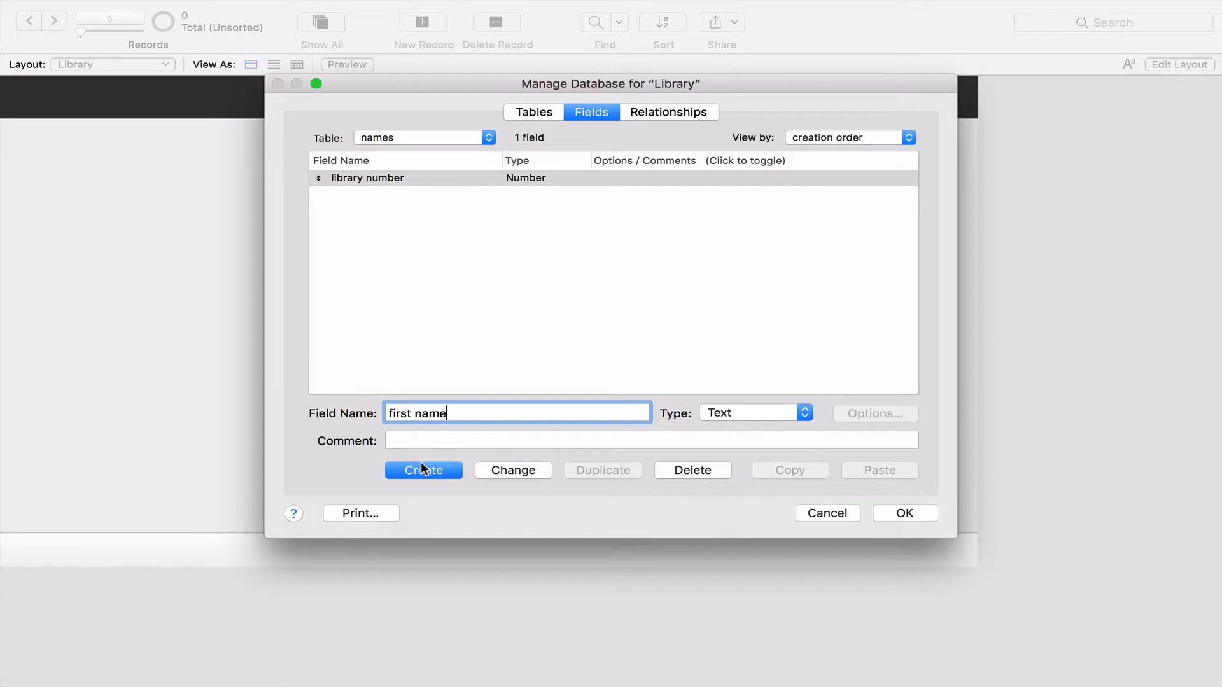
pyautogui.click(423, 470)
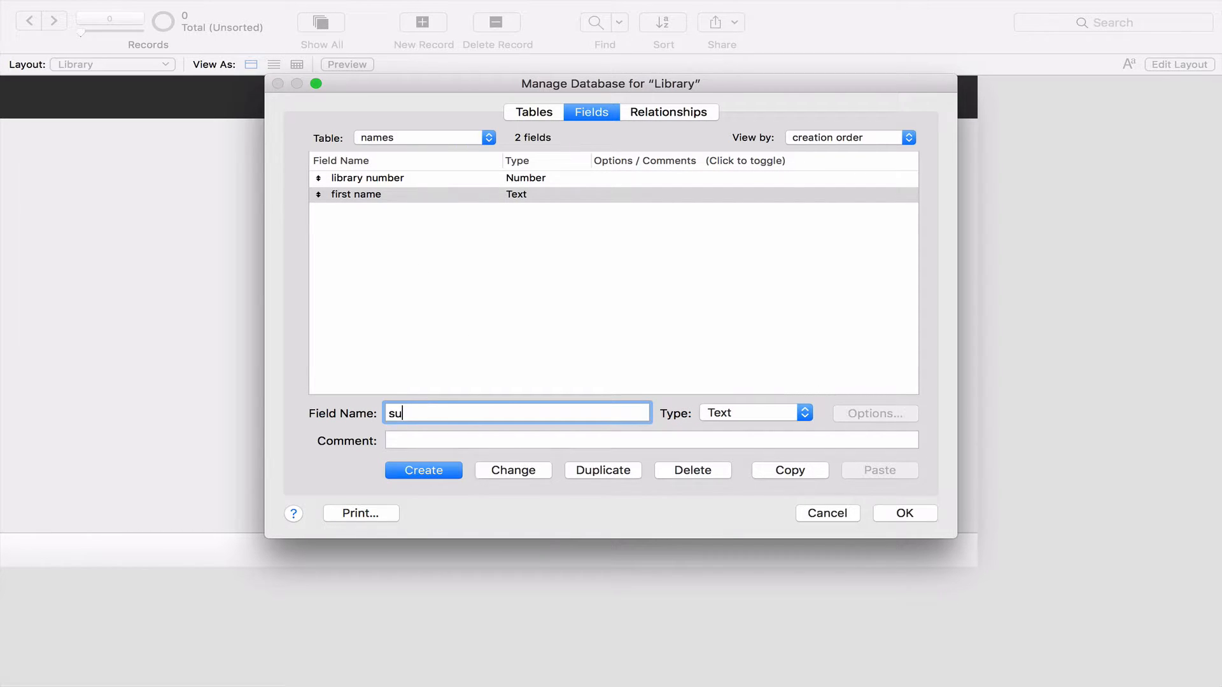
pyautogui.write('rname')
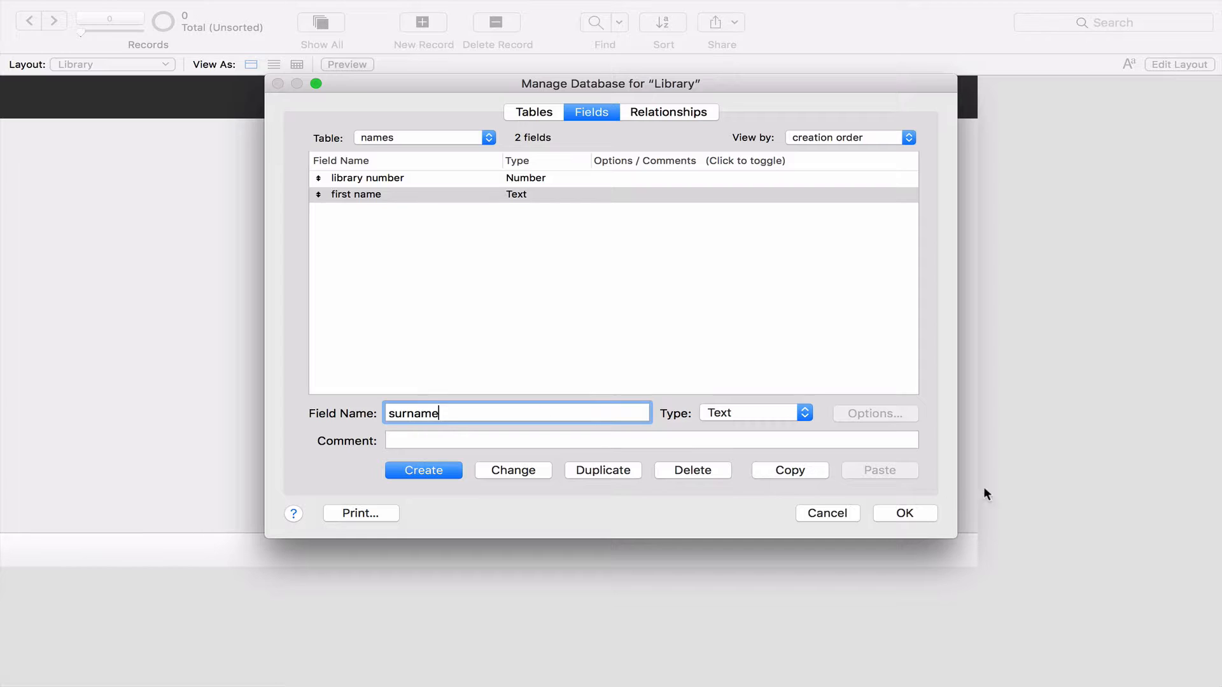
pyautogui.click(422, 470)
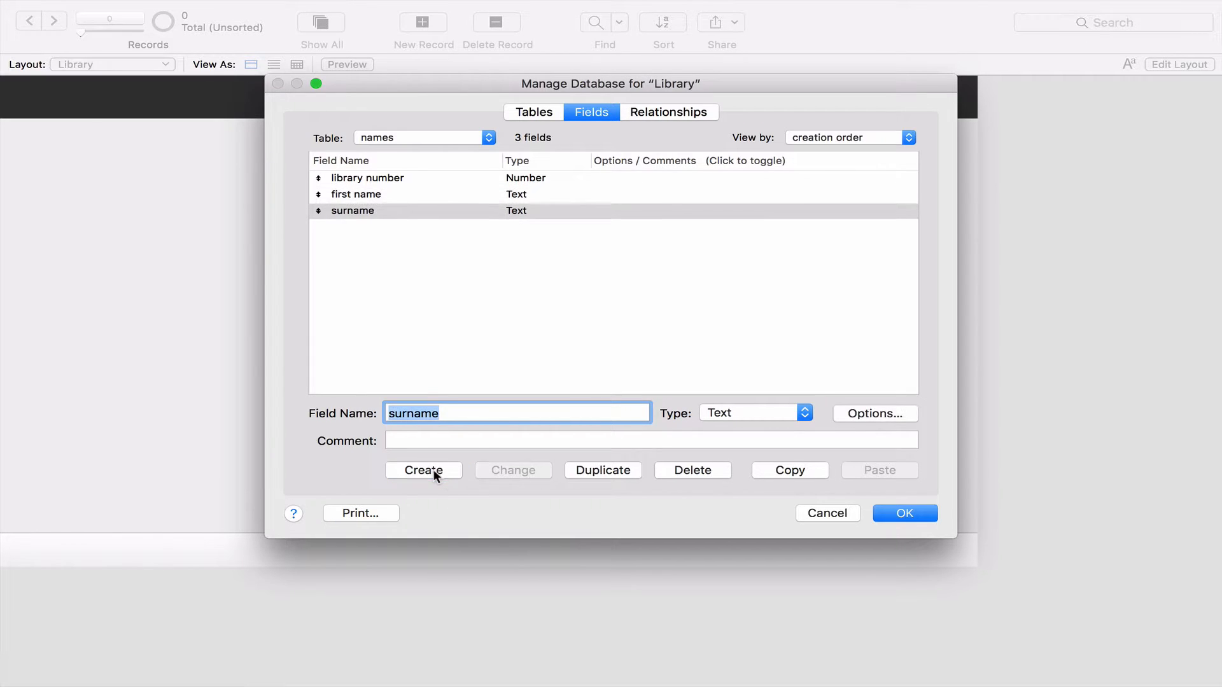
pyautogui.click(366, 178)
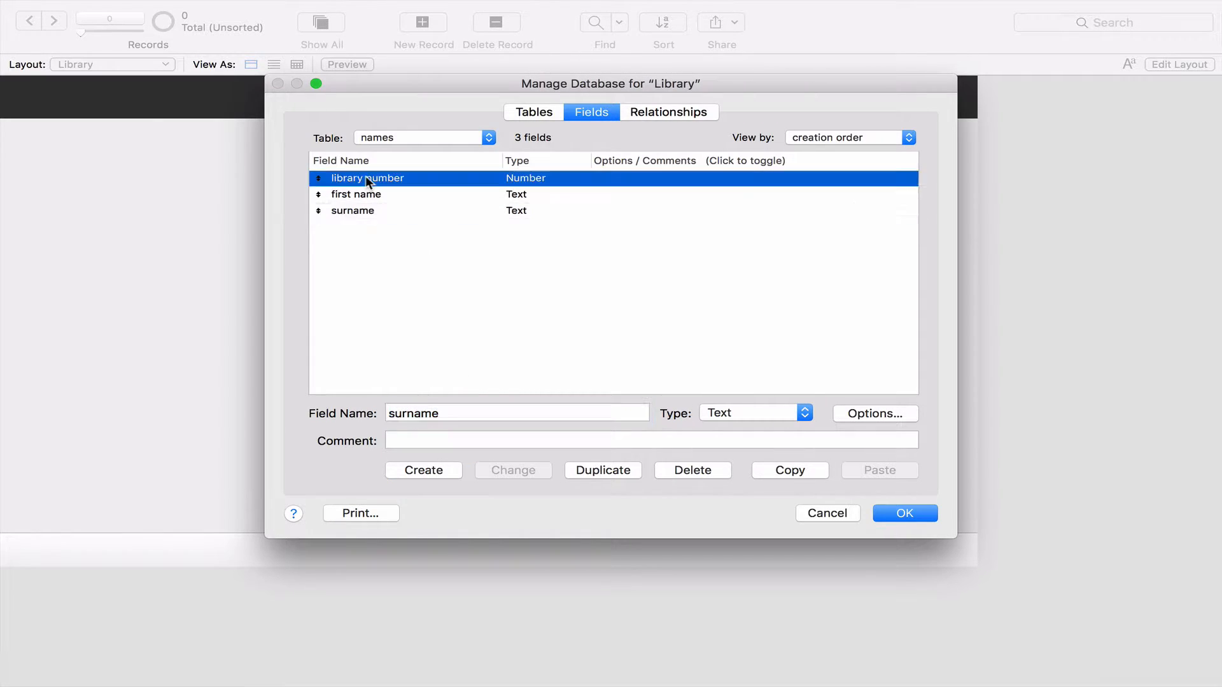
pyautogui.click(353, 210)
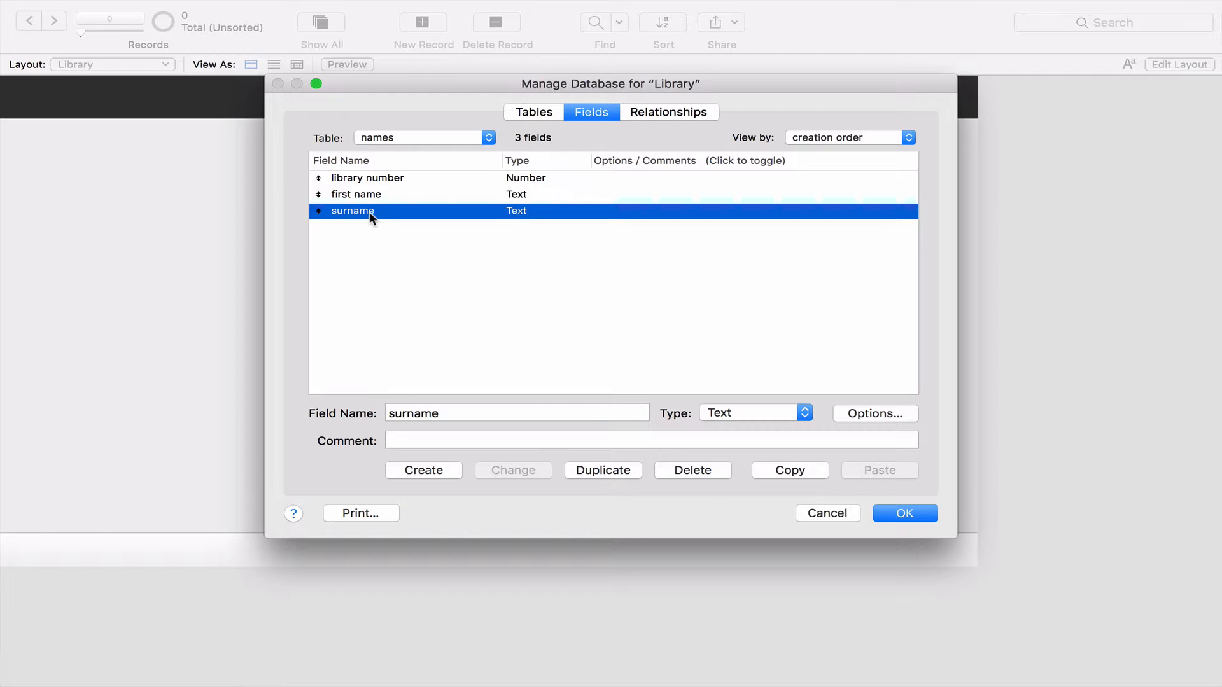
pyautogui.moveTo(900, 509)
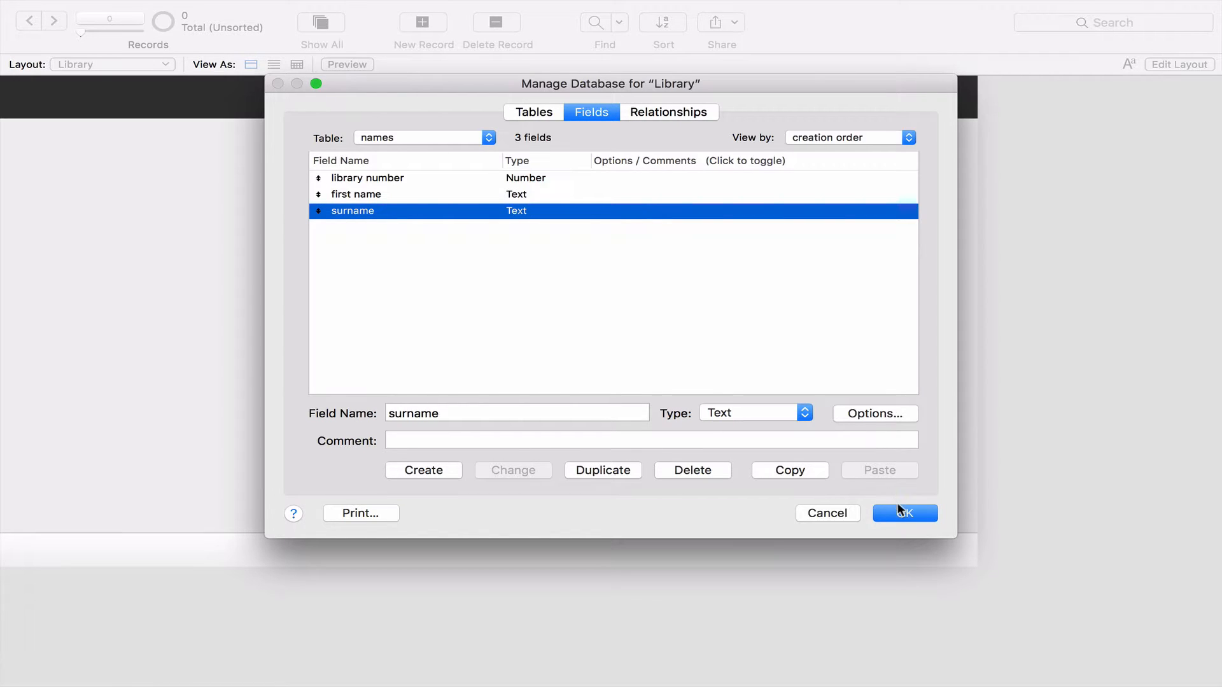
# Enter a first record: library number 100001, Ashton Kutcher
pyautogui.click(903, 512)
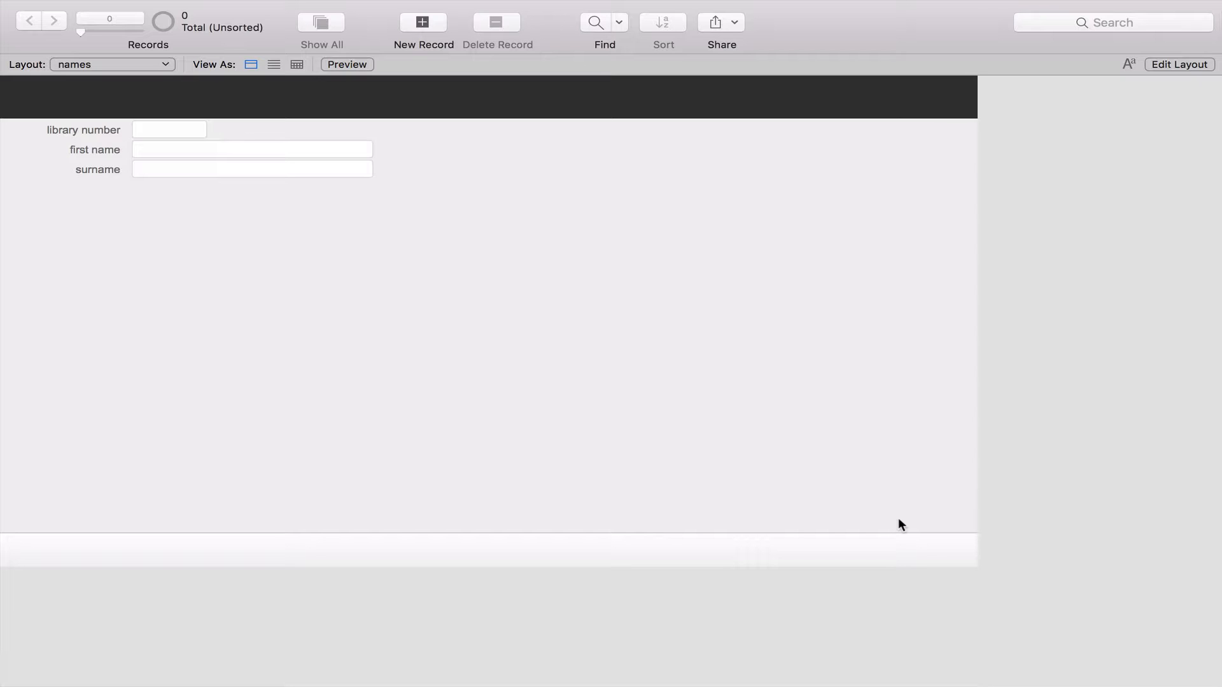
pyautogui.moveTo(210, 183)
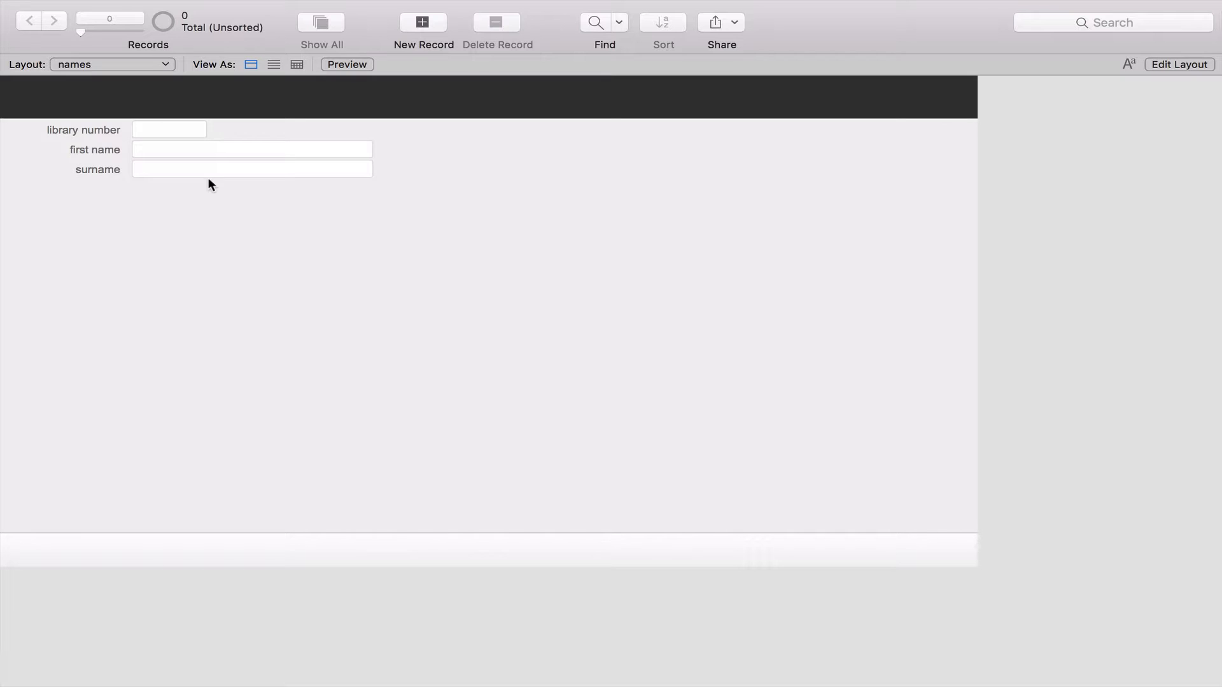
pyautogui.moveTo(179, 47)
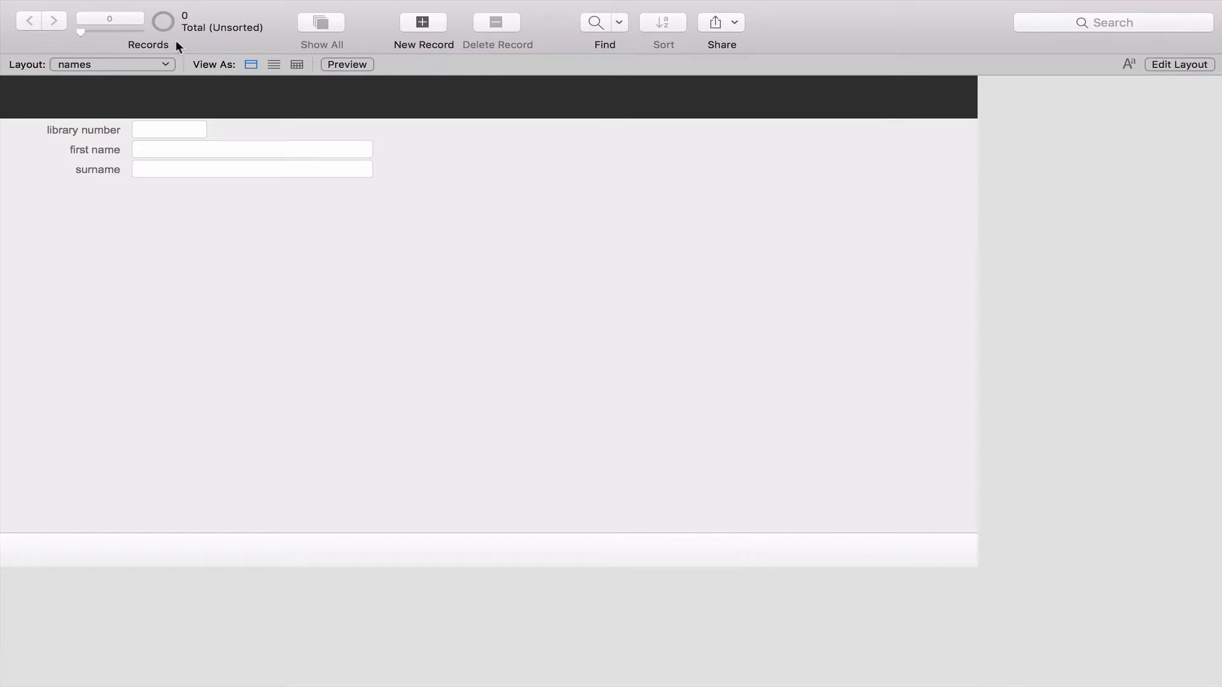
pyautogui.moveTo(187, 41)
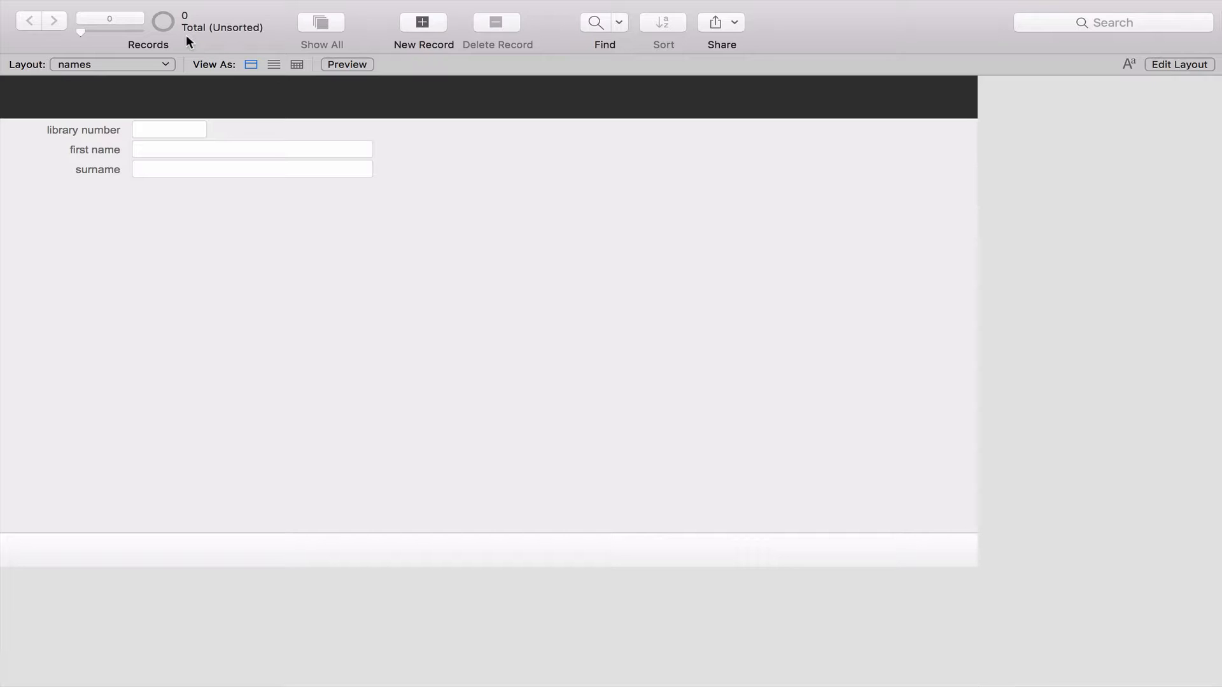
pyautogui.moveTo(178, 16)
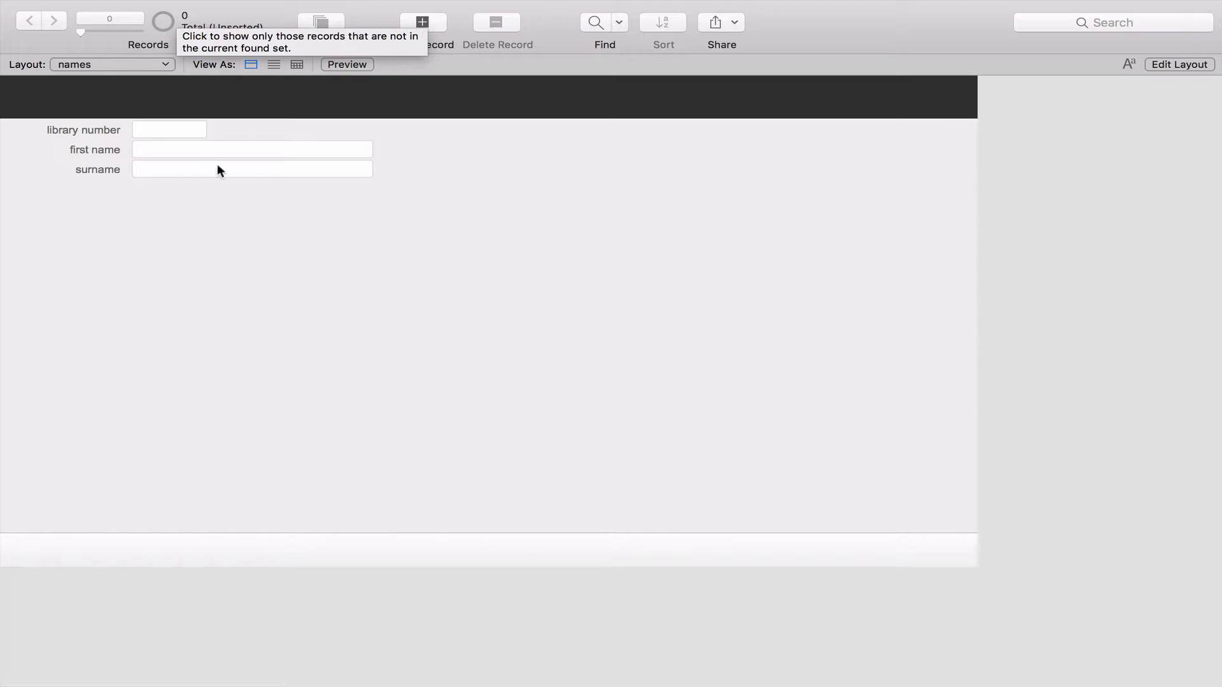
pyautogui.click(423, 22)
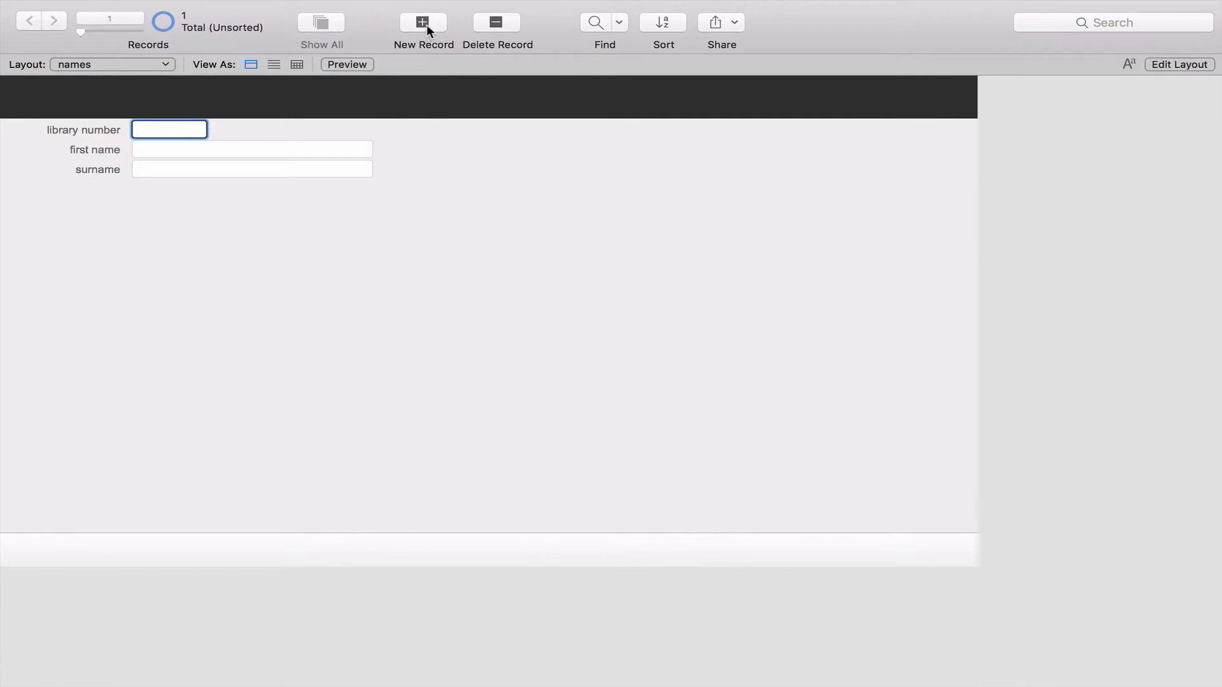
pyautogui.moveTo(200, 48)
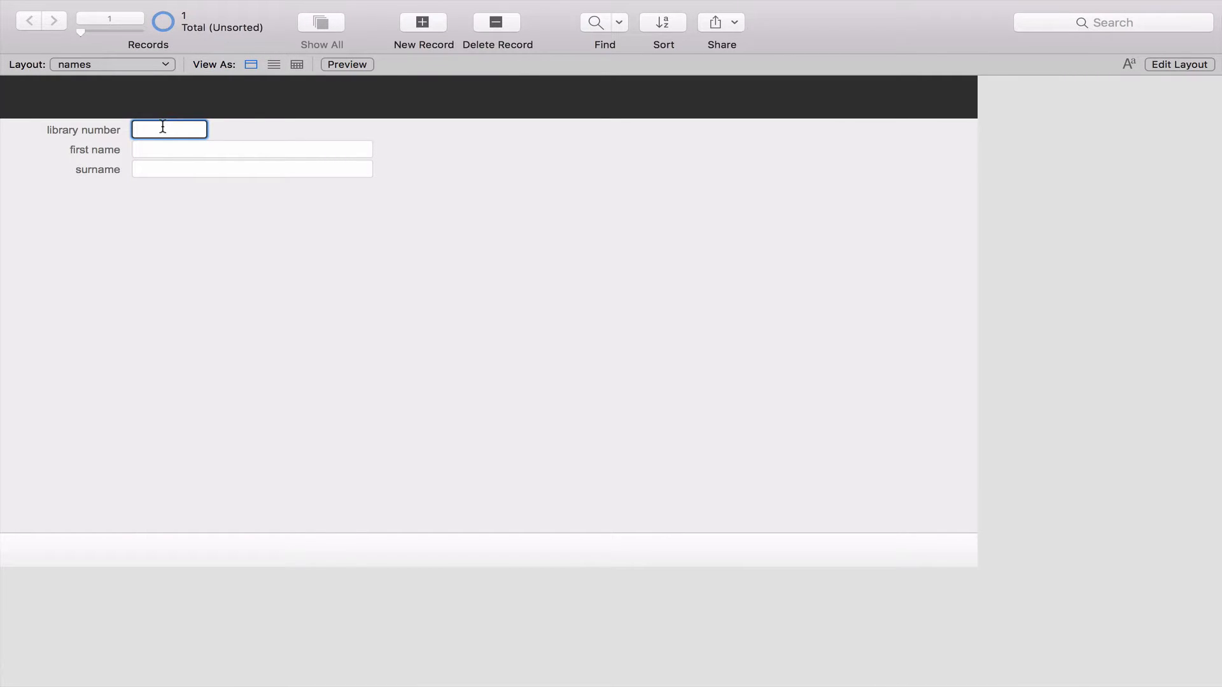
pyautogui.write('100001')
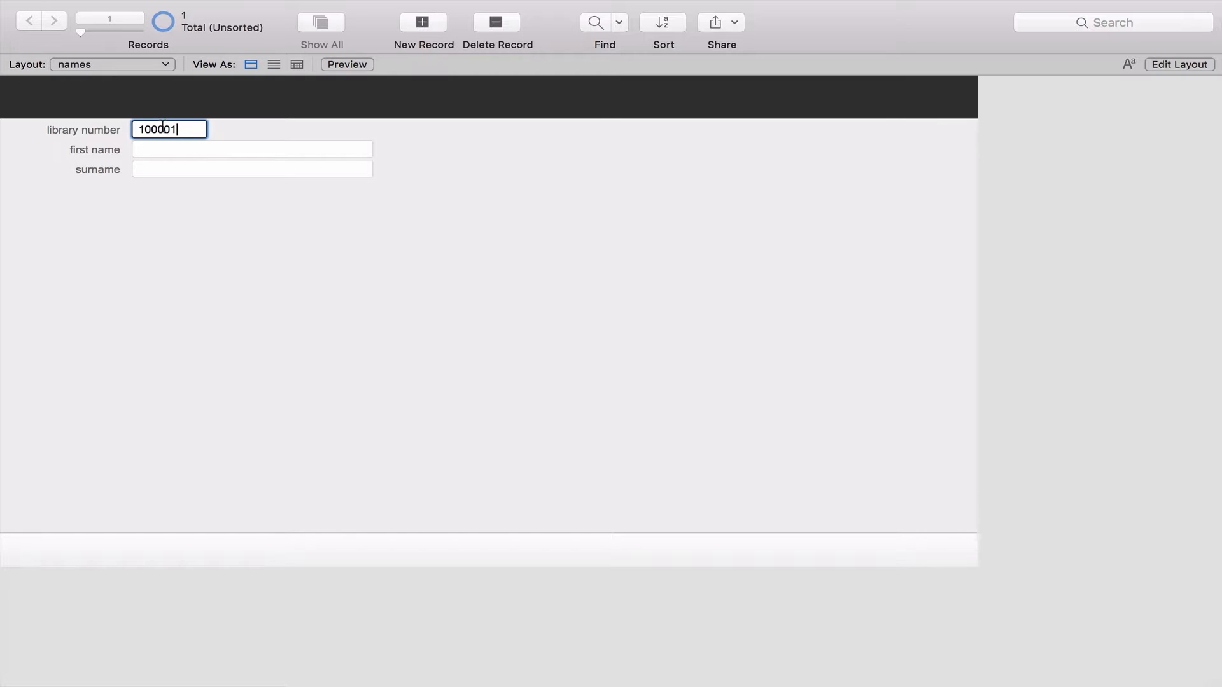
pyautogui.click(251, 149)
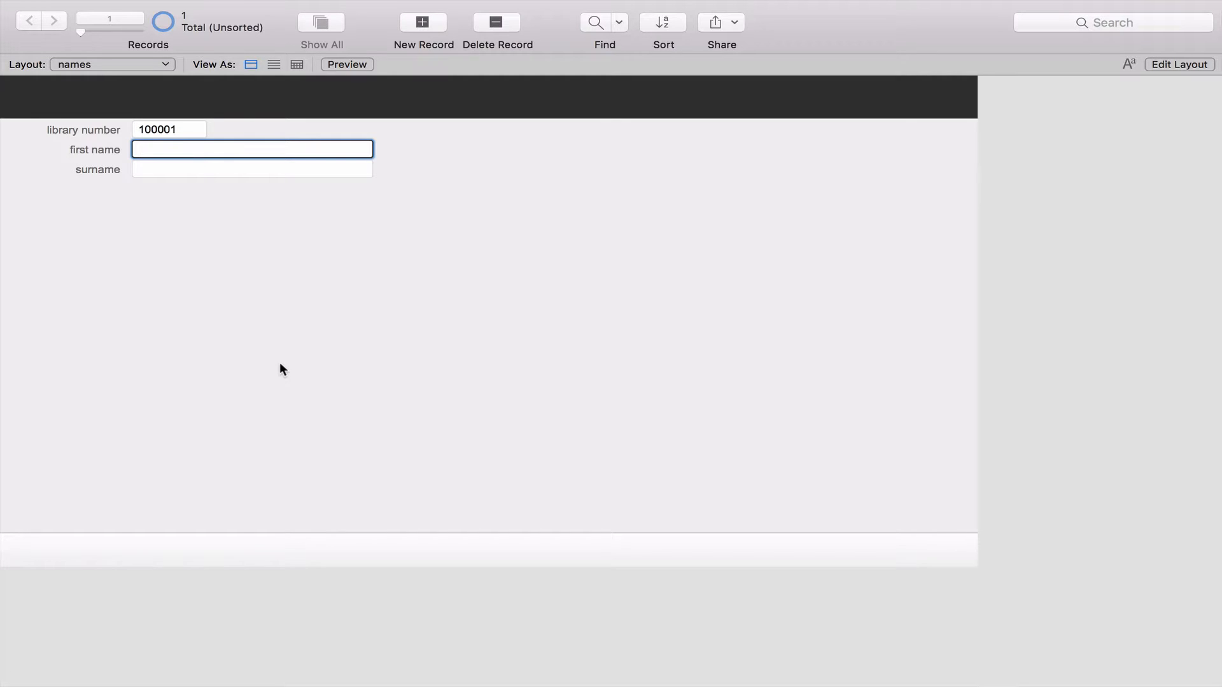
pyautogui.write('Ashton')
pyautogui.click(252, 169)
pyautogui.write('Kut')
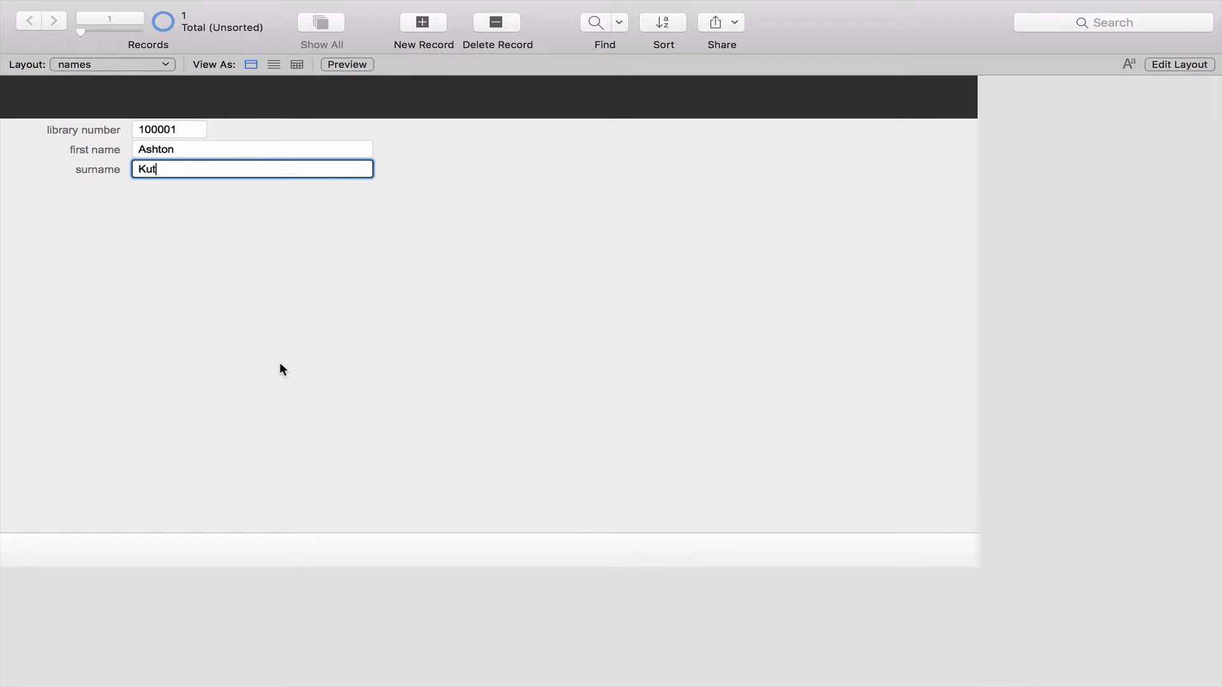
pyautogui.write('cher')
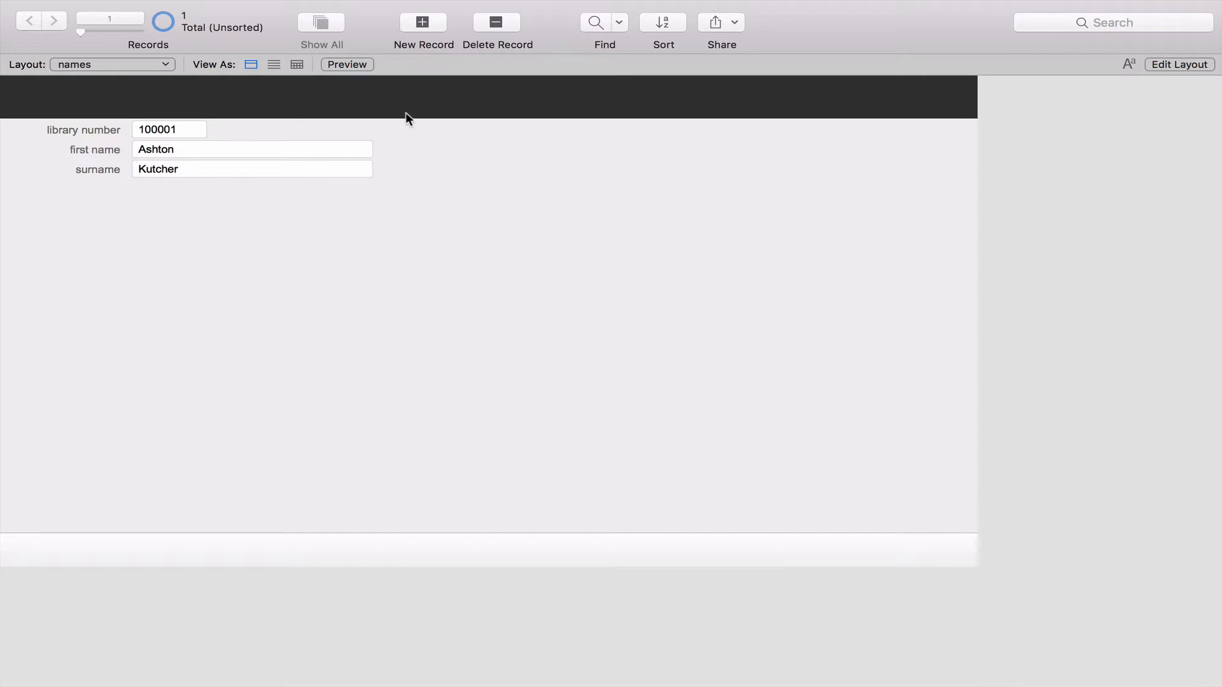
# Start a second record with library number 100002
pyautogui.click(422, 22)
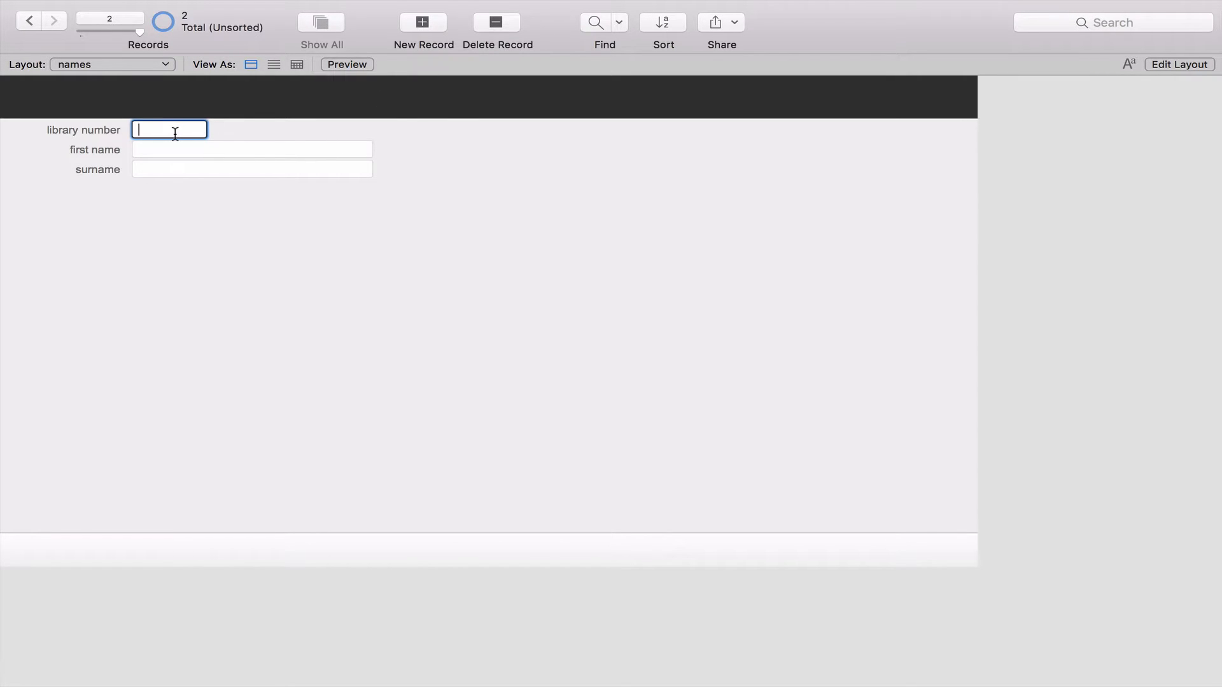
pyautogui.write('100002')
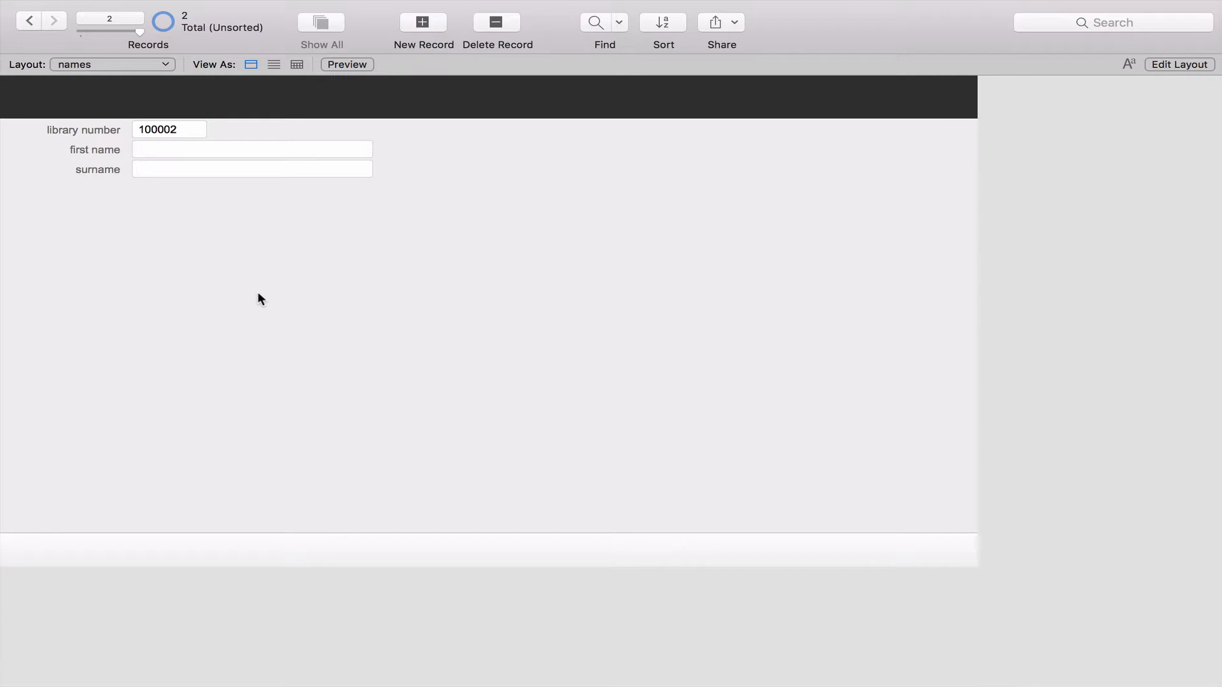
pyautogui.click(252, 148)
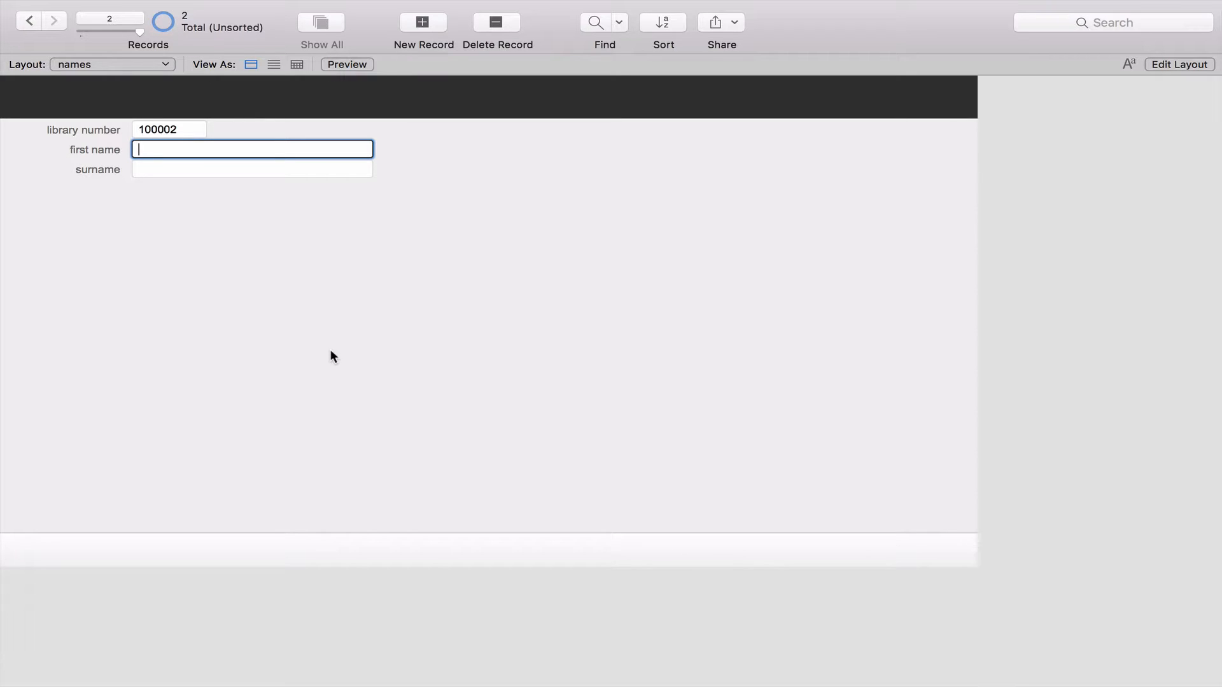
# Return to the first record, leaving only Ashton Kutcher's record in the table
pyautogui.click(55, 22)
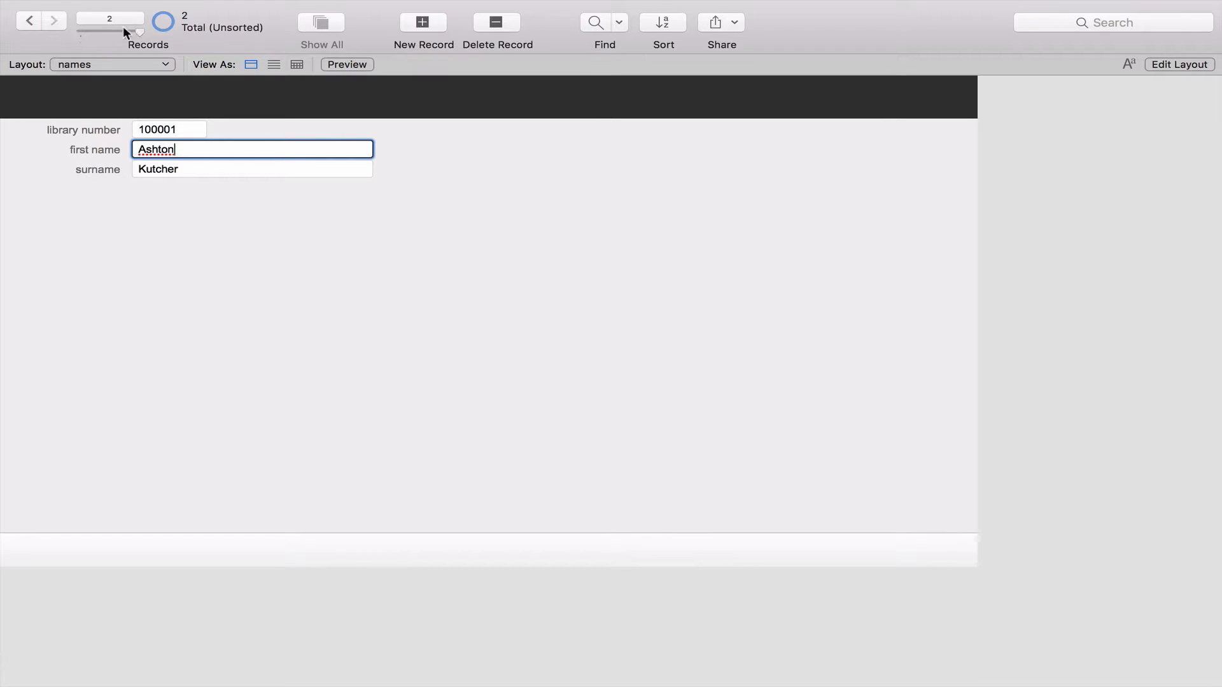
pyautogui.click(28, 21)
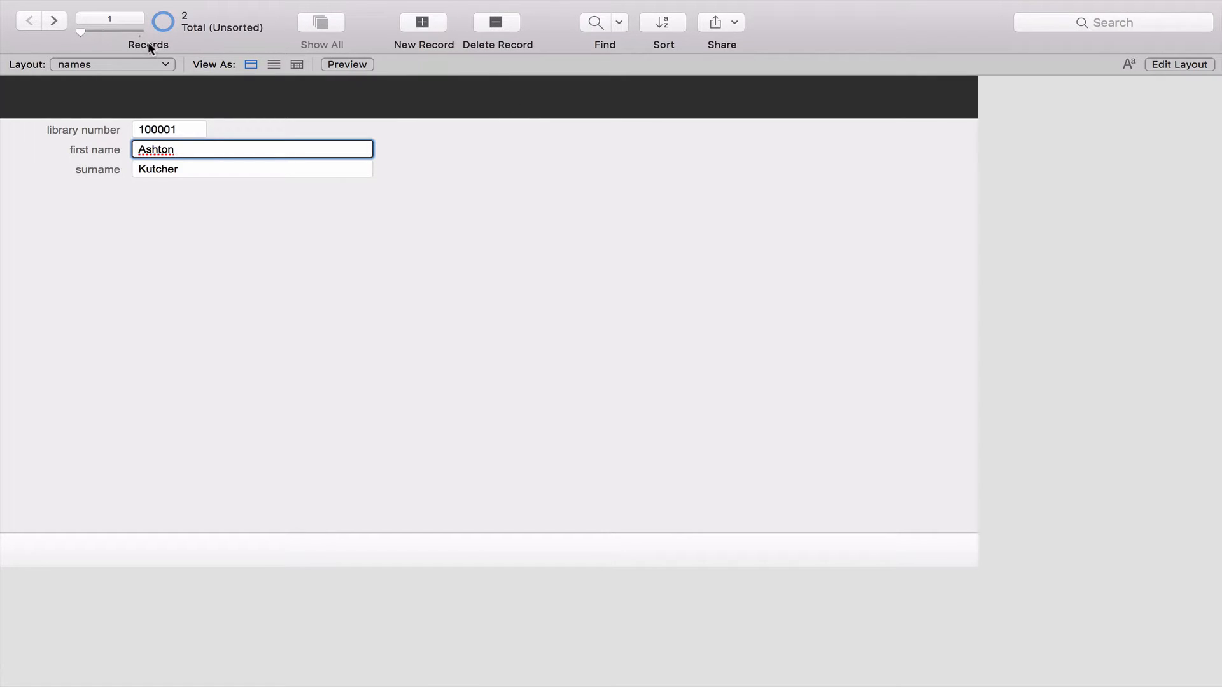
pyautogui.click(422, 21)
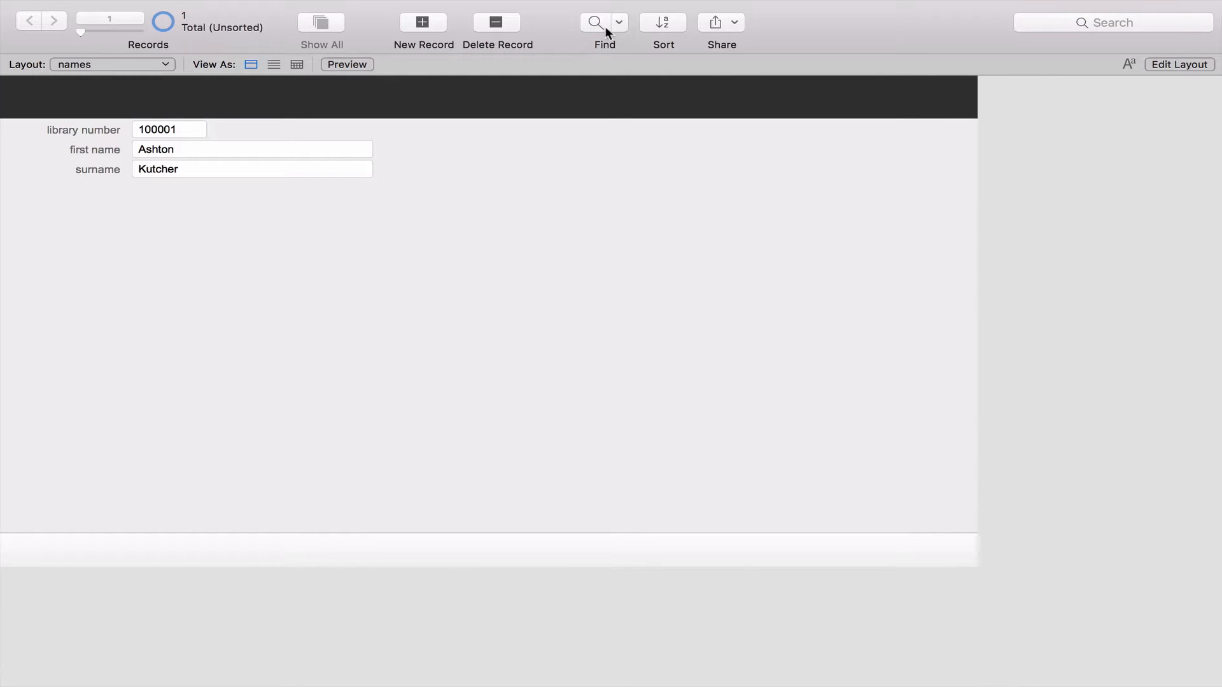
pyautogui.moveTo(596, 21)
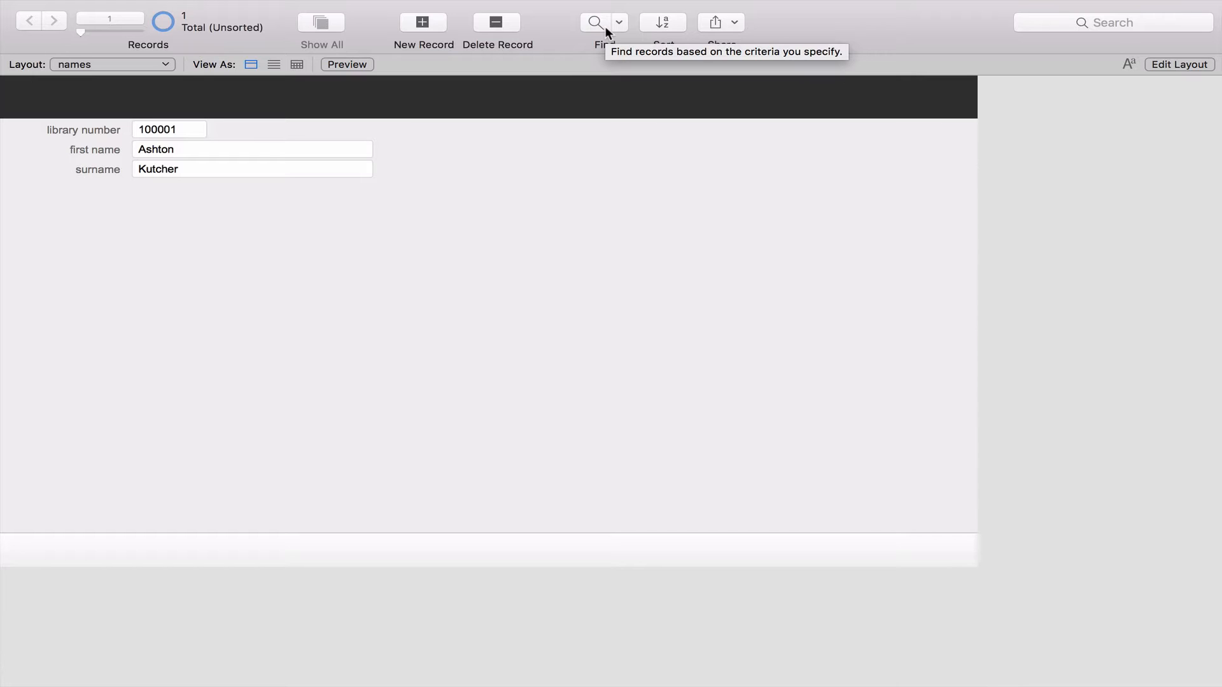
pyautogui.moveTo(245, 68)
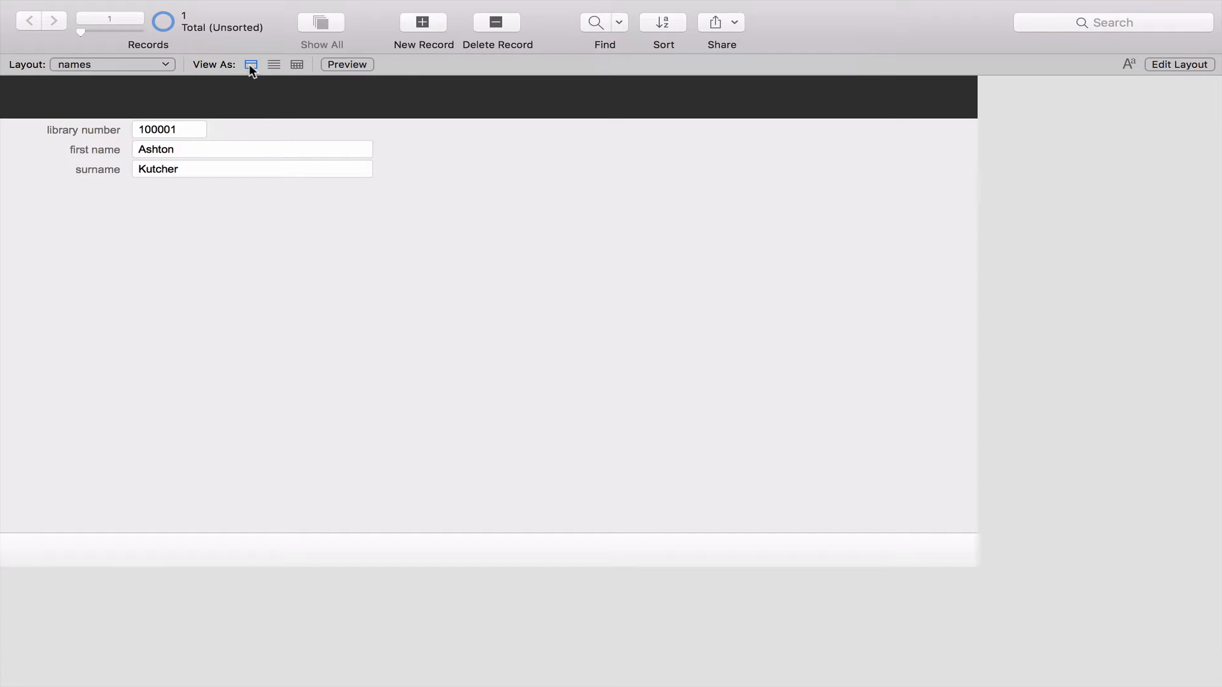
pyautogui.moveTo(272, 341)
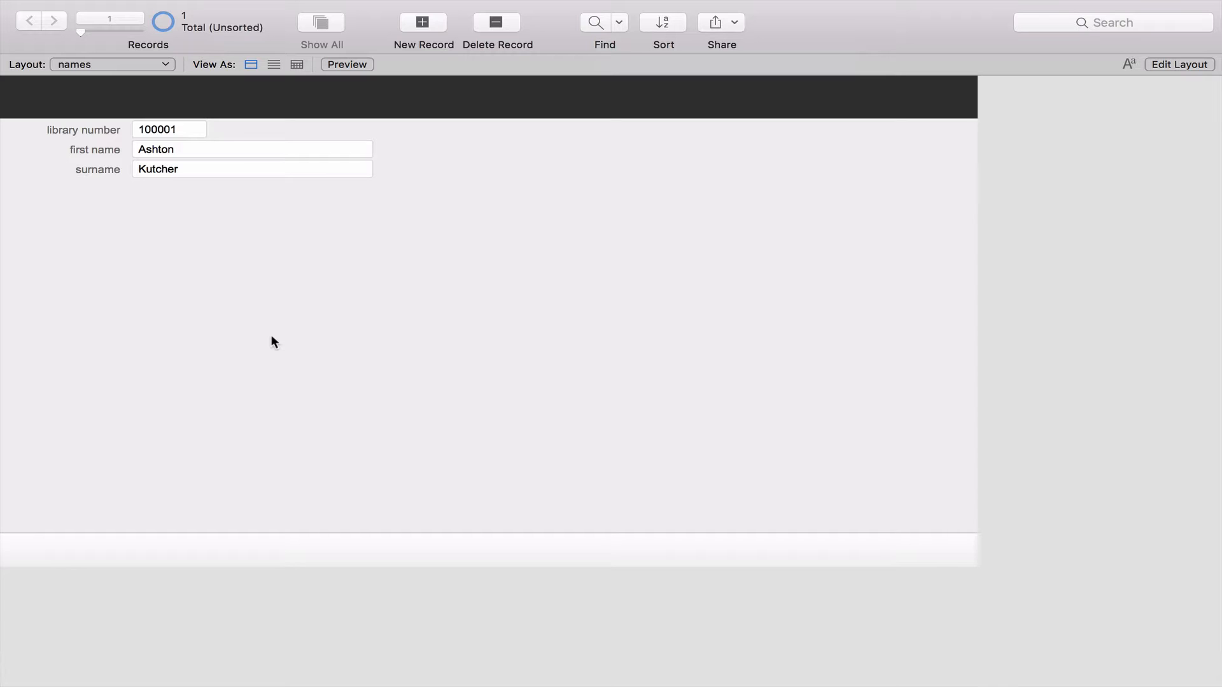
pyautogui.moveTo(270, 295)
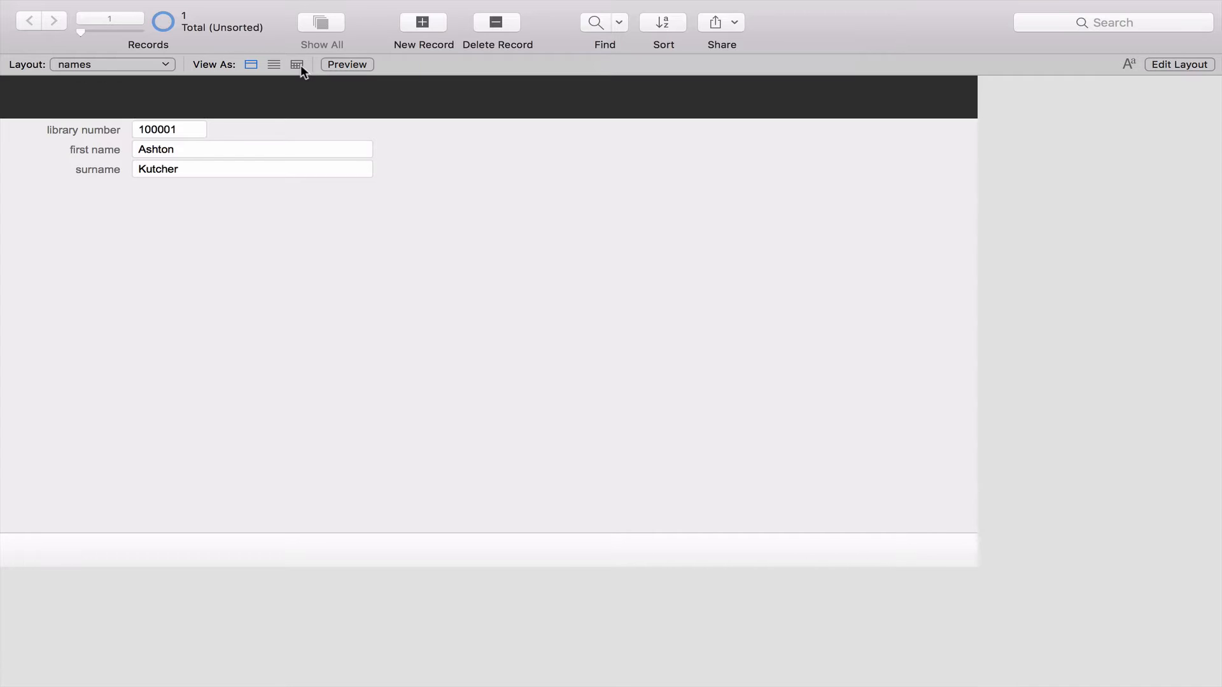
# In table view, add a second record: 100002, Ben Afleck
pyautogui.click(297, 64)
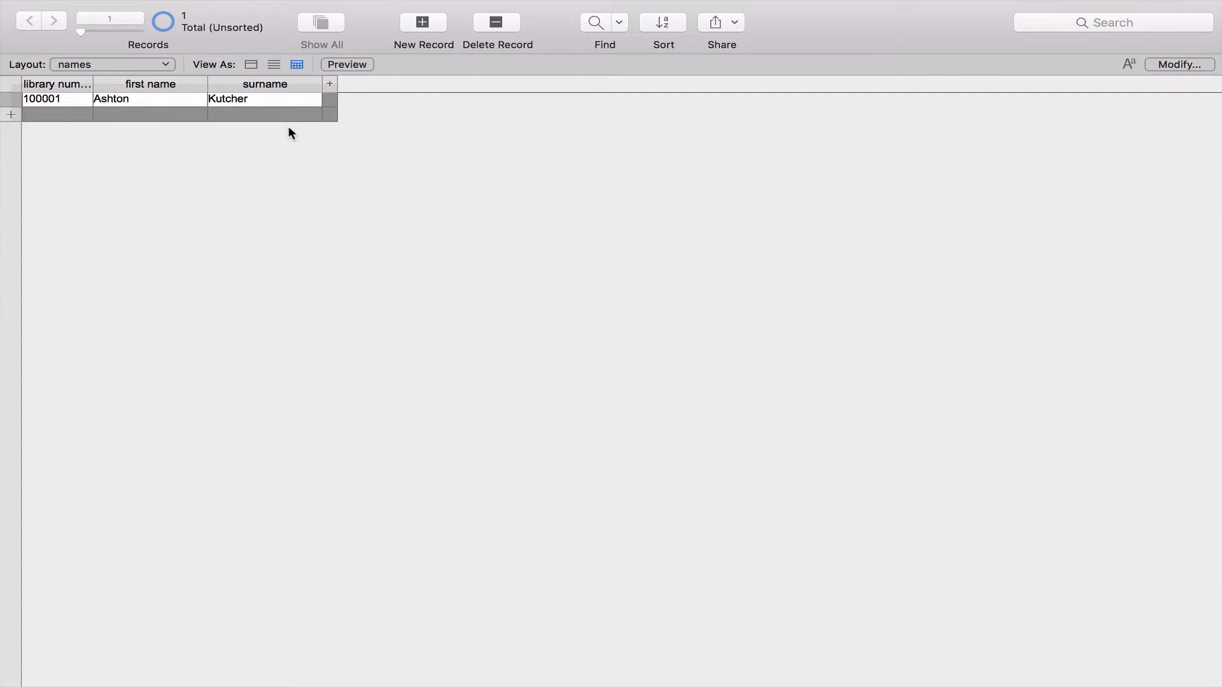
pyautogui.moveTo(250, 97)
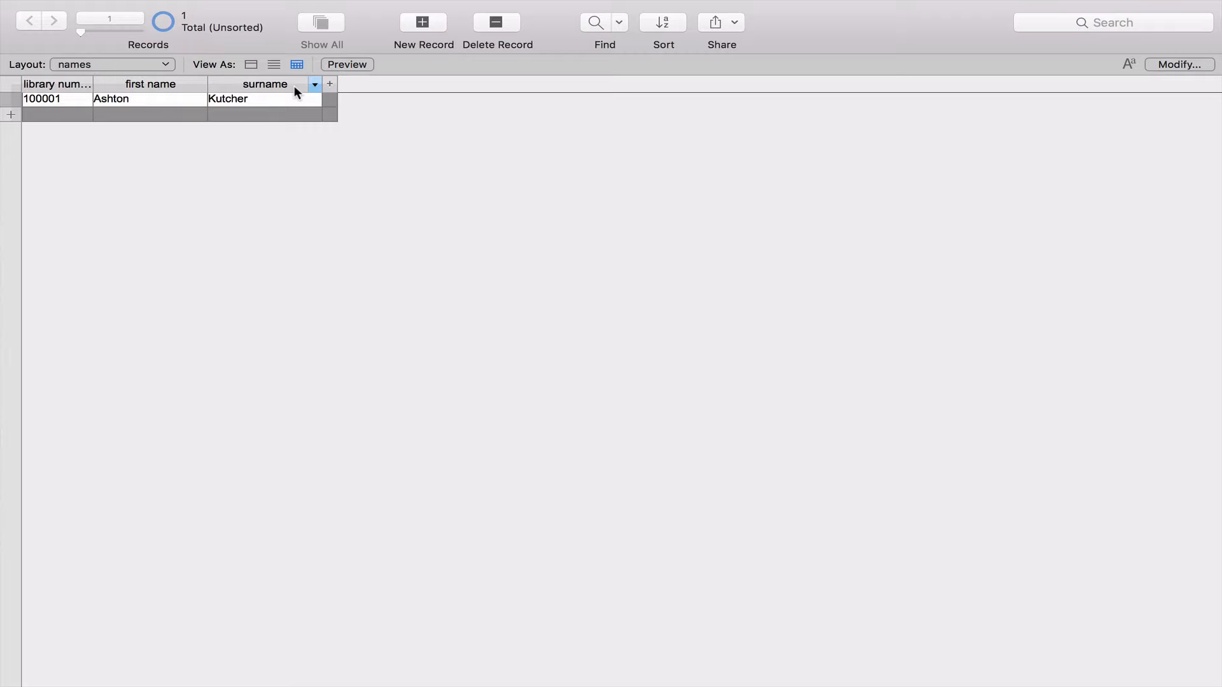
pyautogui.click(422, 21)
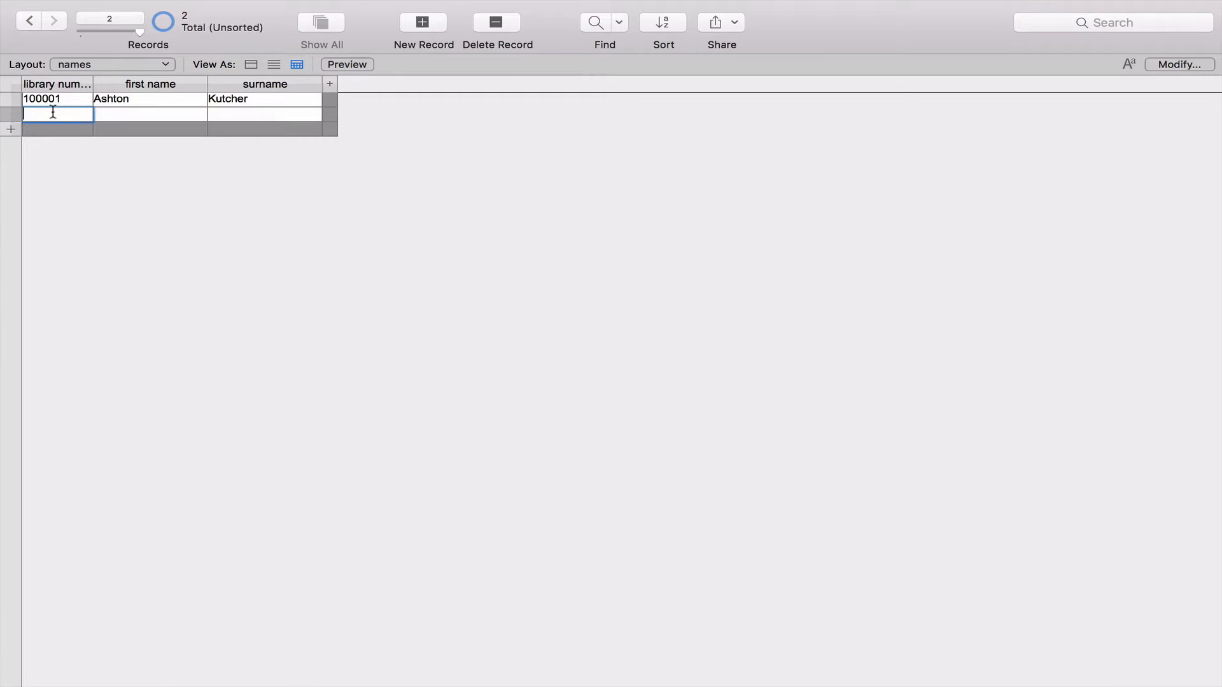
pyautogui.write('100002')
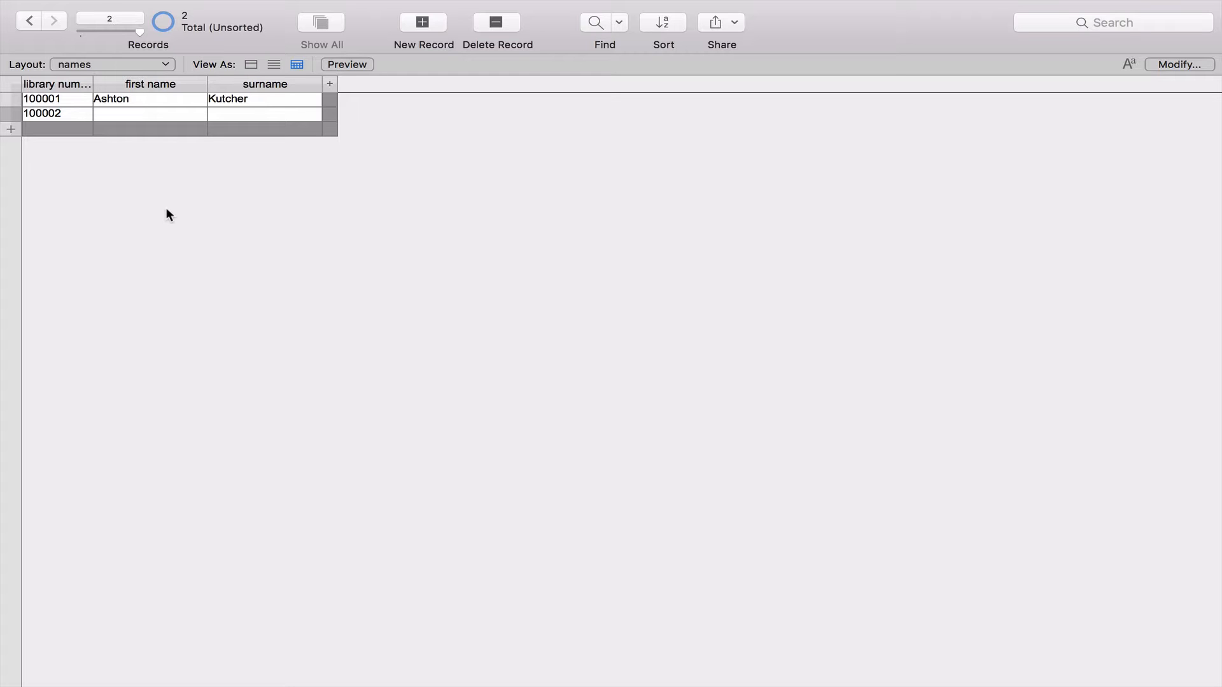
pyautogui.click(149, 113)
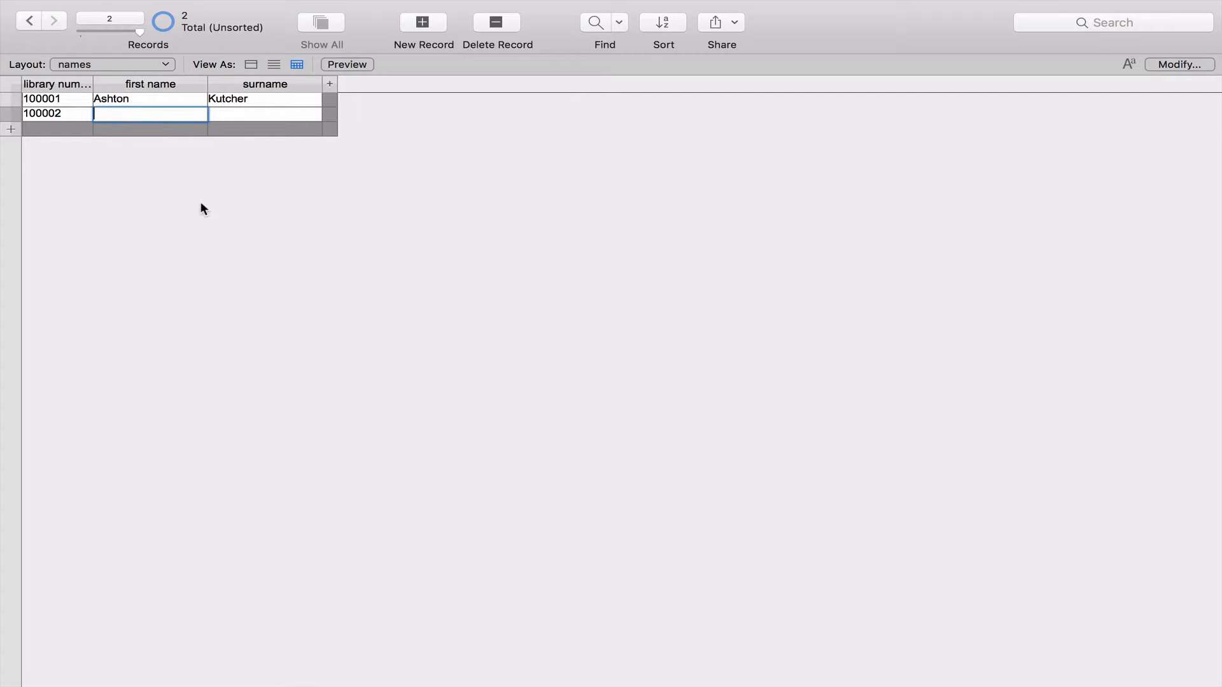
pyautogui.write('Be')
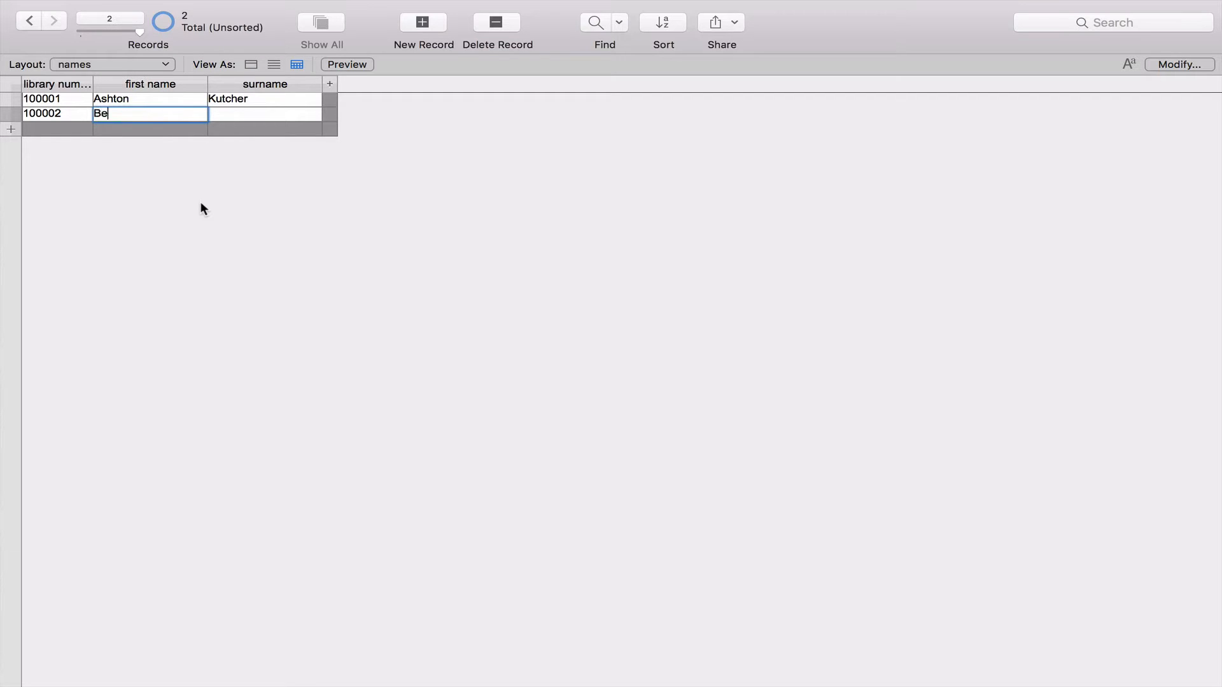
pyautogui.write('Afleck')
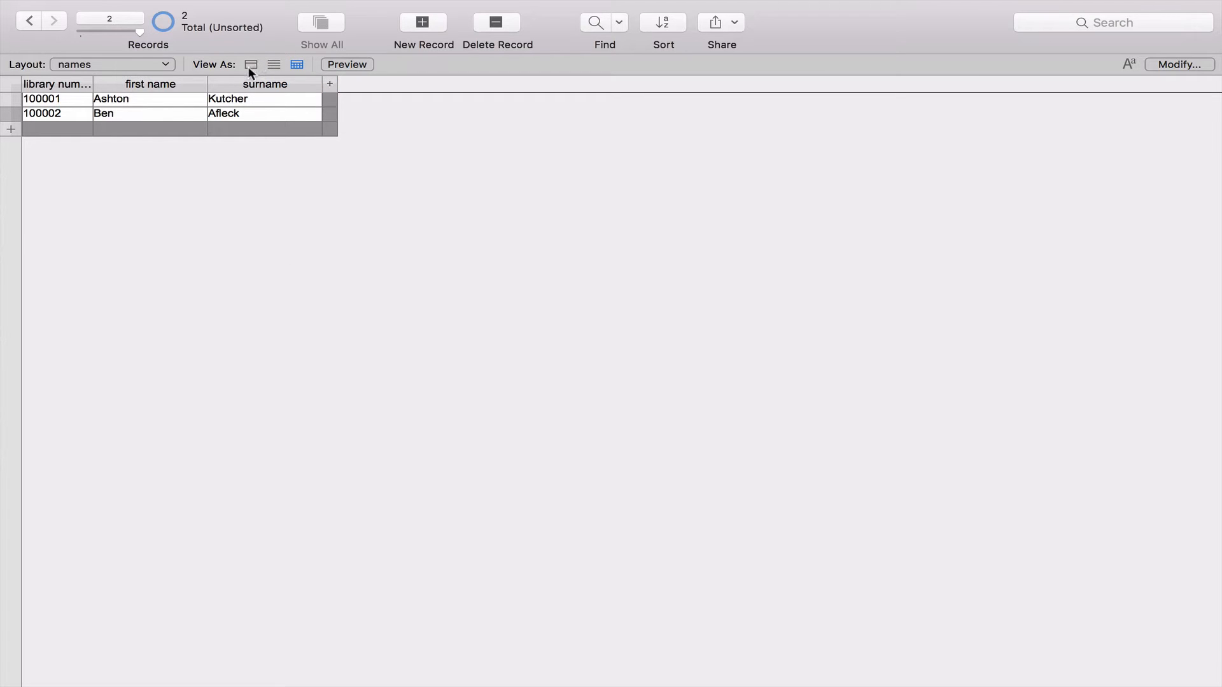
# Switch back to form view and show record 1, Ashton Kutcher
pyautogui.click(251, 63)
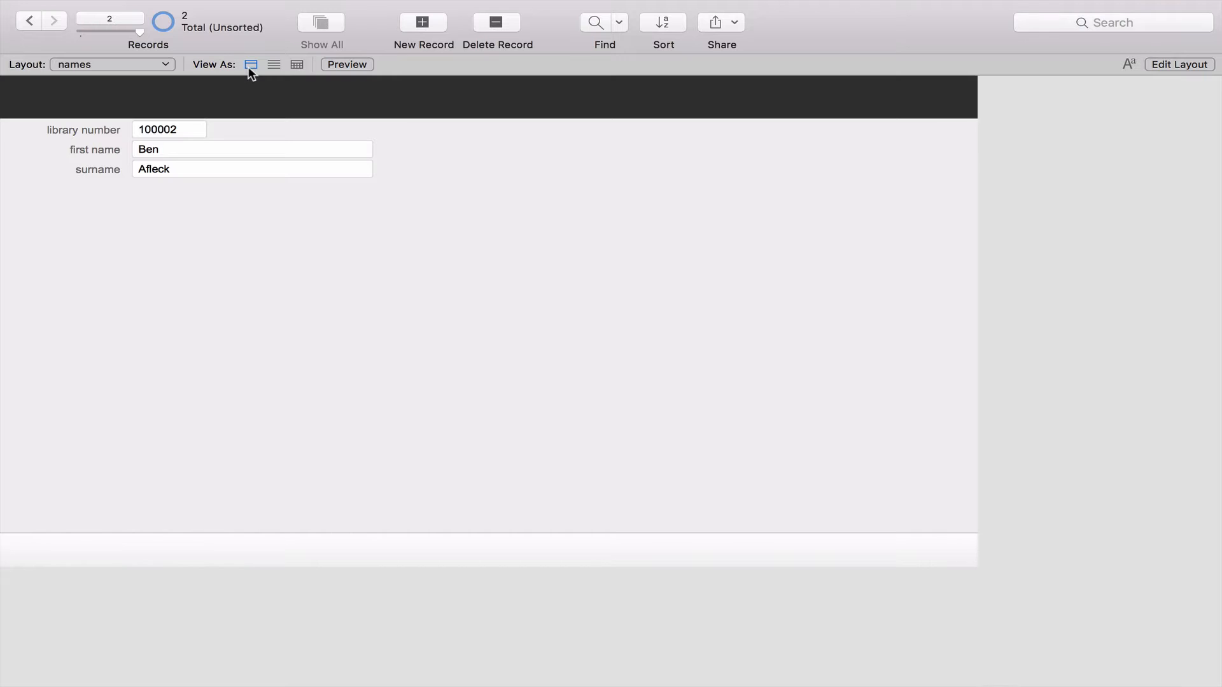
pyautogui.click(29, 22)
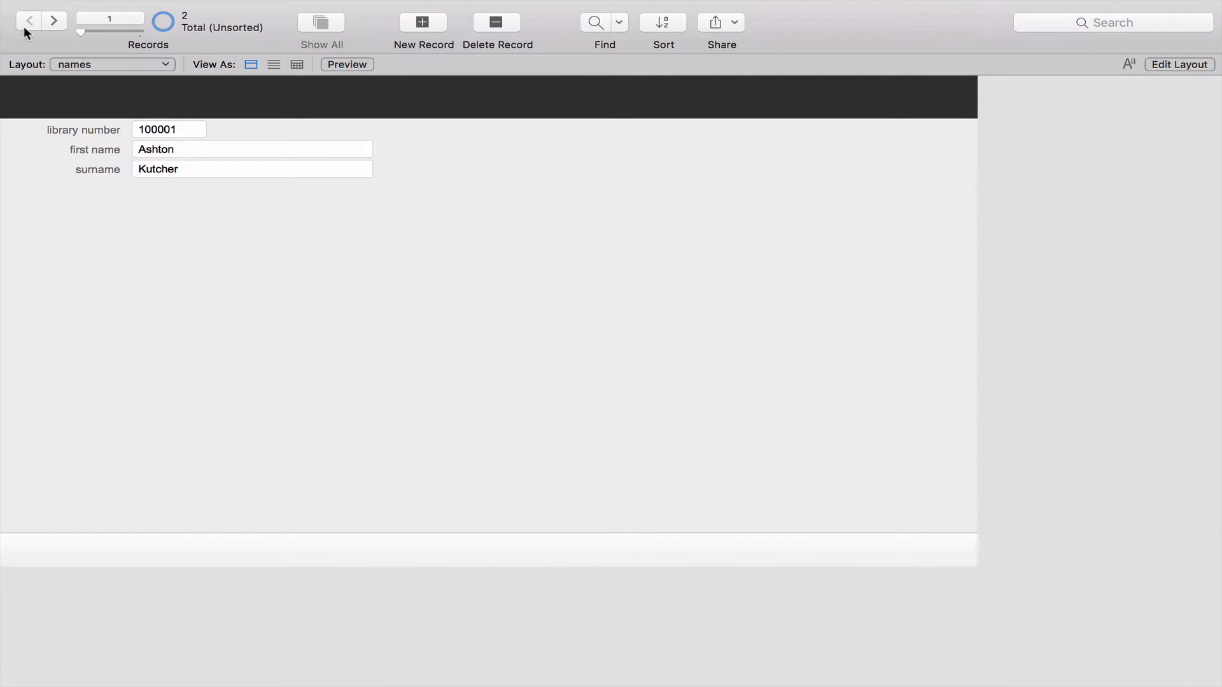
pyautogui.moveTo(788, 248)
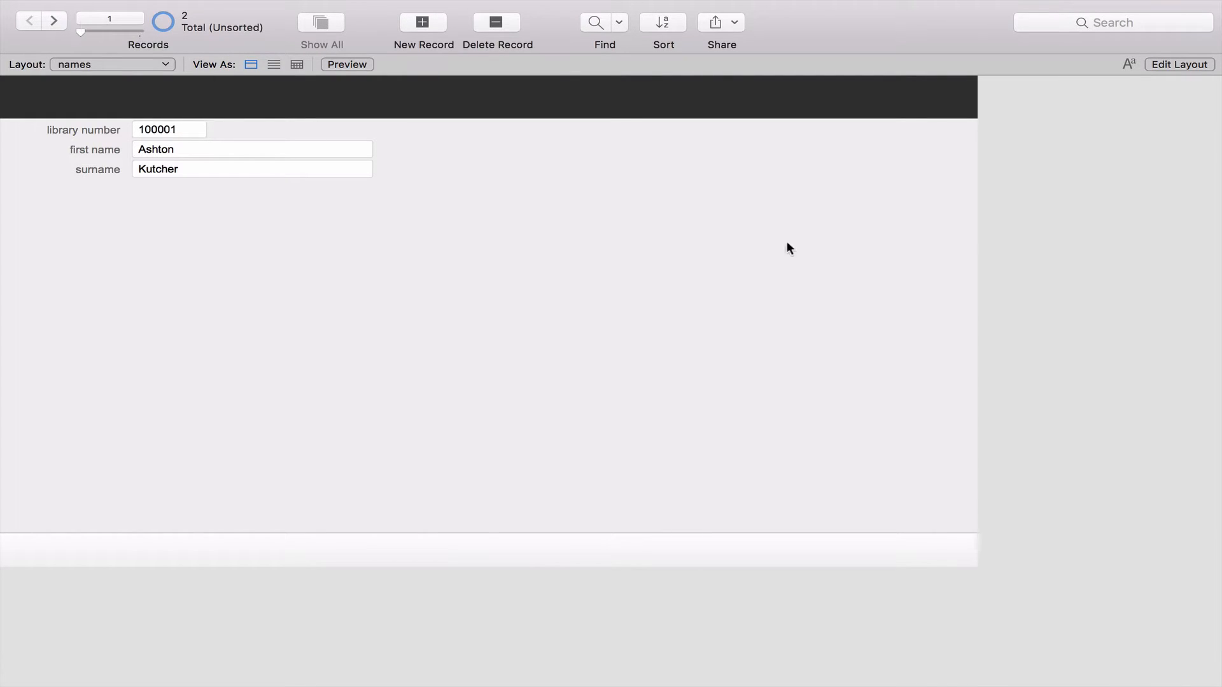
pyautogui.moveTo(900, 248)
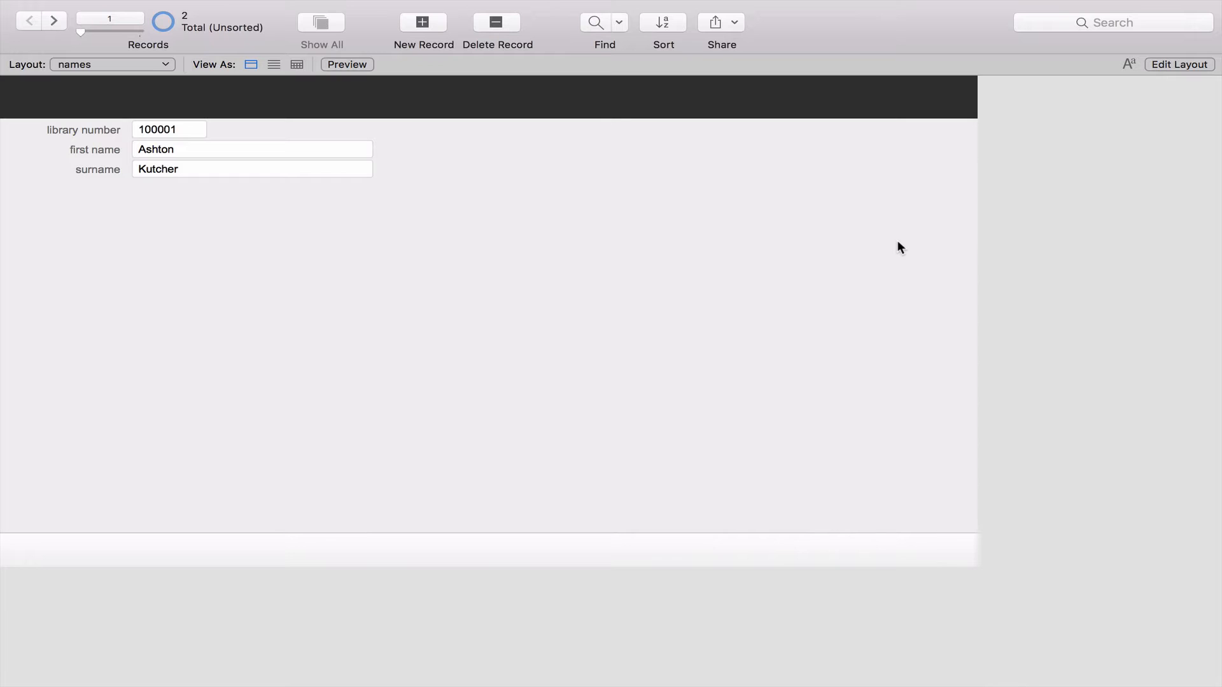
pyautogui.moveTo(947, 129)
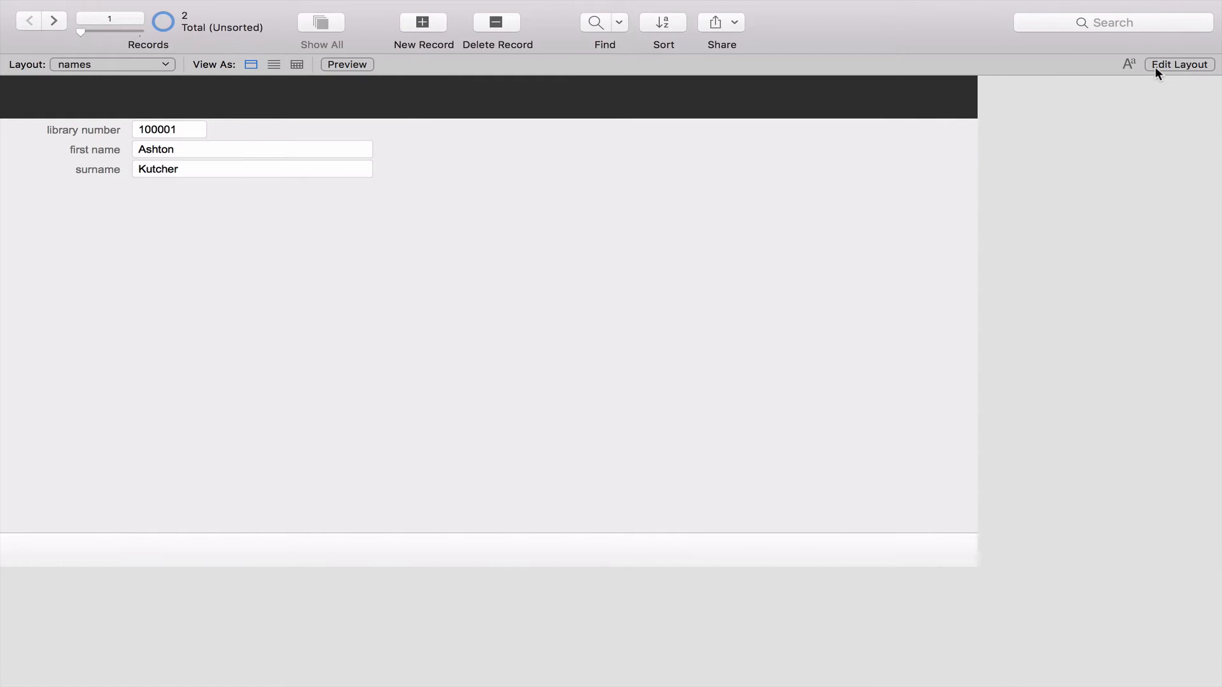
# In layout mode with the Inspector open, move the fields and labels lower and right
pyautogui.click(1178, 63)
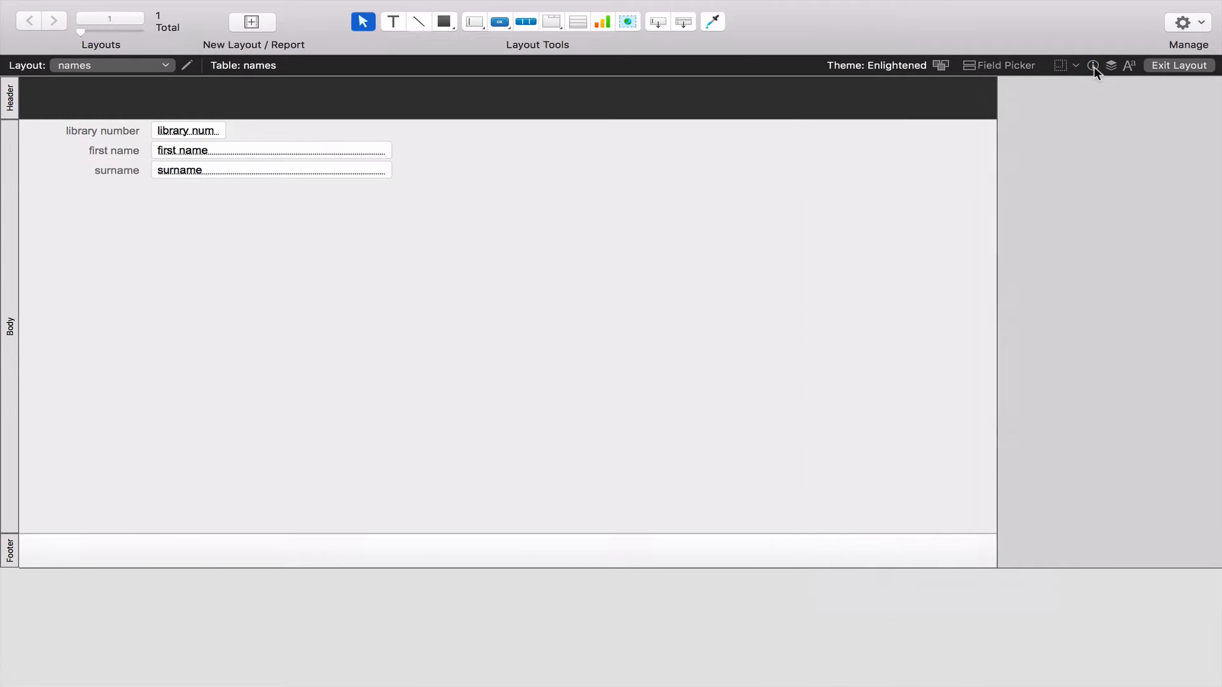
pyautogui.click(1092, 65)
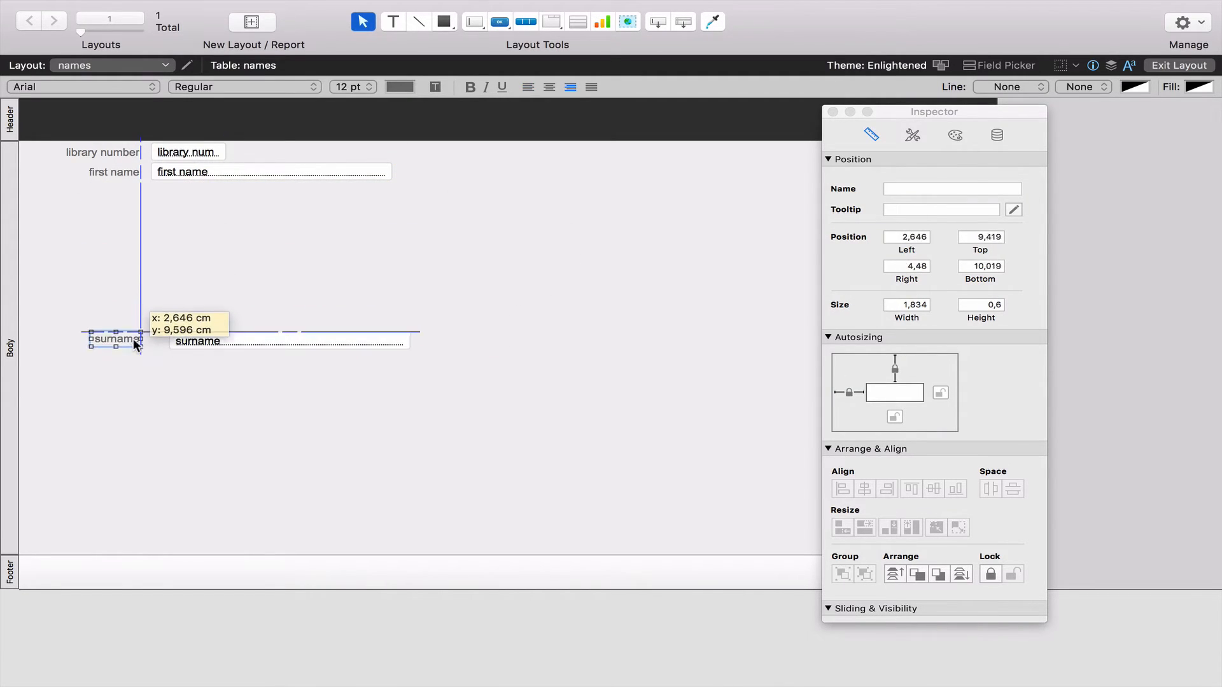
pyautogui.moveTo(269, 172); pyautogui.dragTo(283, 255)
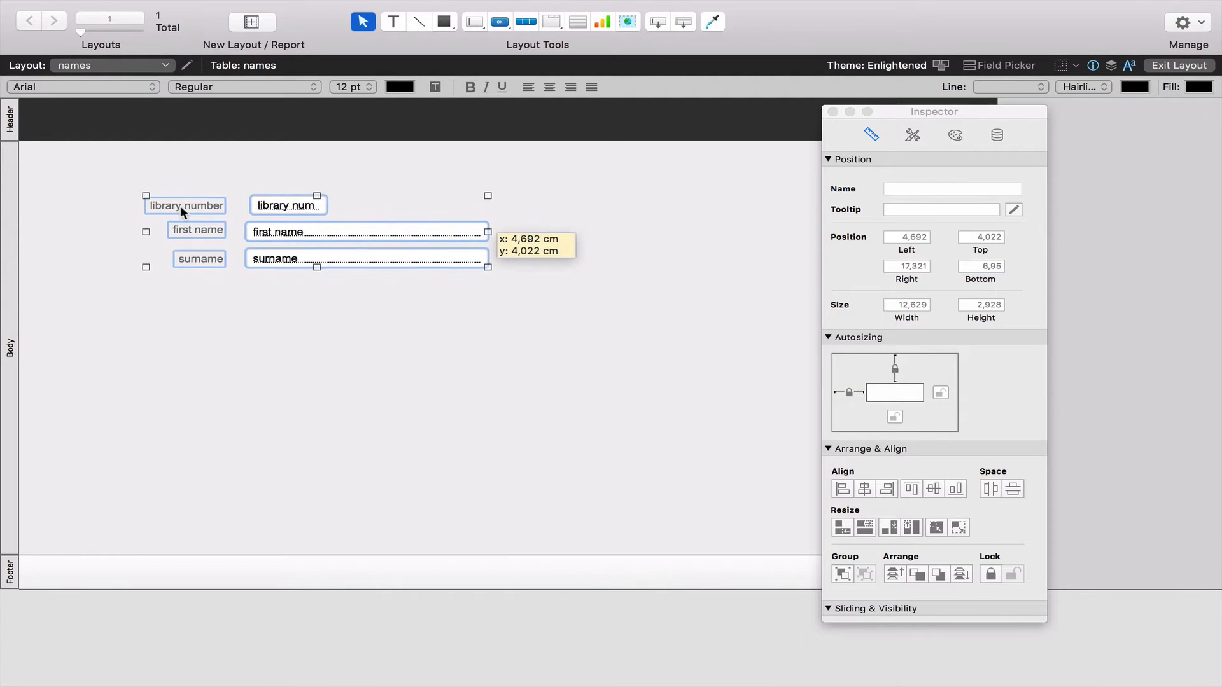
# Make all three field labels bold in a new font
pyautogui.moveTo(288, 205); pyautogui.dragTo(282, 205)
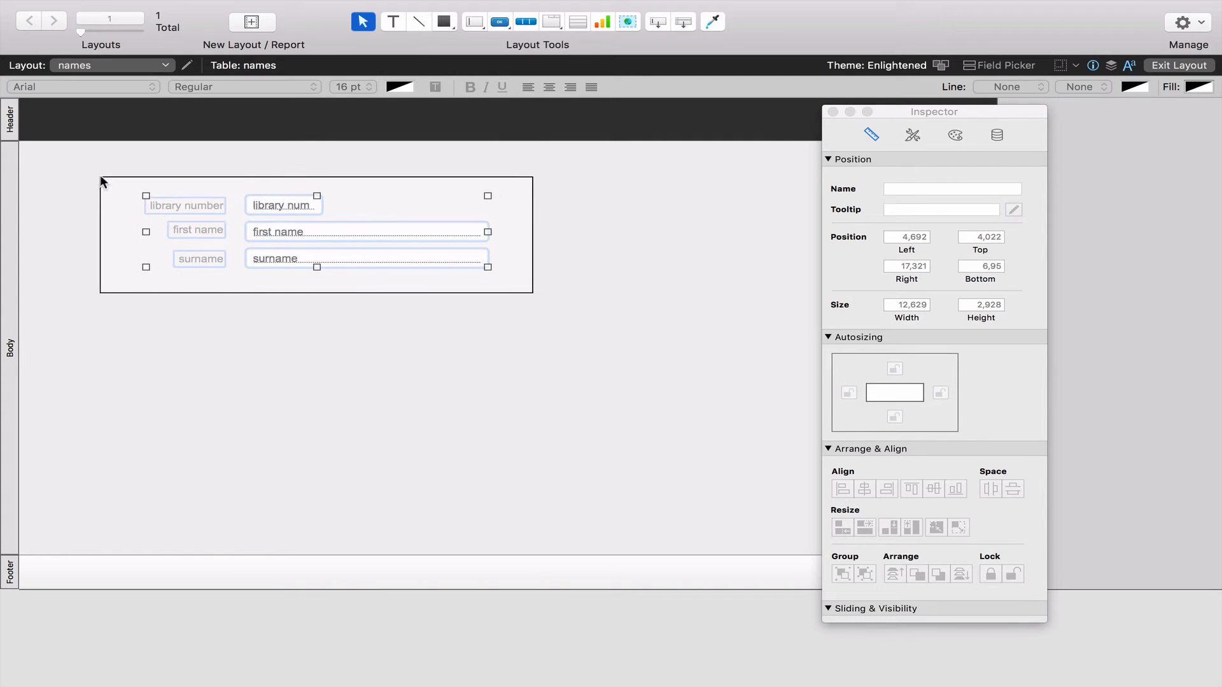
pyautogui.click(955, 135)
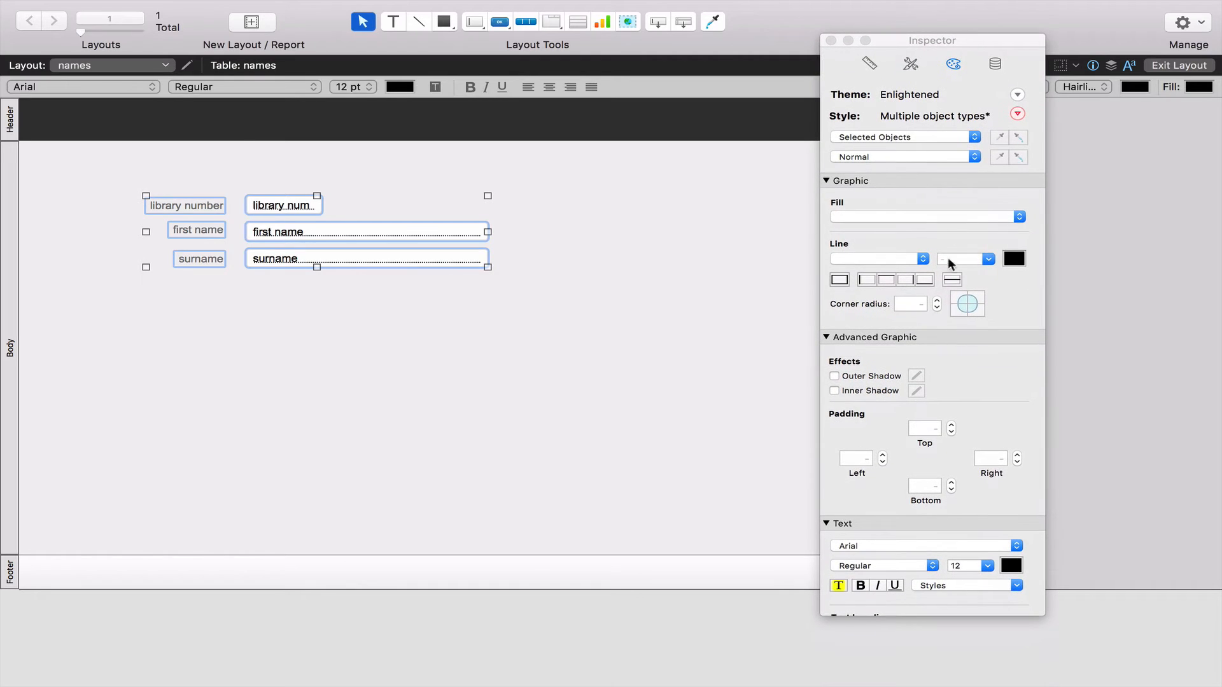
pyautogui.scroll(-3)
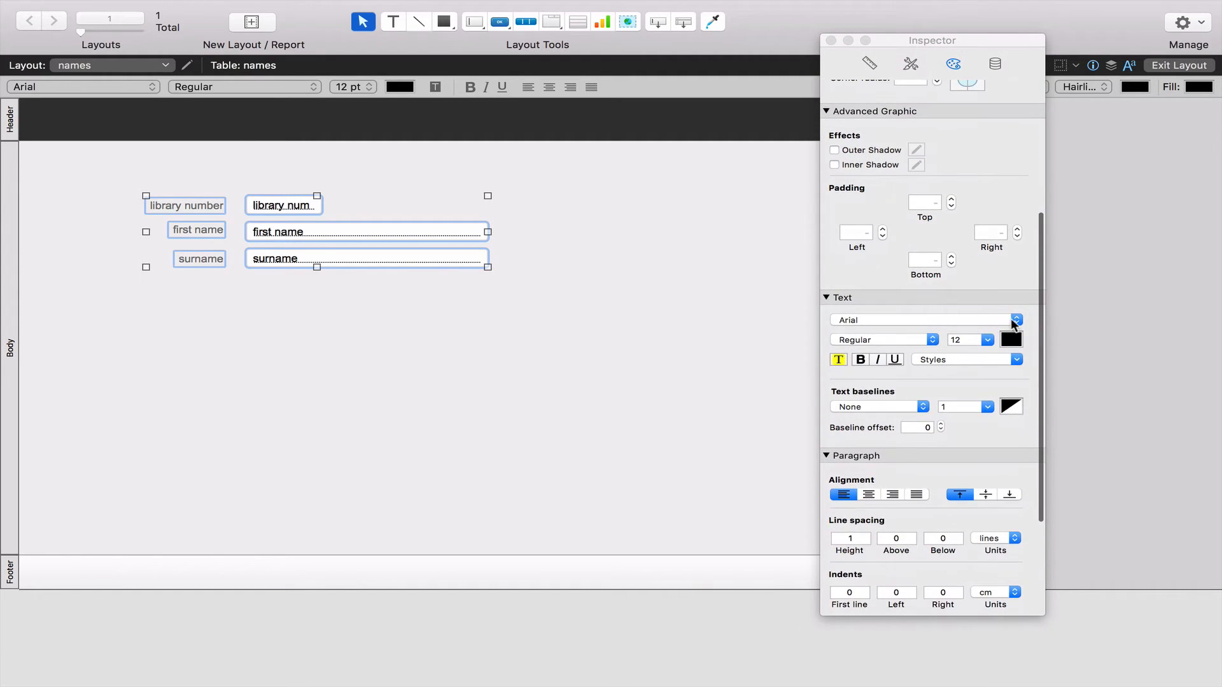
pyautogui.click(1015, 319)
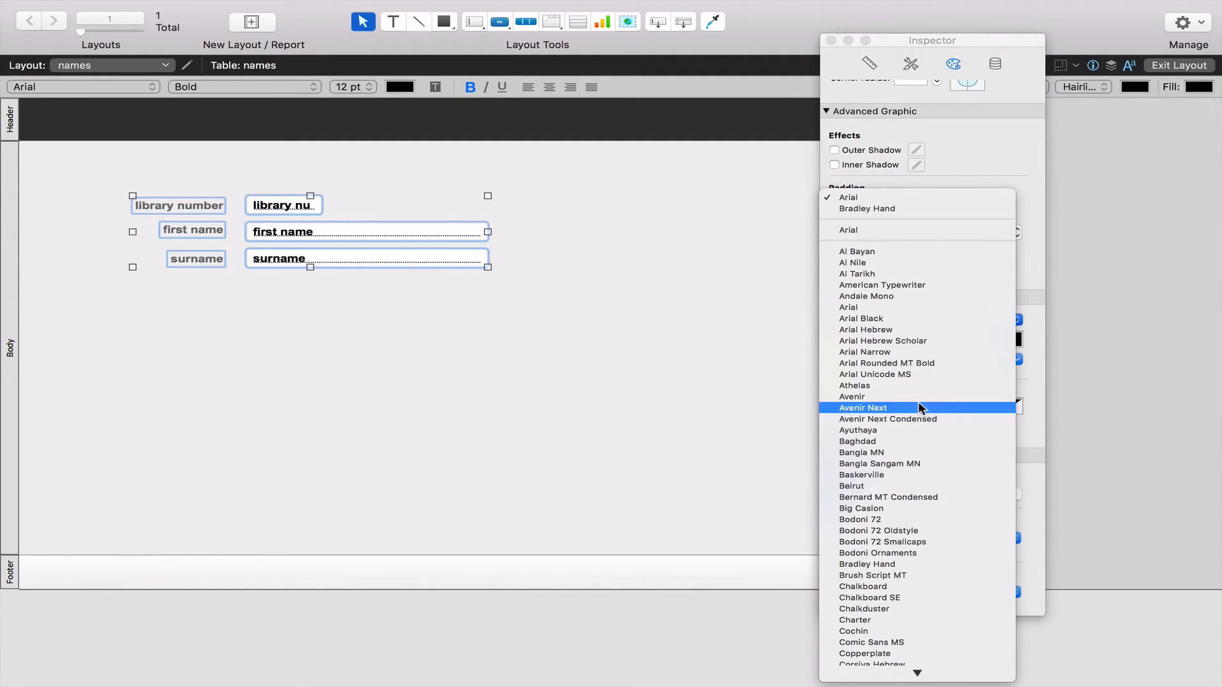
pyautogui.click(863, 407)
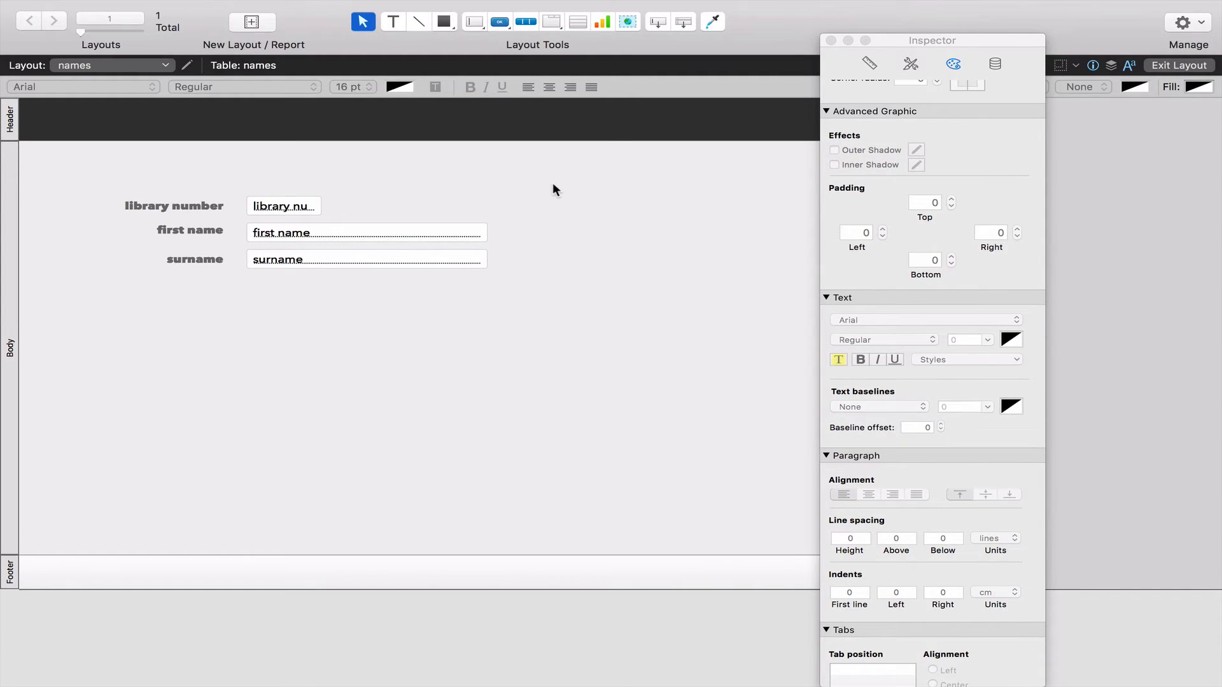
pyautogui.moveTo(9, 125)
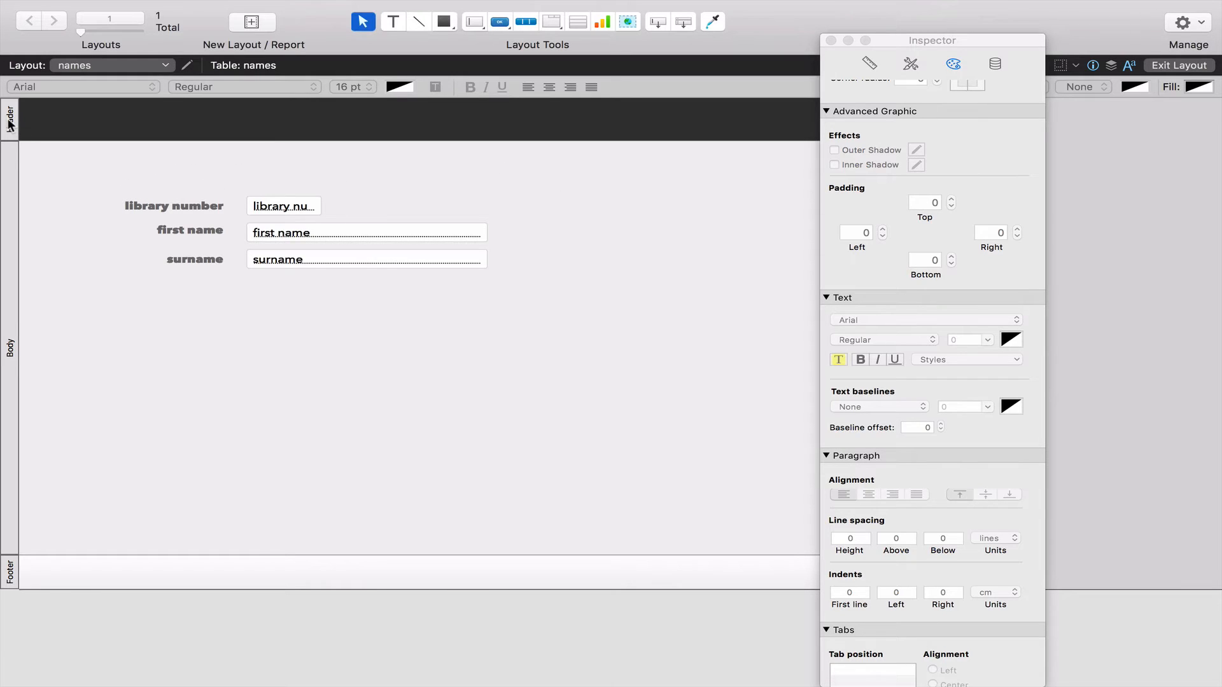
# Colour the header green and give the body a light green gradient fill
pyautogui.scroll(3)
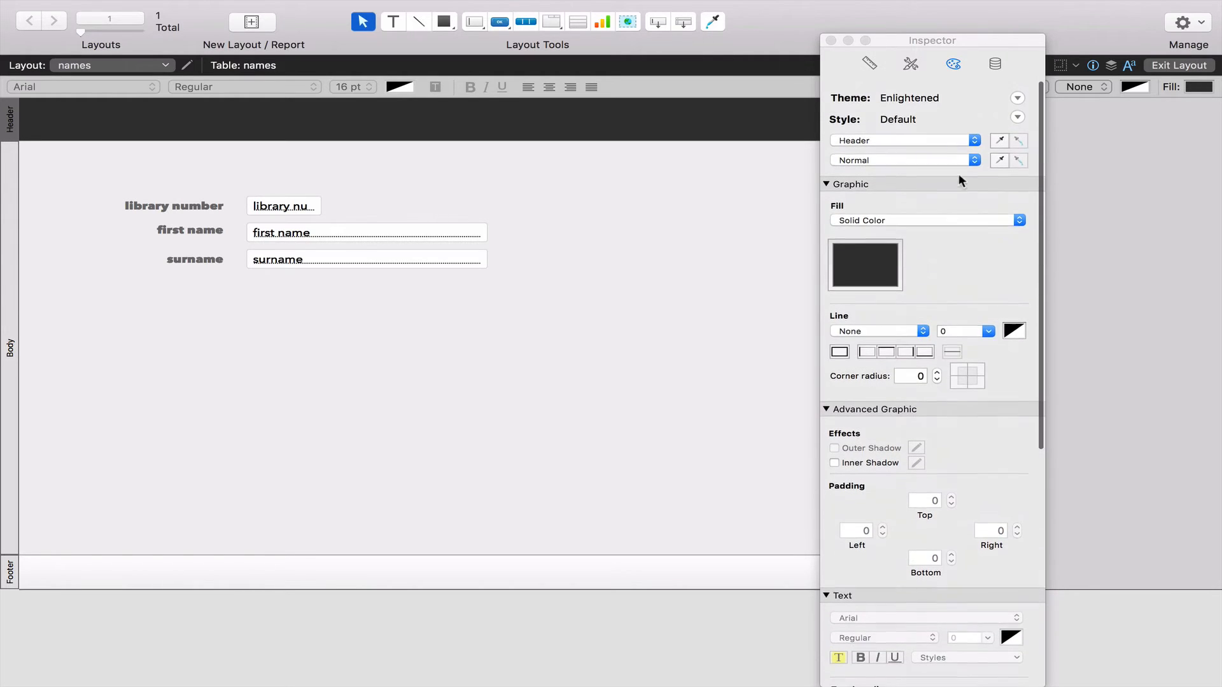
pyautogui.click(863, 265)
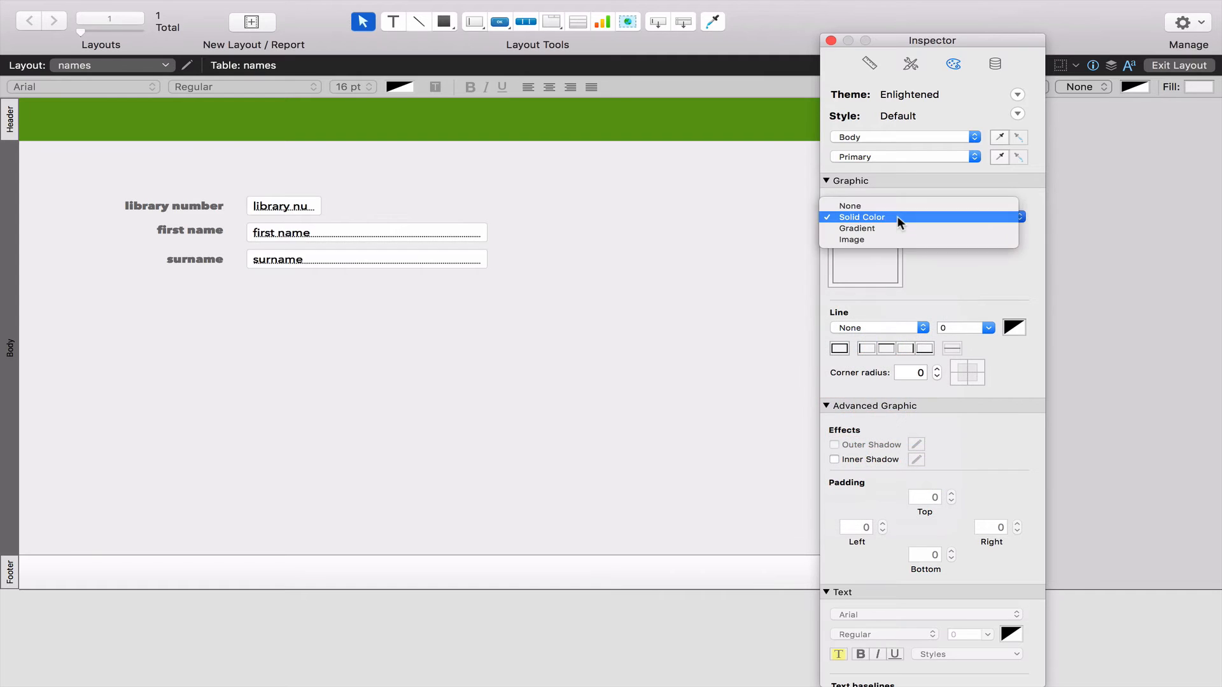
pyautogui.click(856, 228)
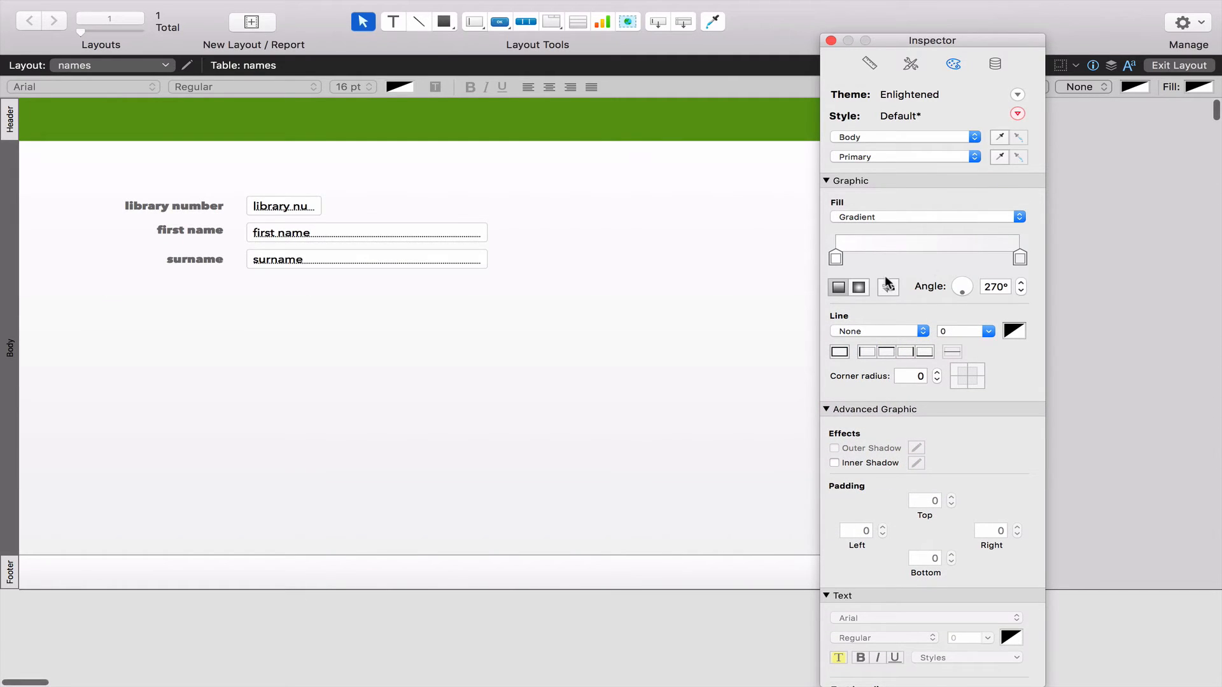
pyautogui.moveTo(841, 269)
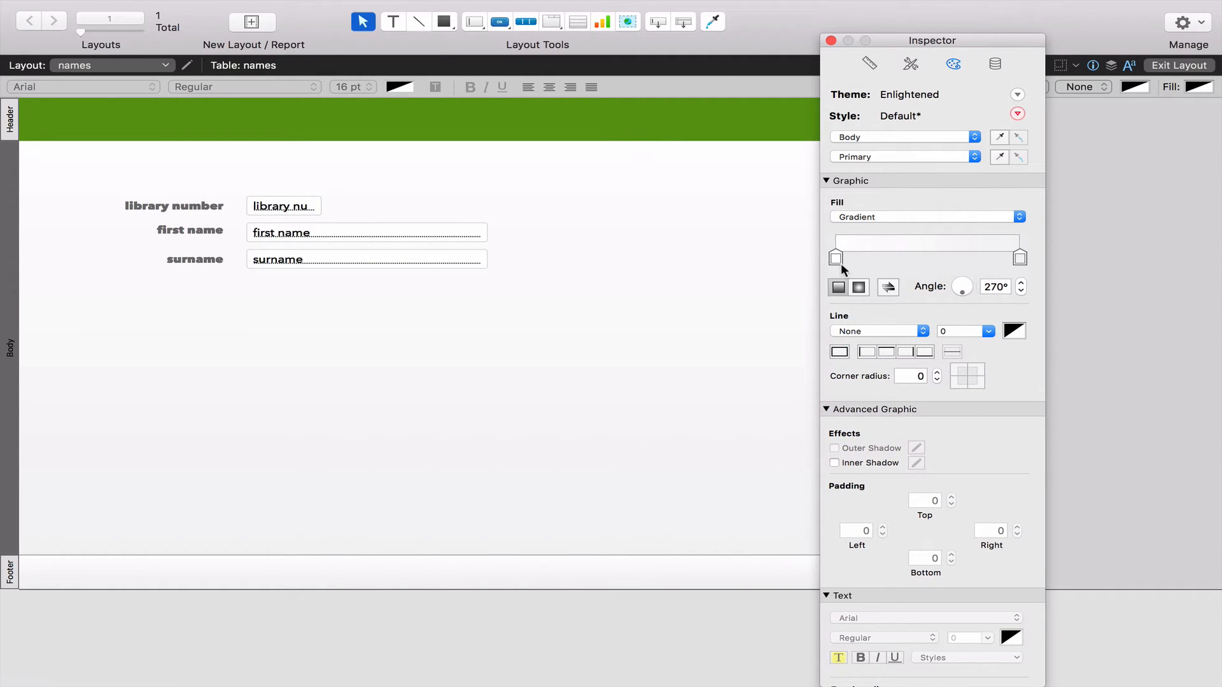
pyautogui.click(836, 257)
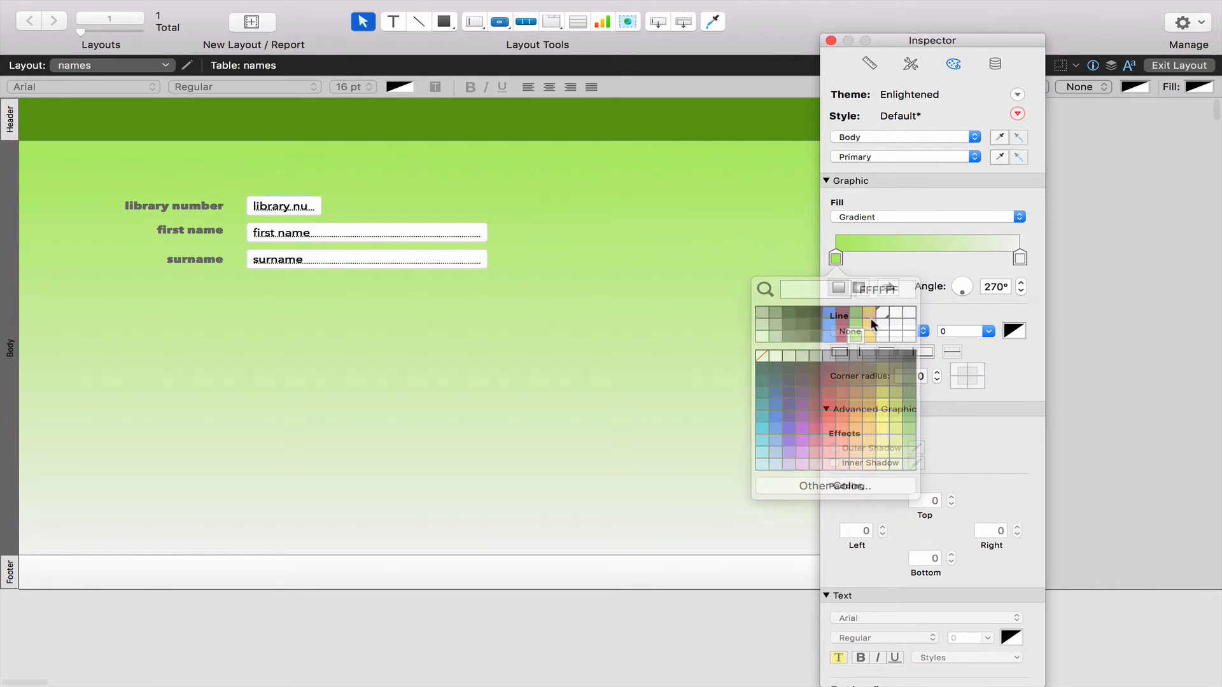
pyautogui.click(558, 355)
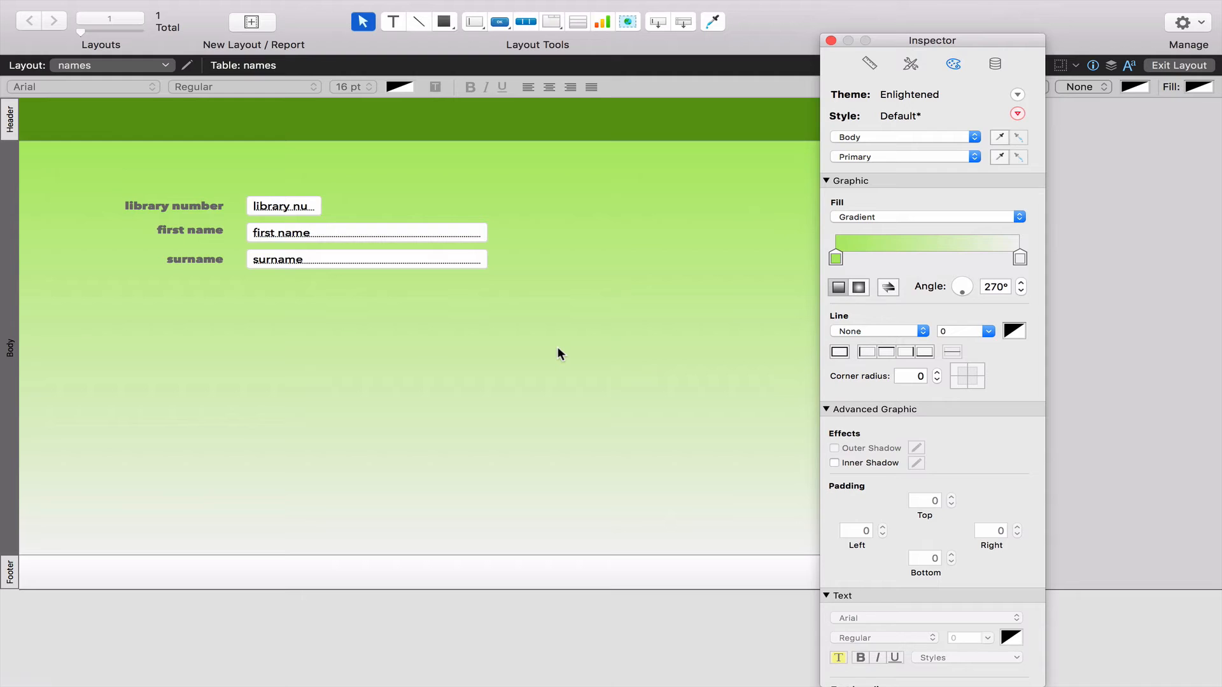
pyautogui.moveTo(310, 208)
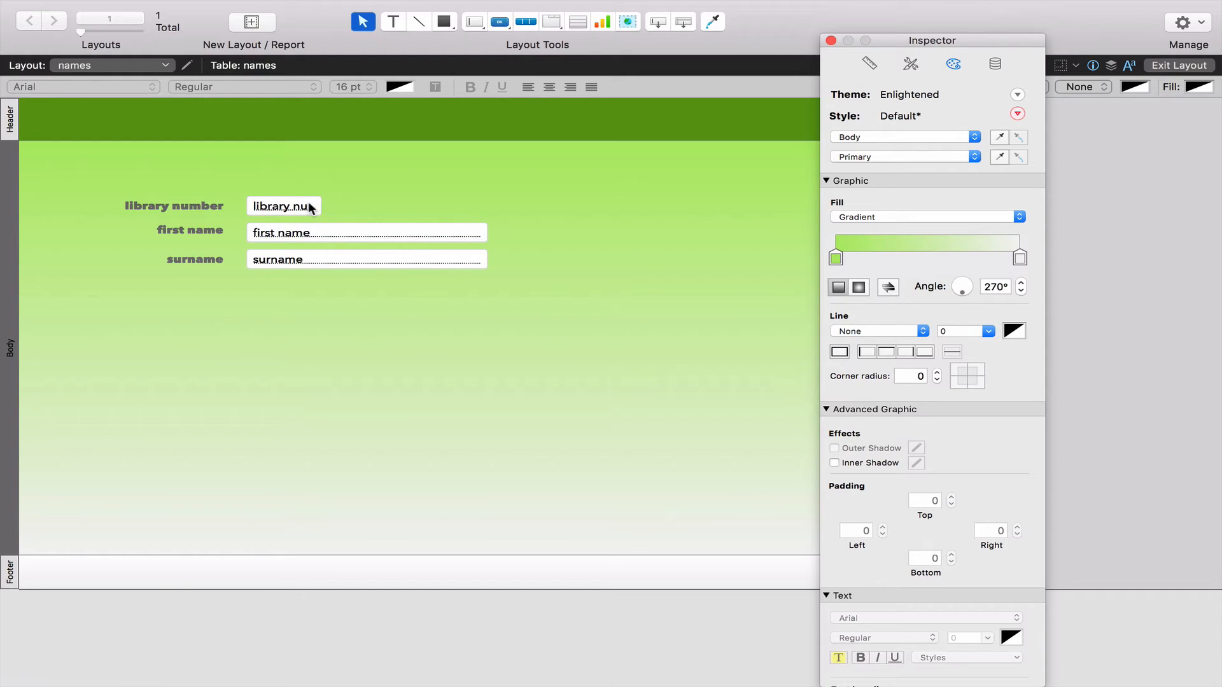
# Give the library number field a blue fill
pyautogui.click(284, 206)
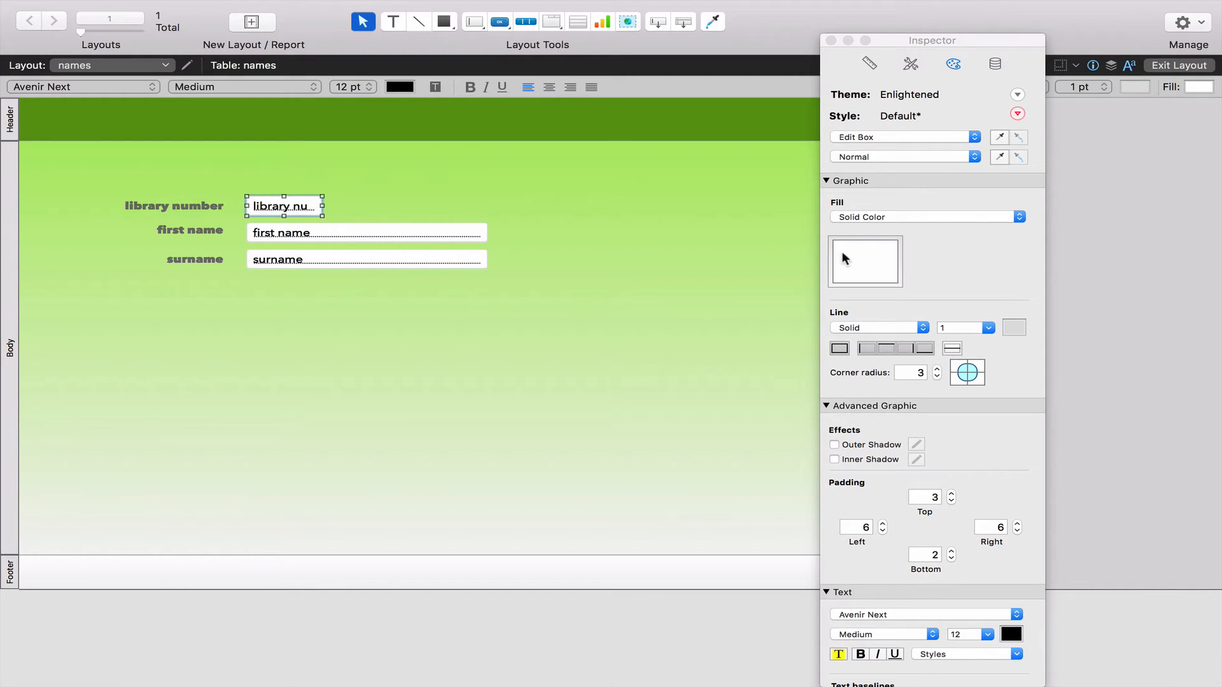
pyautogui.click(863, 261)
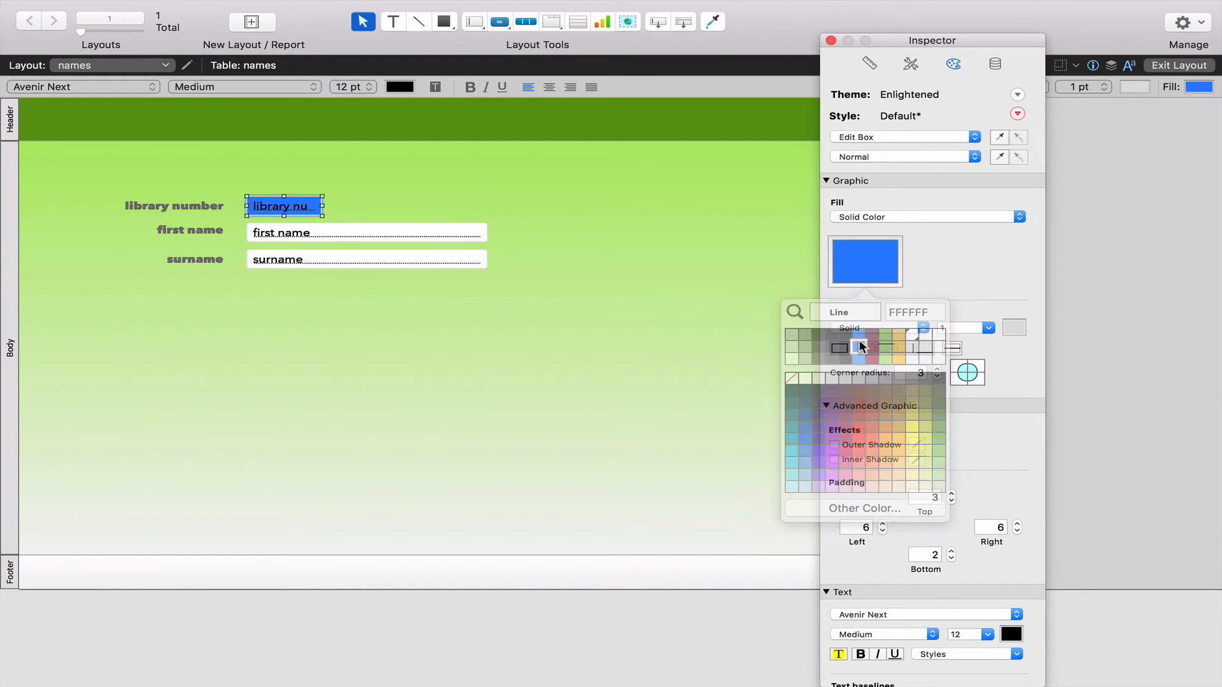
pyautogui.click(542, 294)
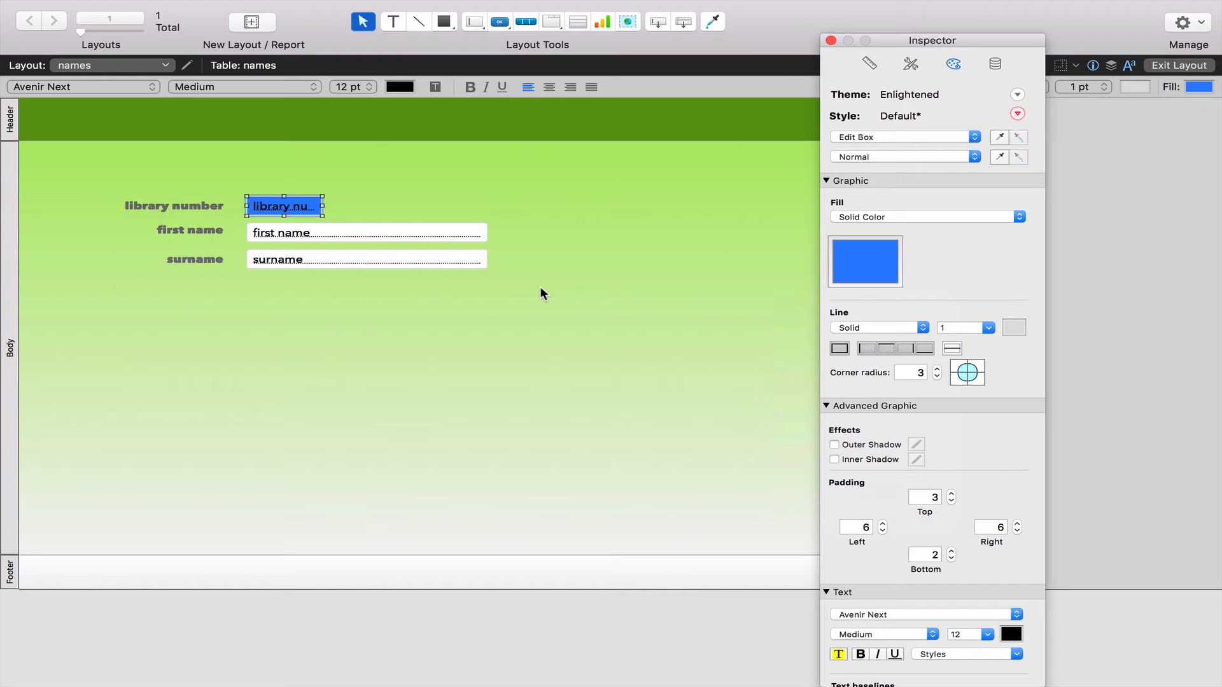
pyautogui.moveTo(440, 54)
pyautogui.write('Names')
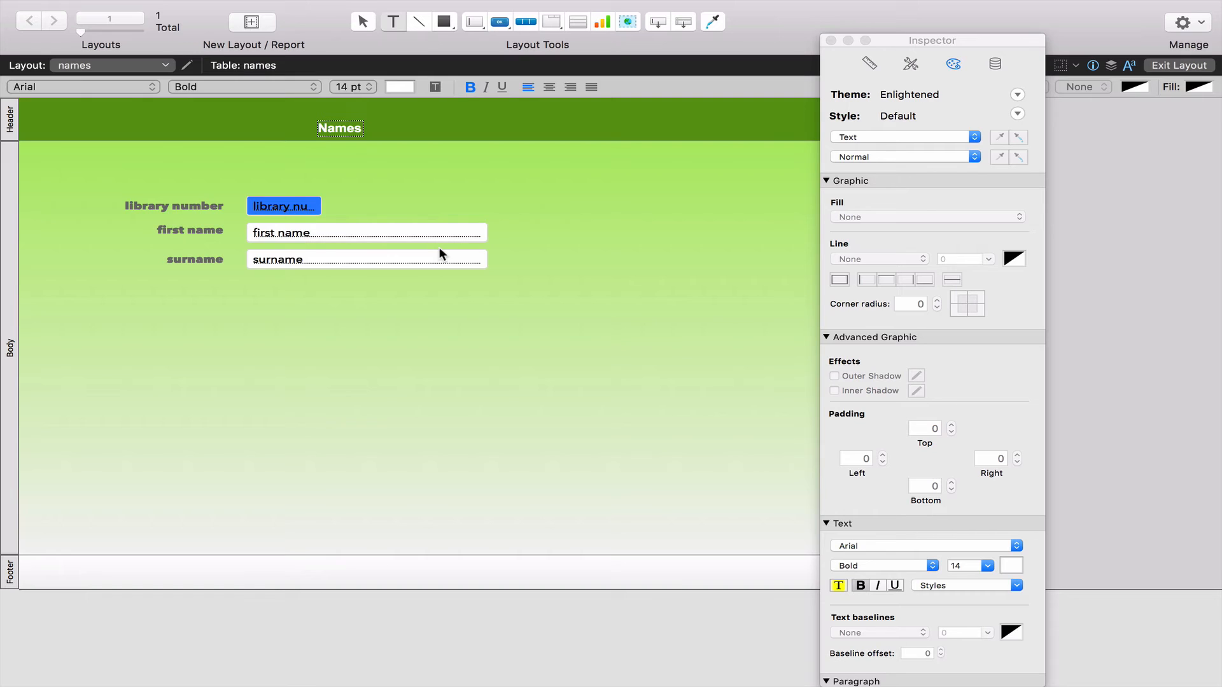
# Add a 48 pt bold white 'Names' title in the header
pyautogui.click(338, 127)
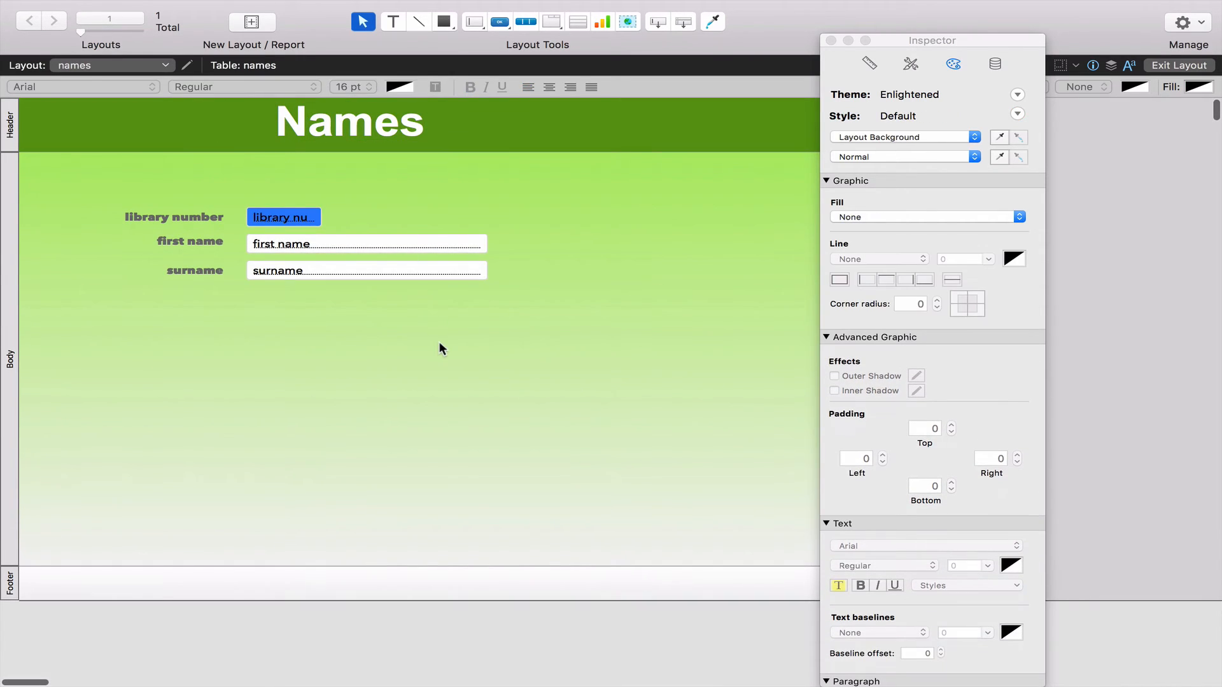
pyautogui.click(351, 123)
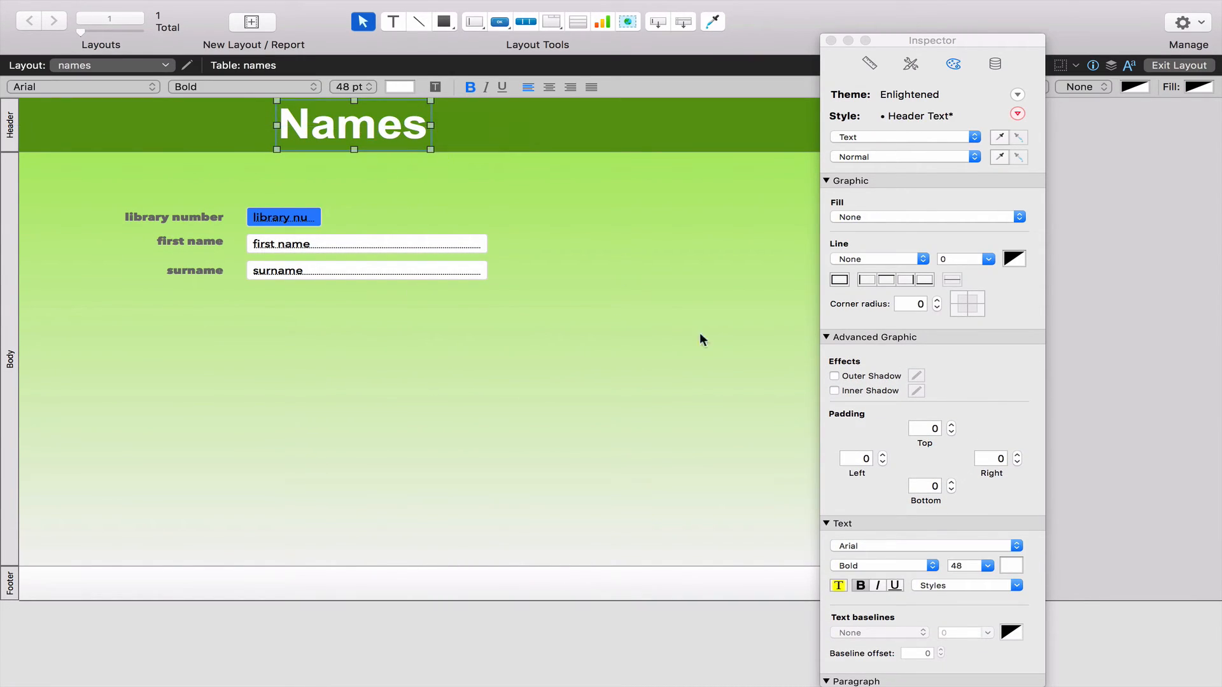
pyautogui.moveTo(613, 478)
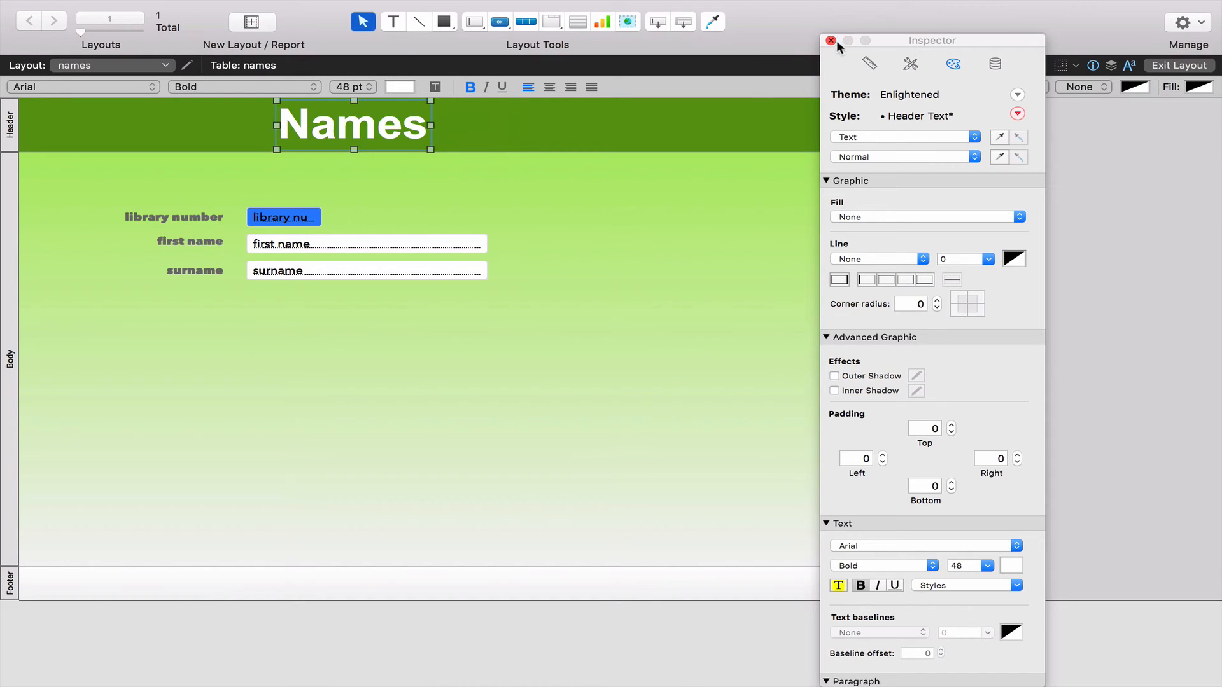
# Exit layout mode with 'Save layout changes automatically' on, saving the layout and showing the Ashton Kutcher record
pyautogui.click(831, 41)
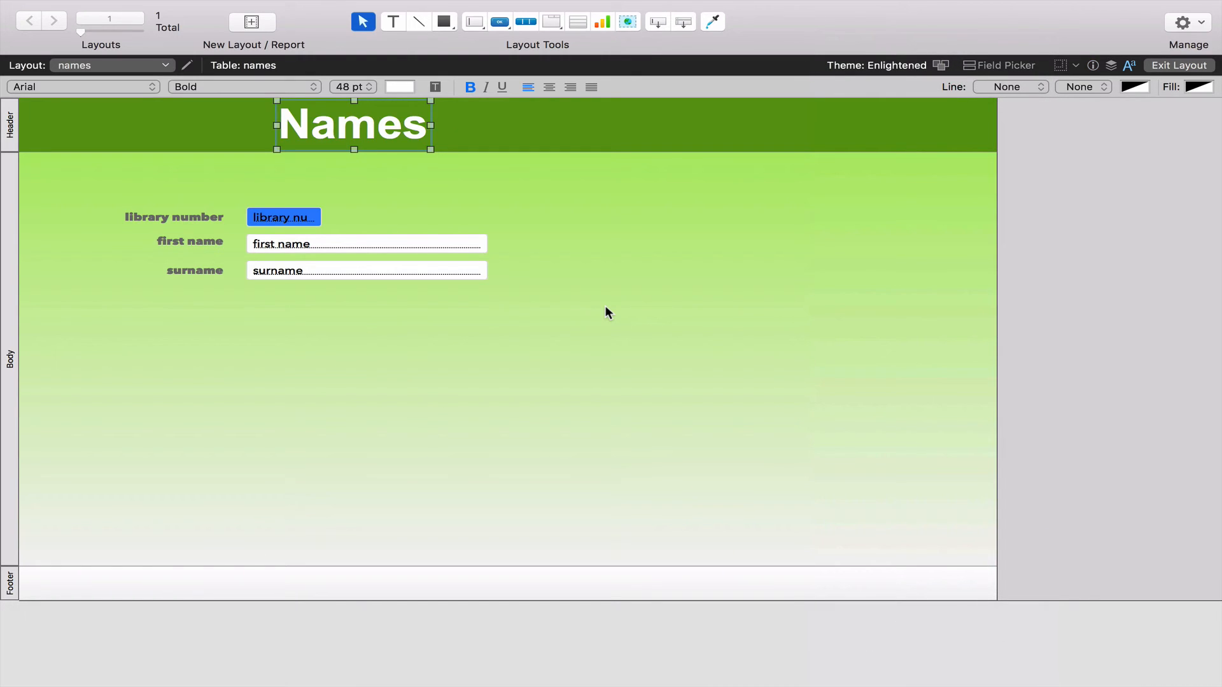
pyautogui.click(1178, 65)
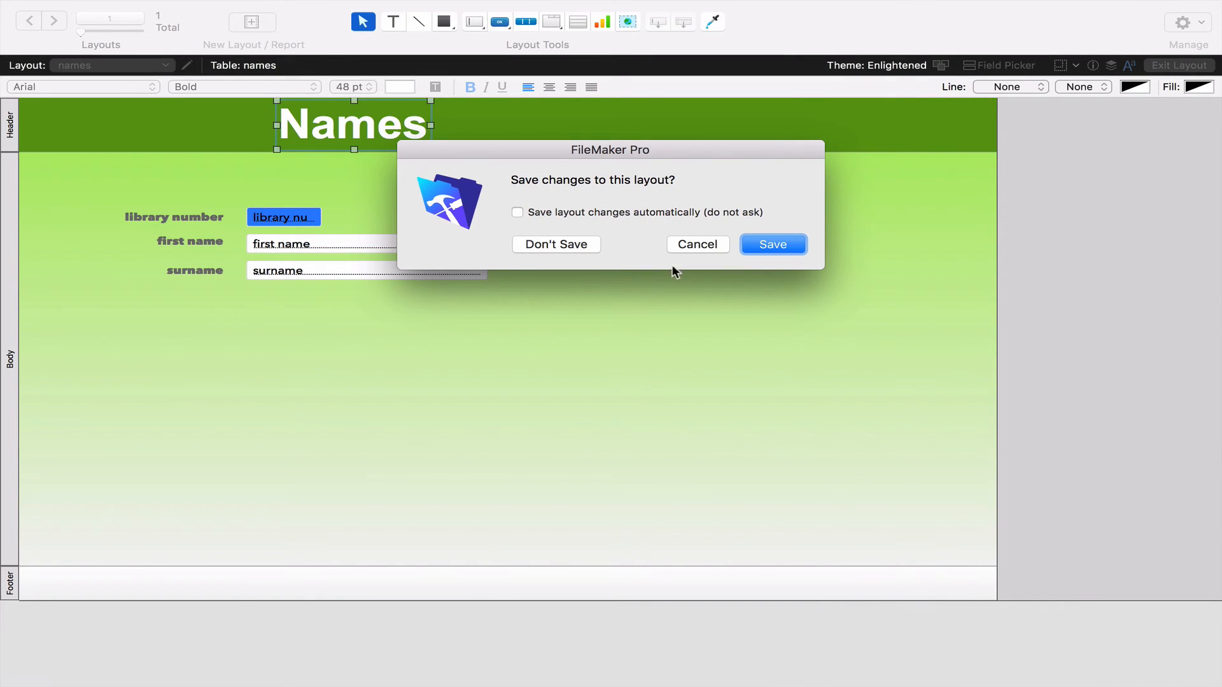
pyautogui.moveTo(606, 177)
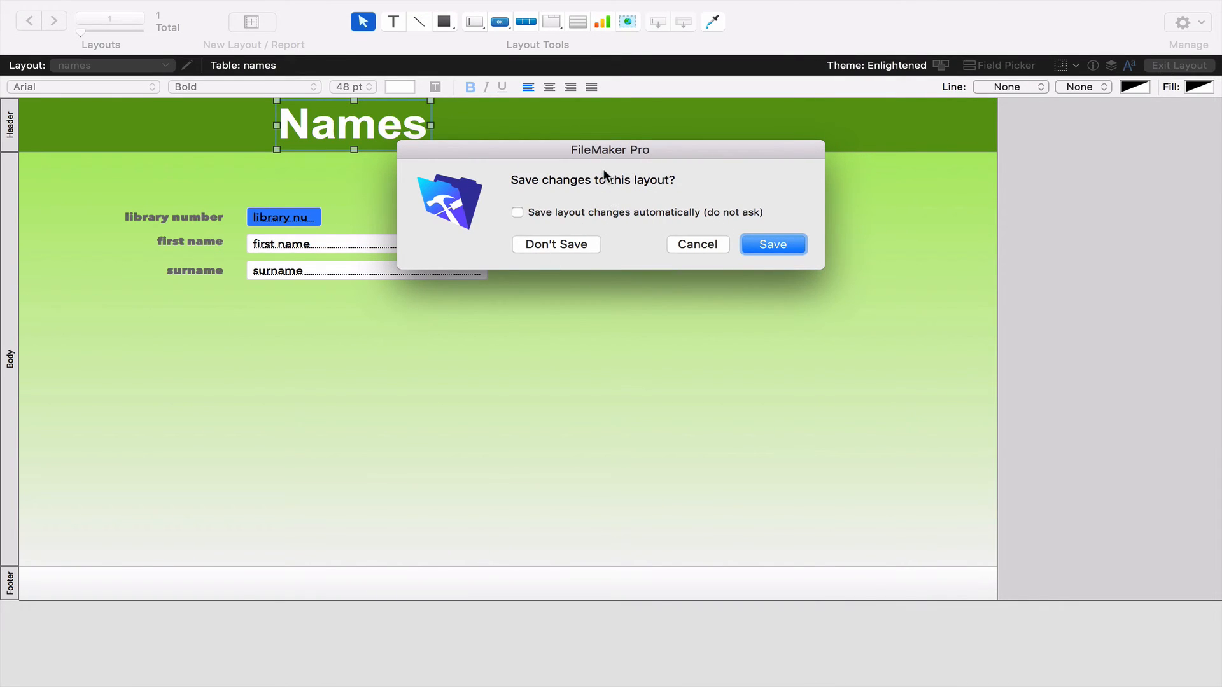
pyautogui.click(518, 212)
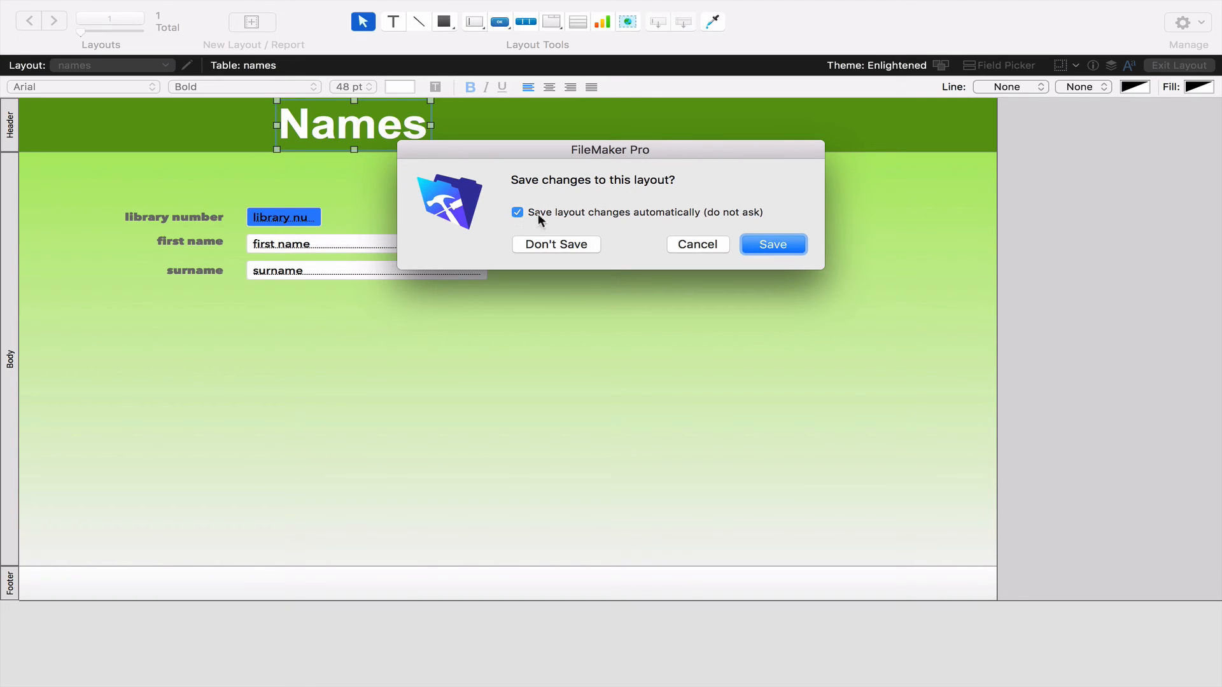
pyautogui.click(773, 245)
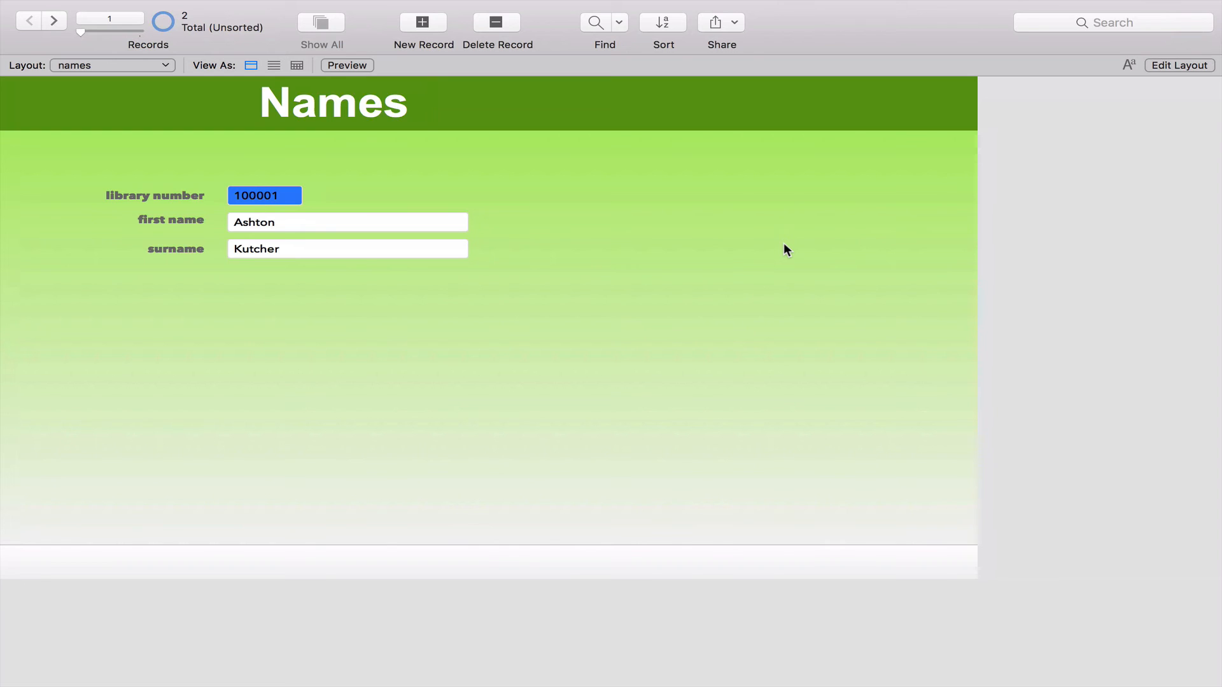
pyautogui.moveTo(690, 205)
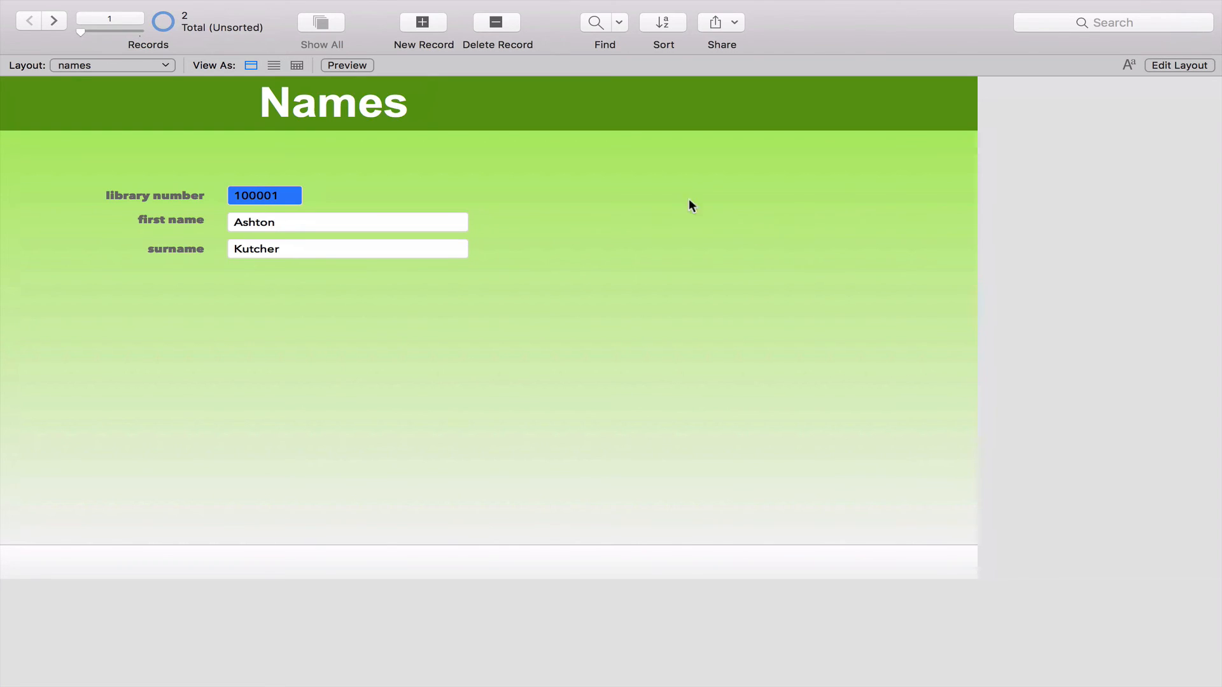
pyautogui.moveTo(624, 183)
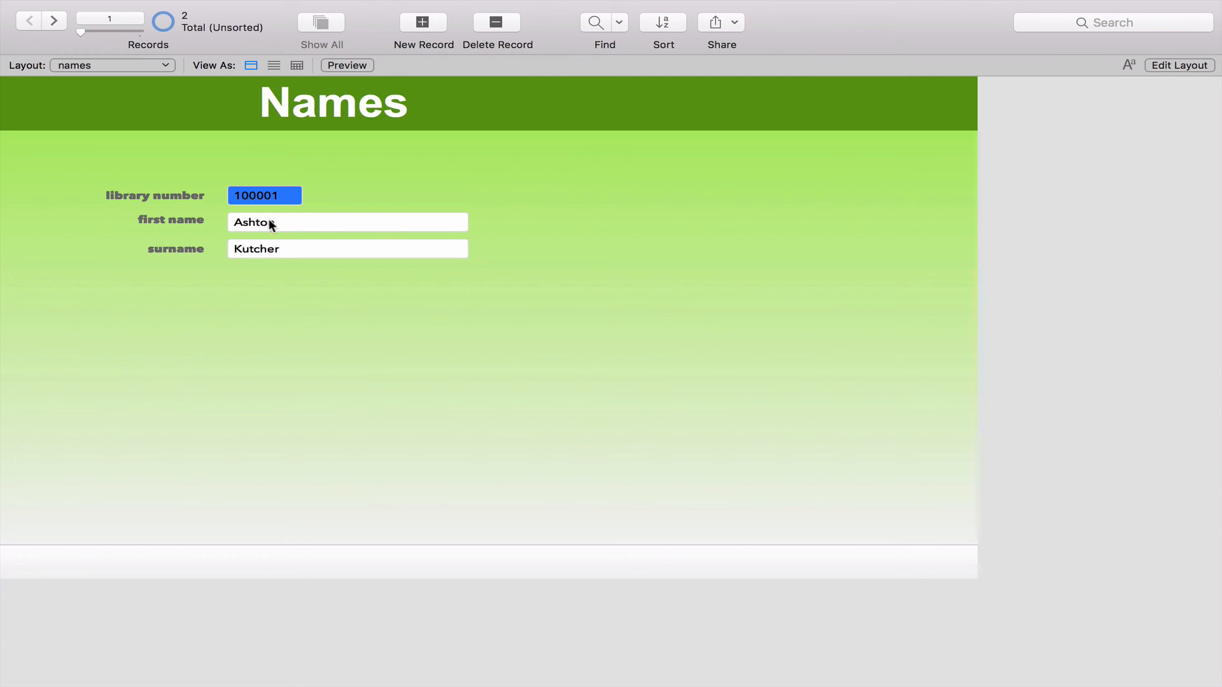
pyautogui.moveTo(256, 201)
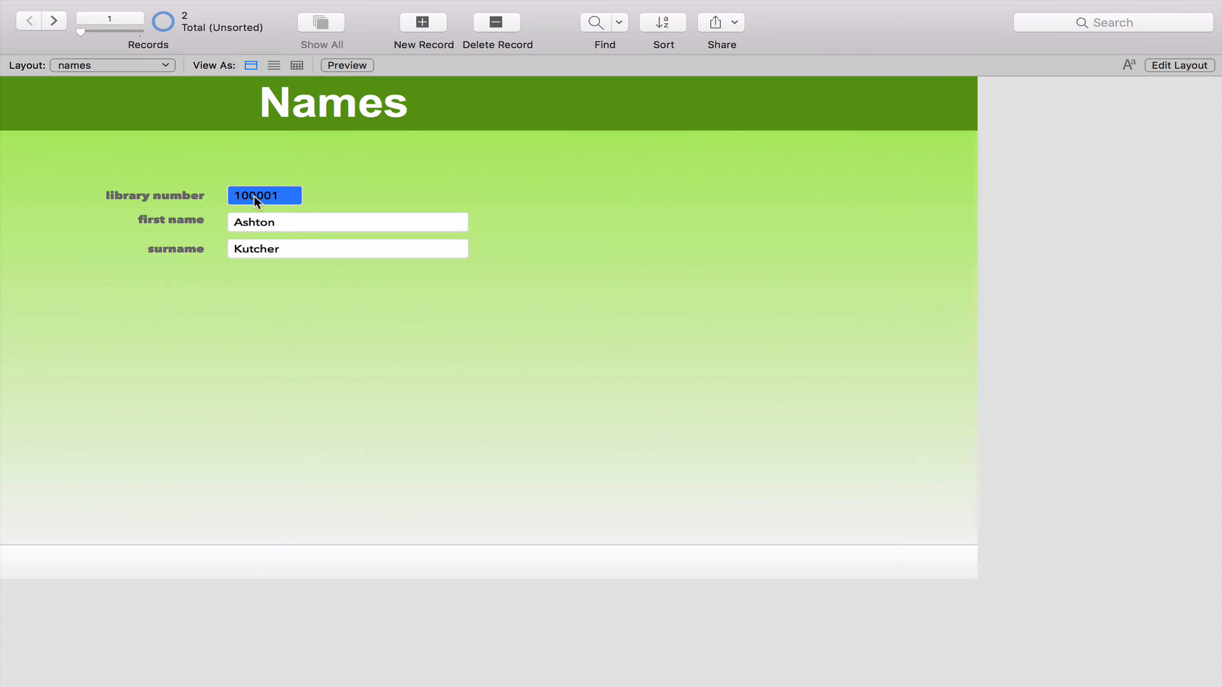
pyautogui.moveTo(150, 191)
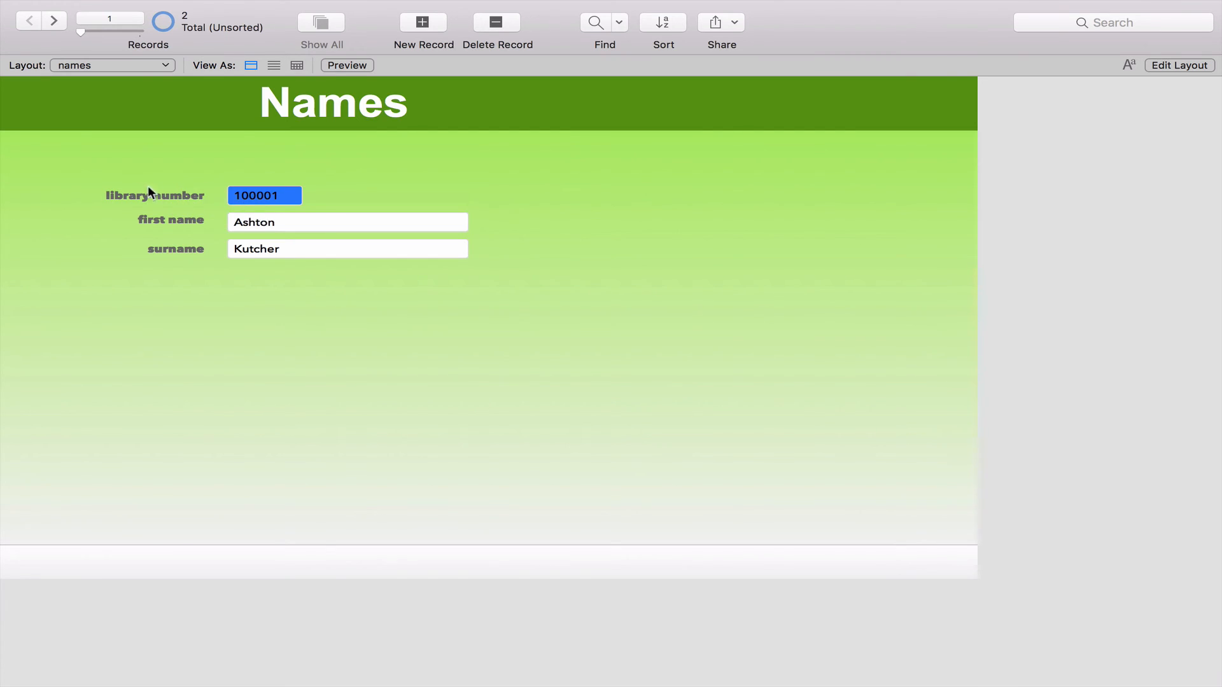
pyautogui.moveTo(283, 257)
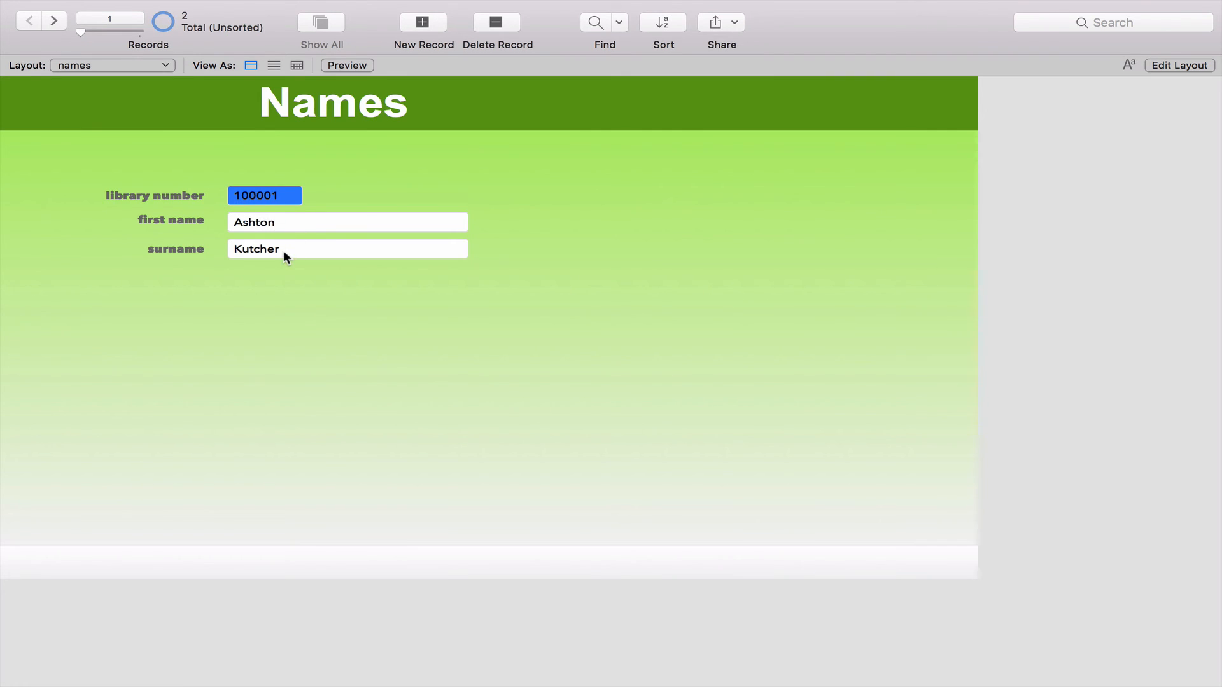
pyautogui.moveTo(1086, 70)
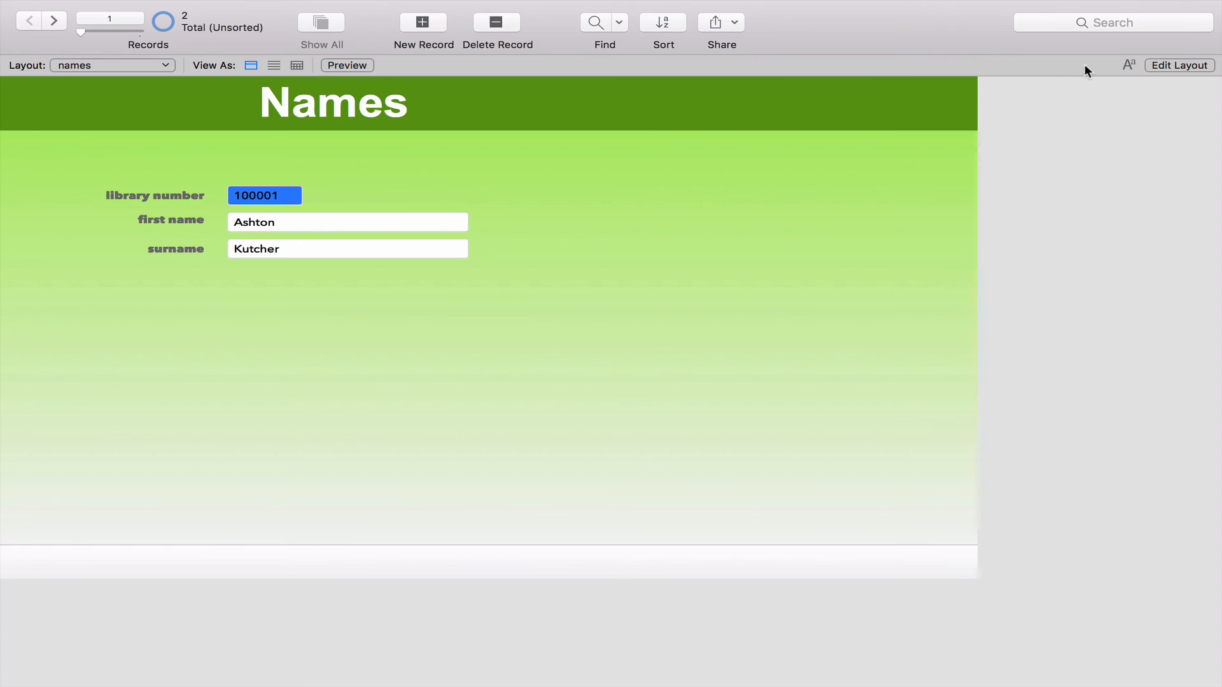
# Re-enter layout editing and review the names table's three fields in Manage Database
pyautogui.click(1179, 65)
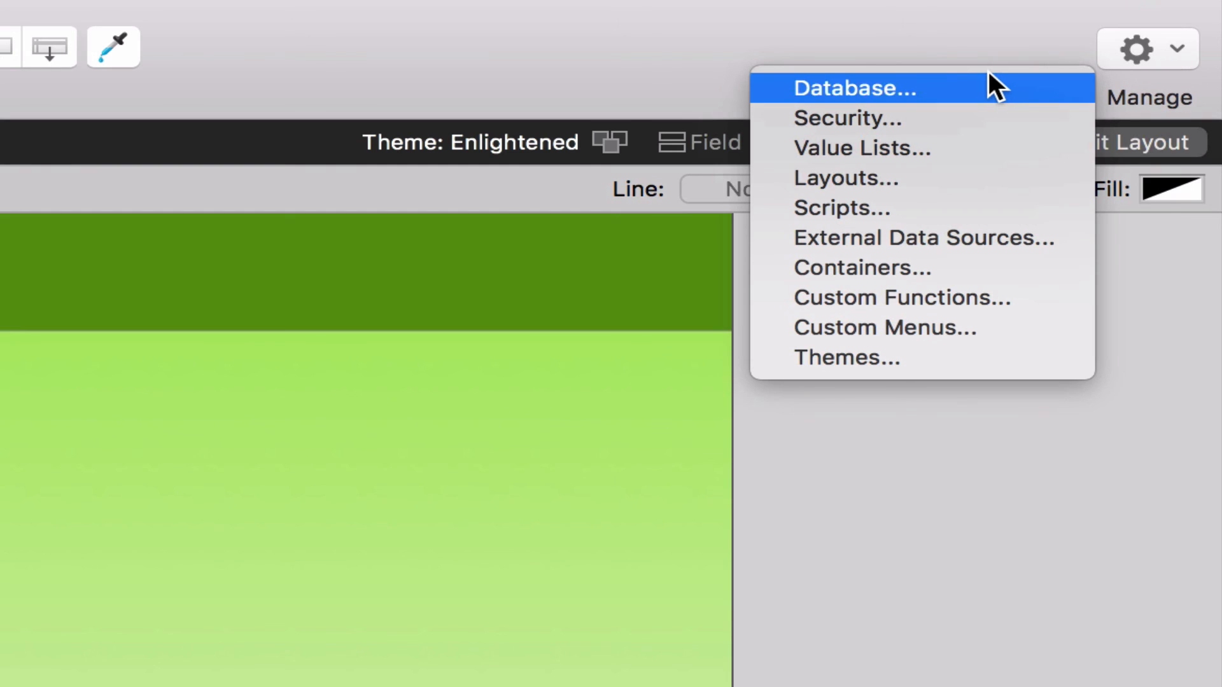
pyautogui.moveTo(1160, 113)
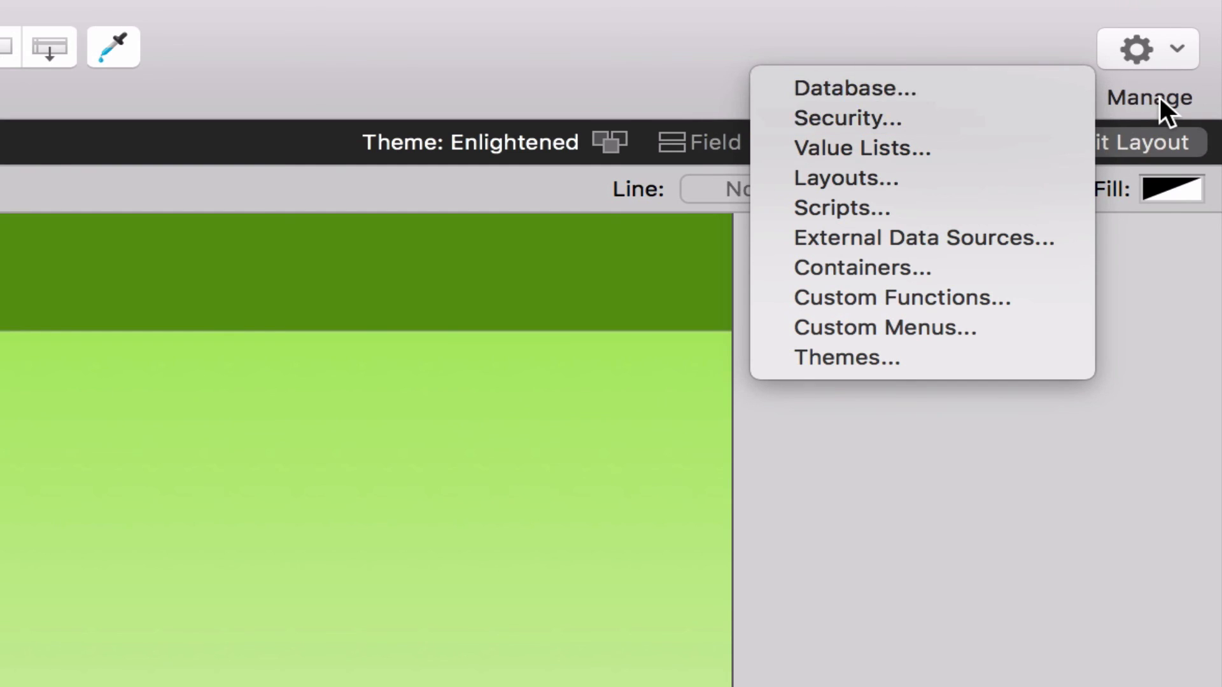
pyautogui.click(854, 88)
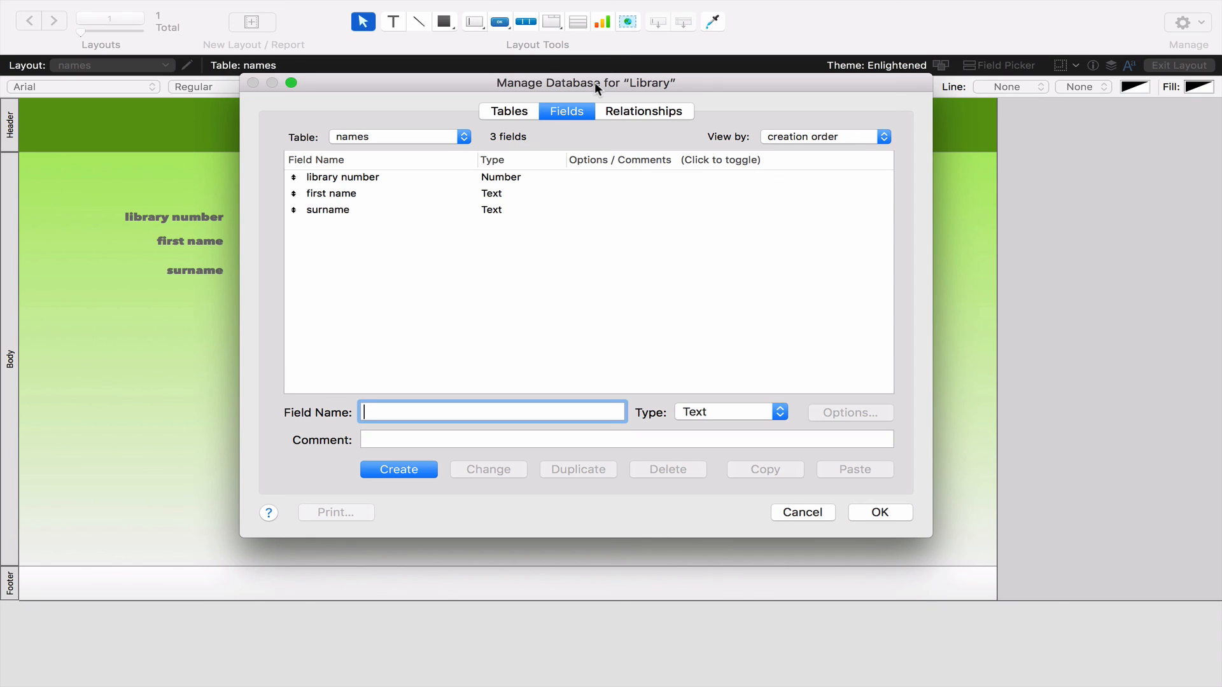
pyautogui.moveTo(319, 189)
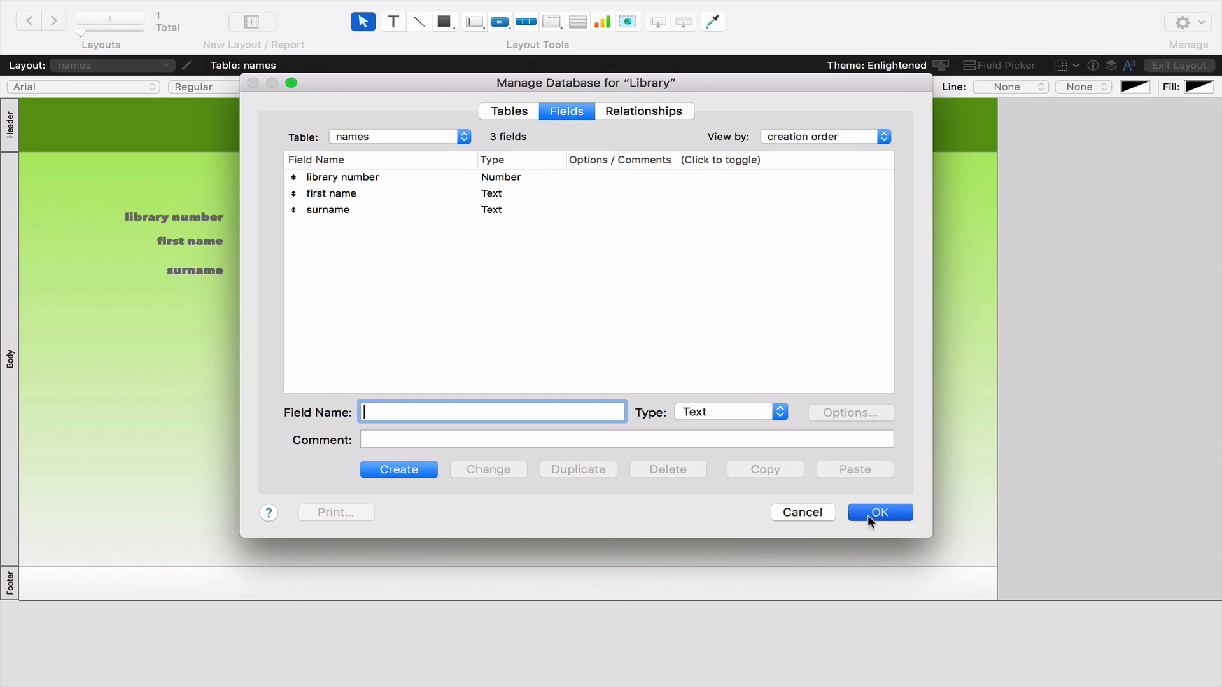
pyautogui.click(879, 512)
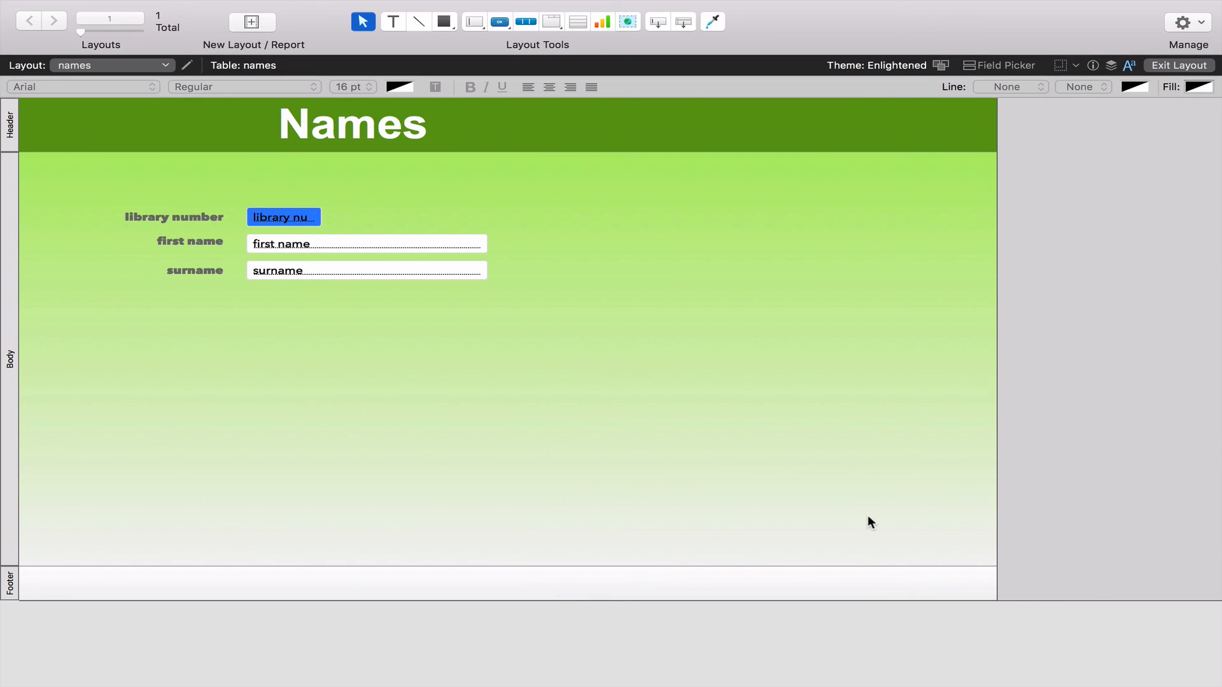